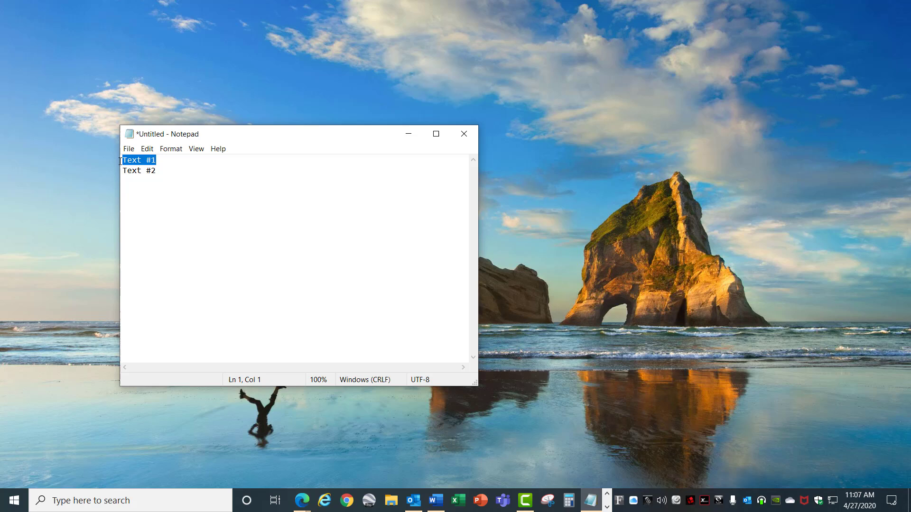
Type the line 'Text #1' into Notepad
text(Text #1)
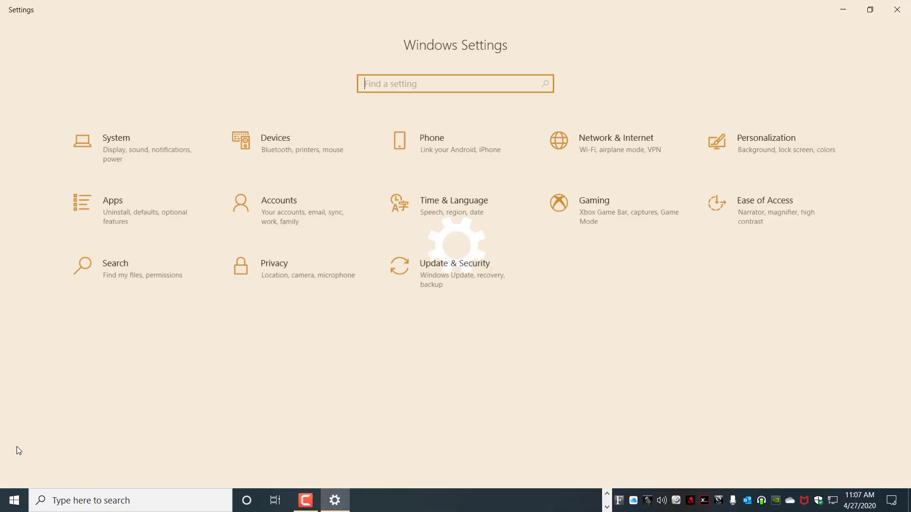
Switch on clipboard history and sync across devices under System > Clipboard, then close Settings
click(116, 148)
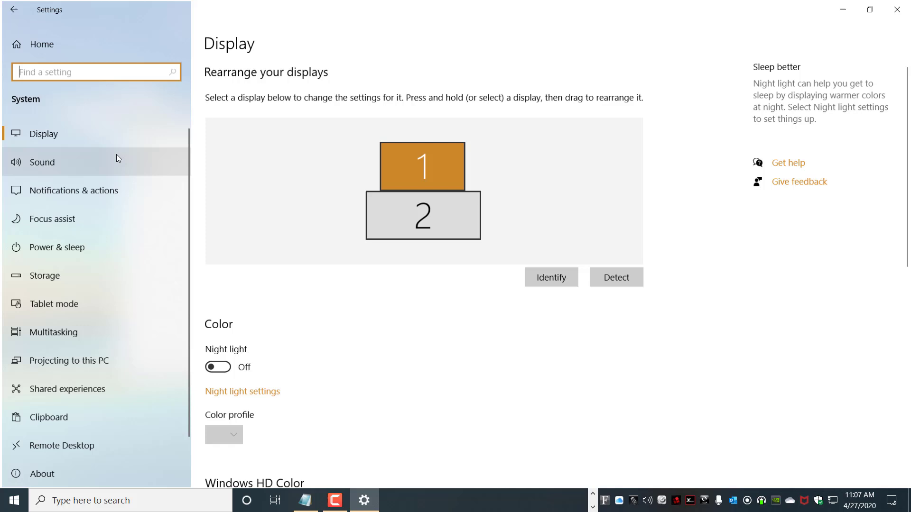
click(47, 417)
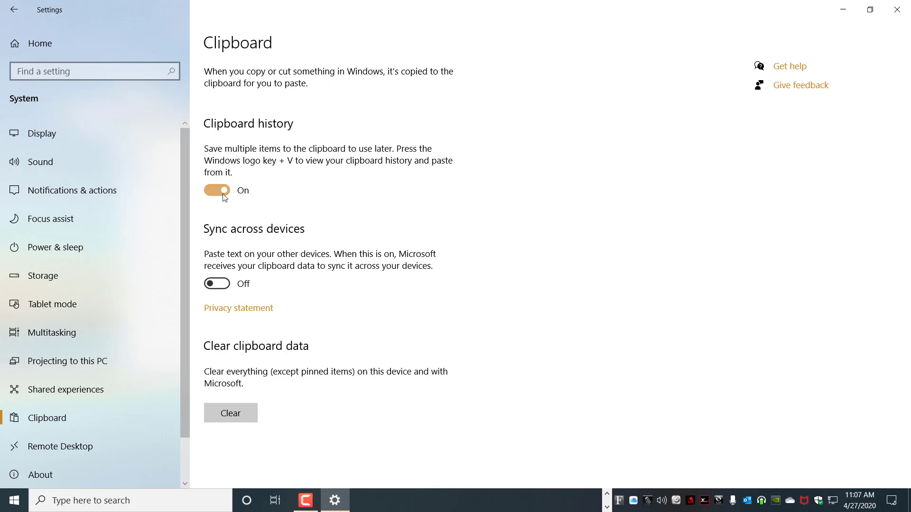
click(216, 284)
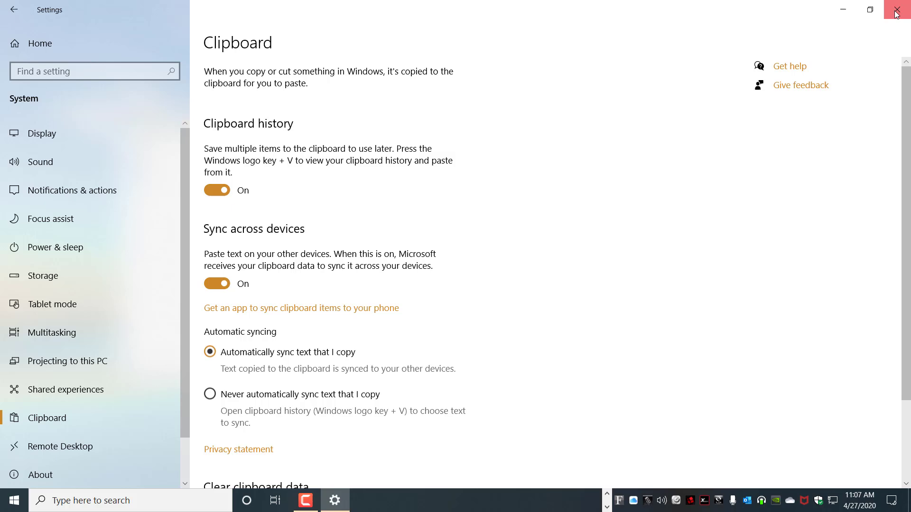
click(900, 10)
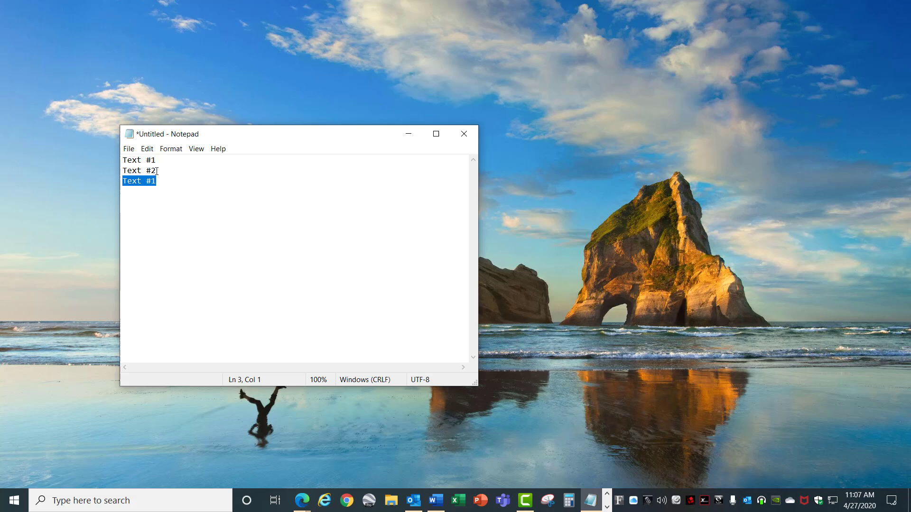
Paste an earlier copied line into Notepad from the Win+V clipboard history
key(Win+v)
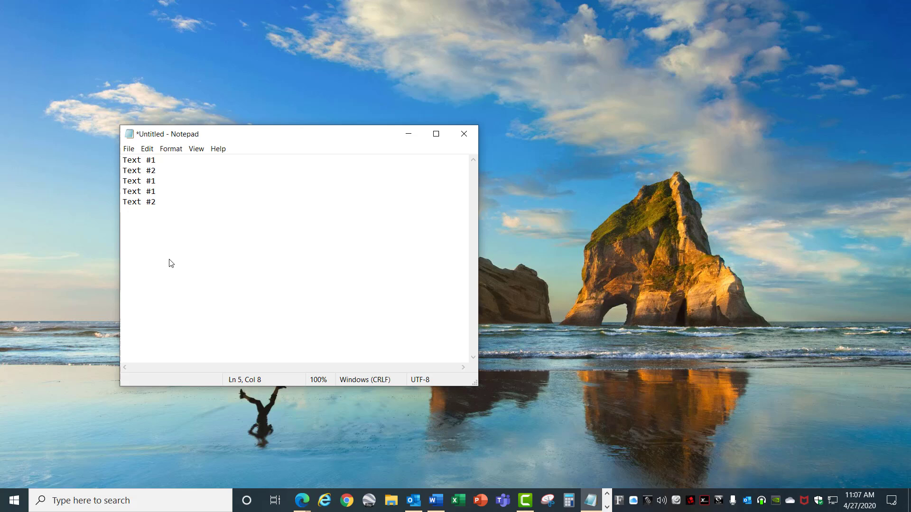
click(155, 201)
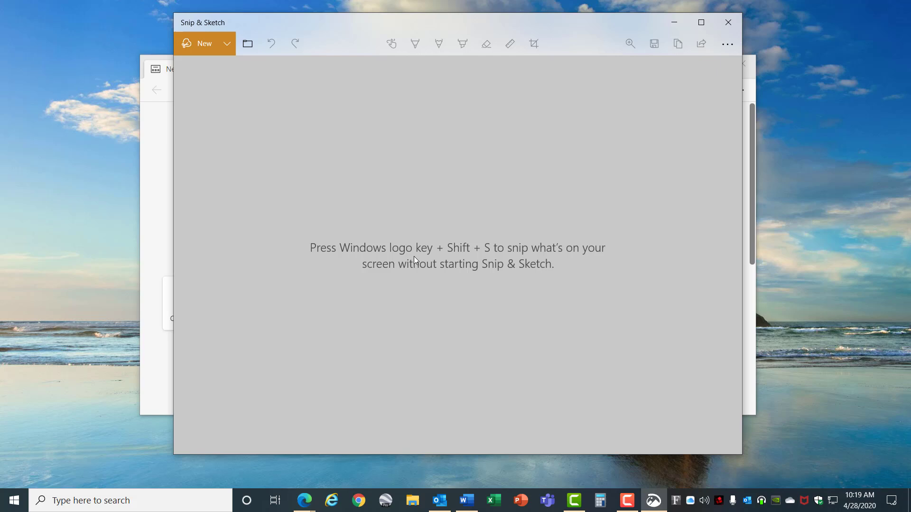
mouse_move(483, 260)
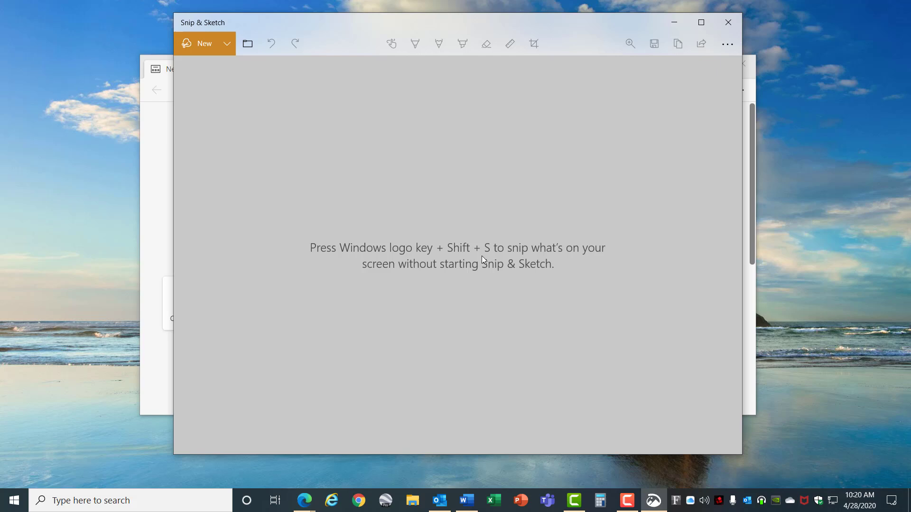
mouse_move(269, 80)
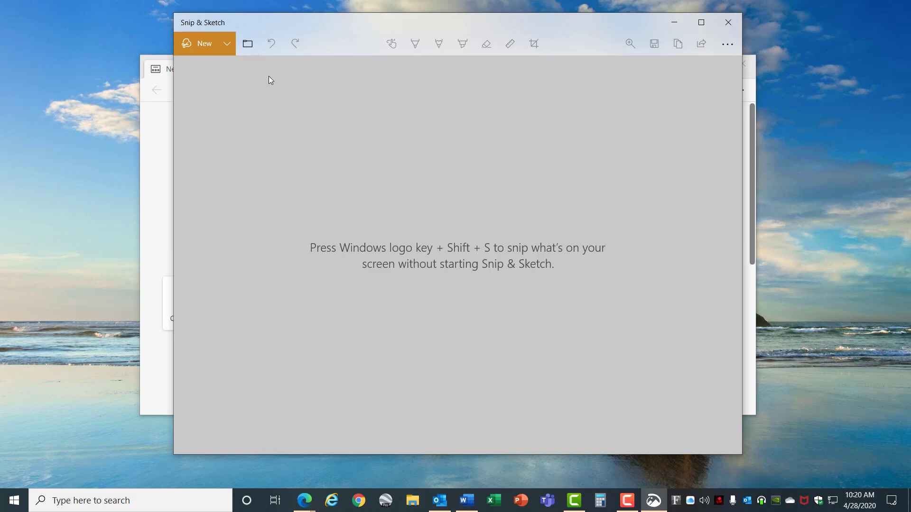
Start a new rectangular snip from Snip & Sketch
click(204, 43)
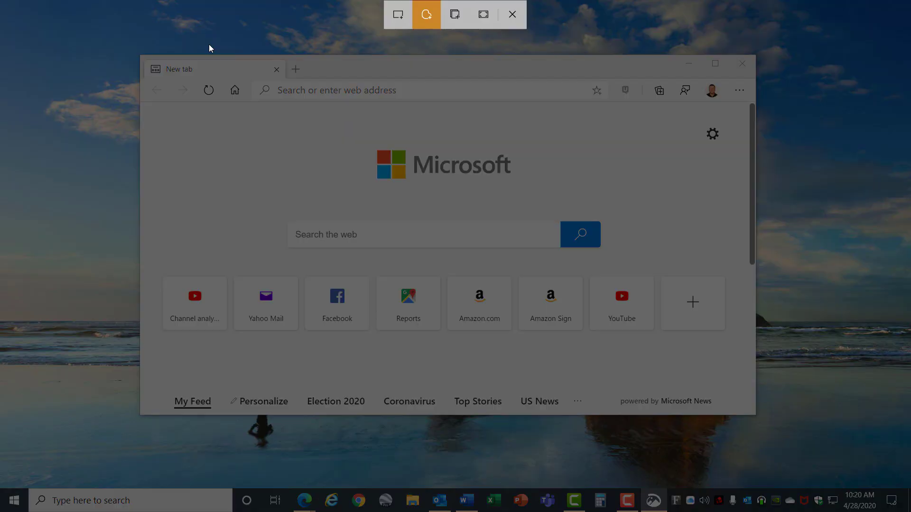
mouse_move(398, 14)
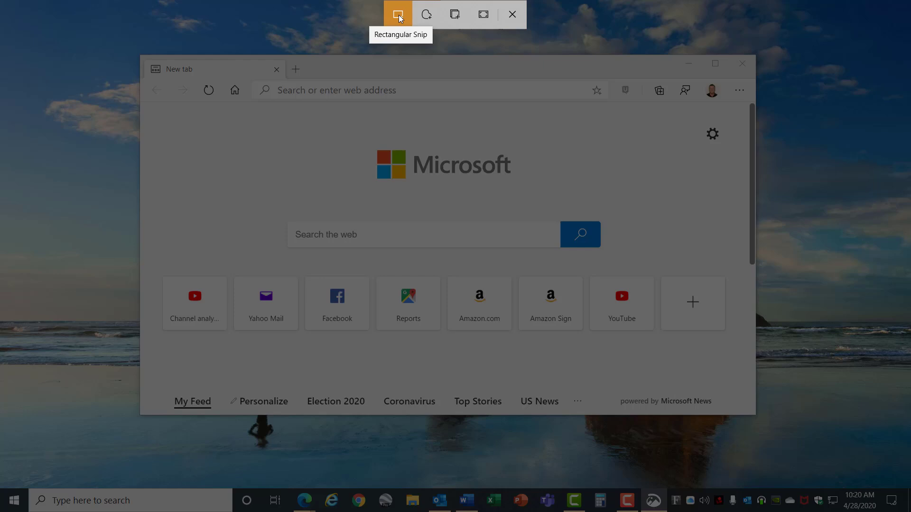
mouse_move(455, 14)
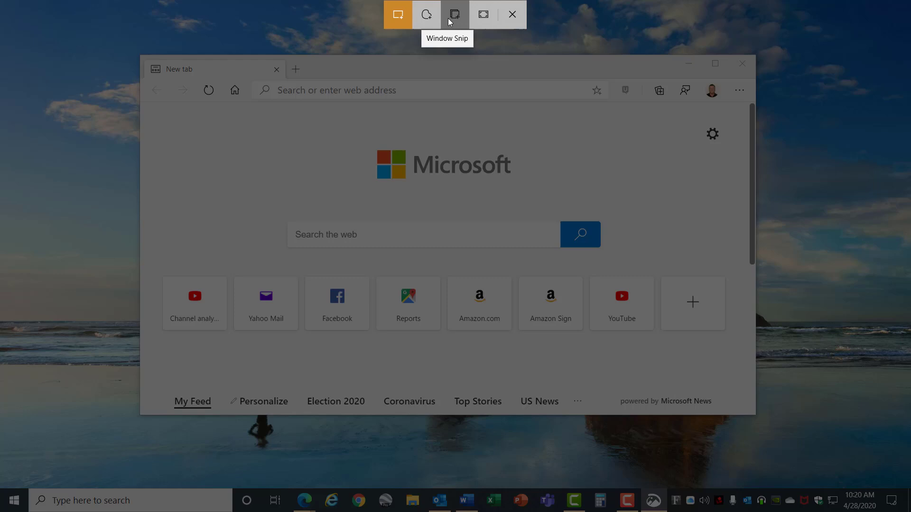
mouse_move(398, 14)
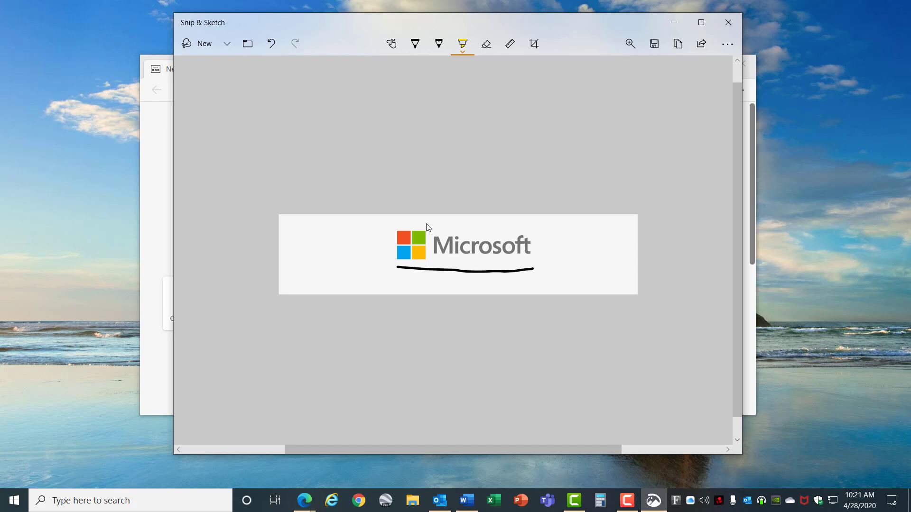
Erase ink strokes, crop the logo snip, and bring up Share
click(486, 43)
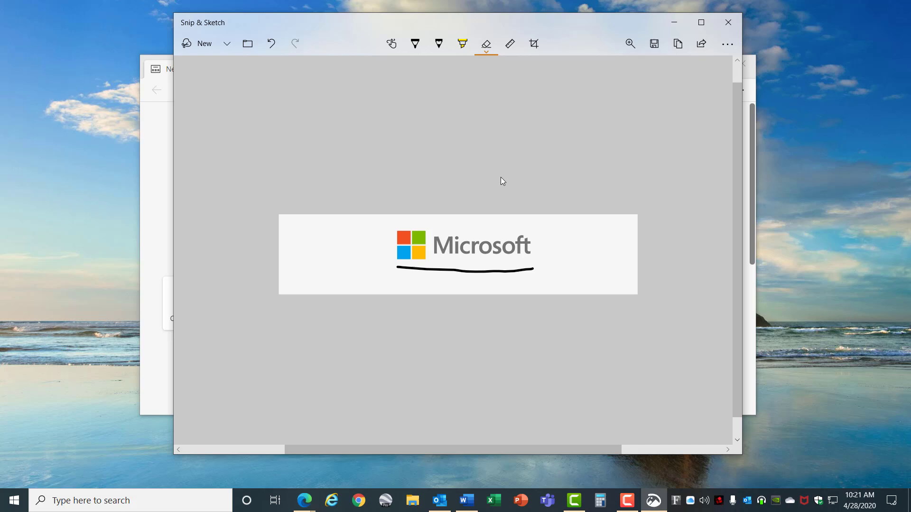
click(532, 43)
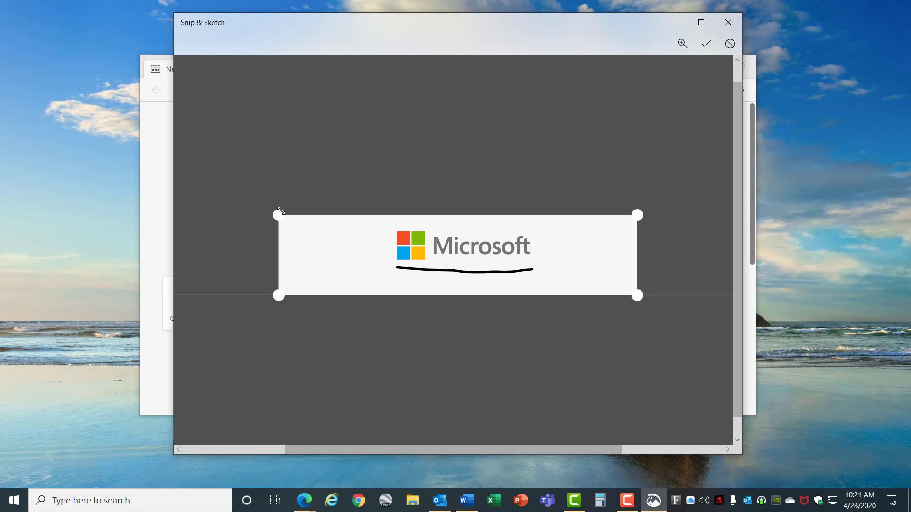
click(707, 44)
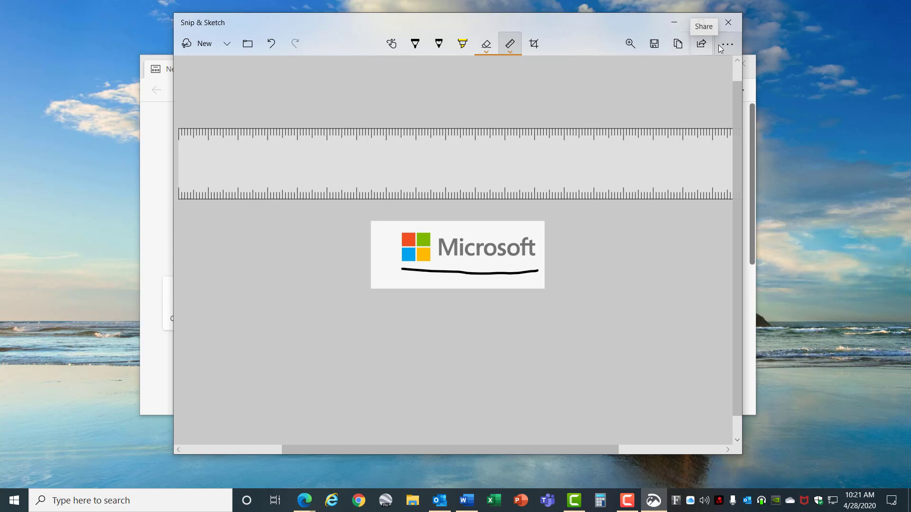
click(727, 44)
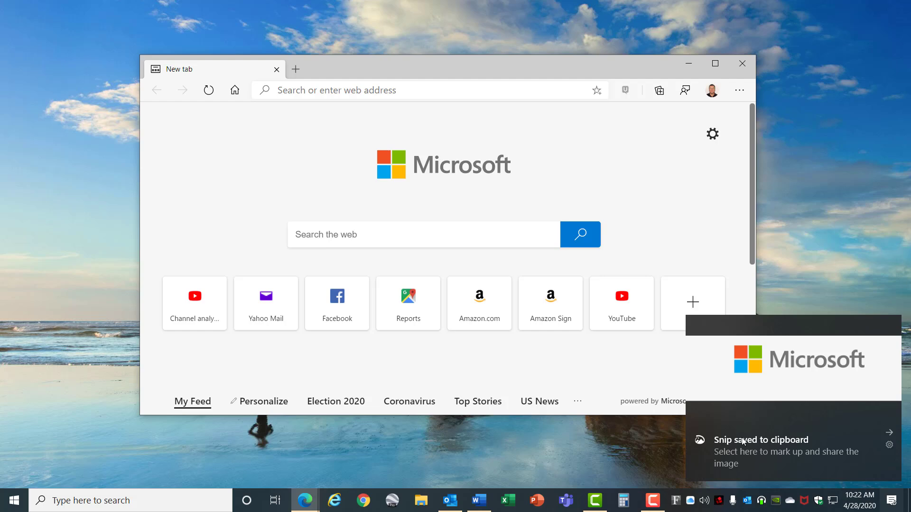
Open the saved logo snip from the 'Snip saved to clipboard' notification
click(763, 440)
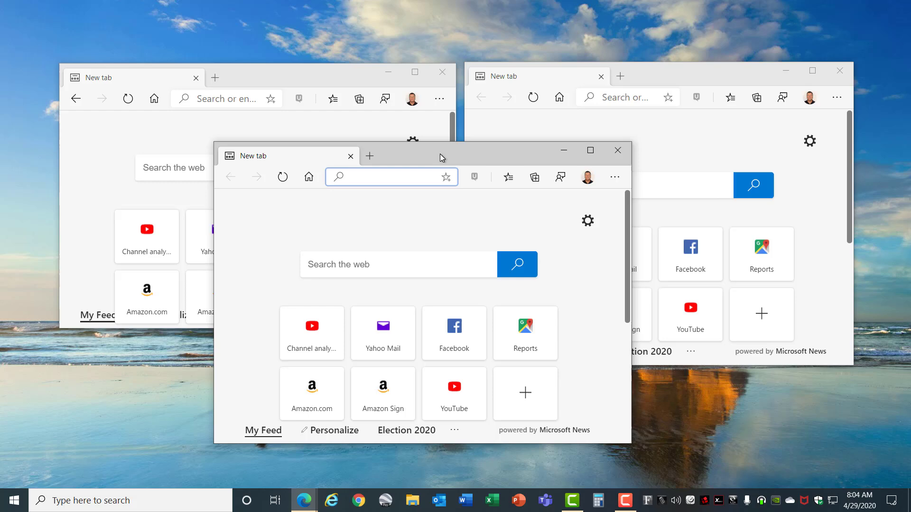
Rearrange the front Edge window, then bring up Multitasking settings
click(590, 150)
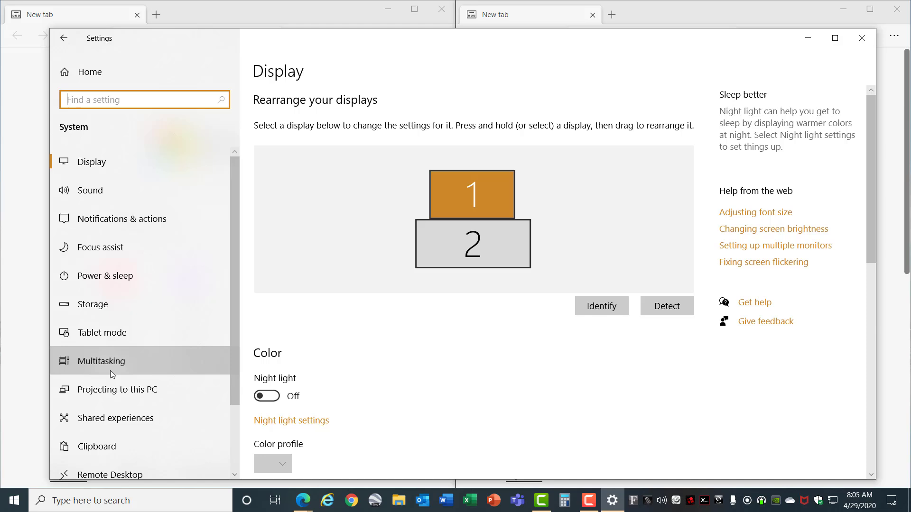
click(100, 360)
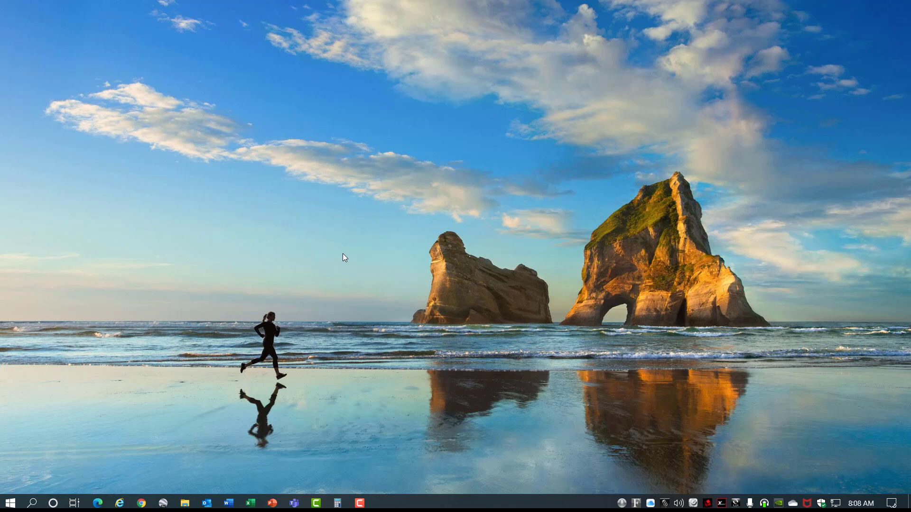
mouse_move(10, 503)
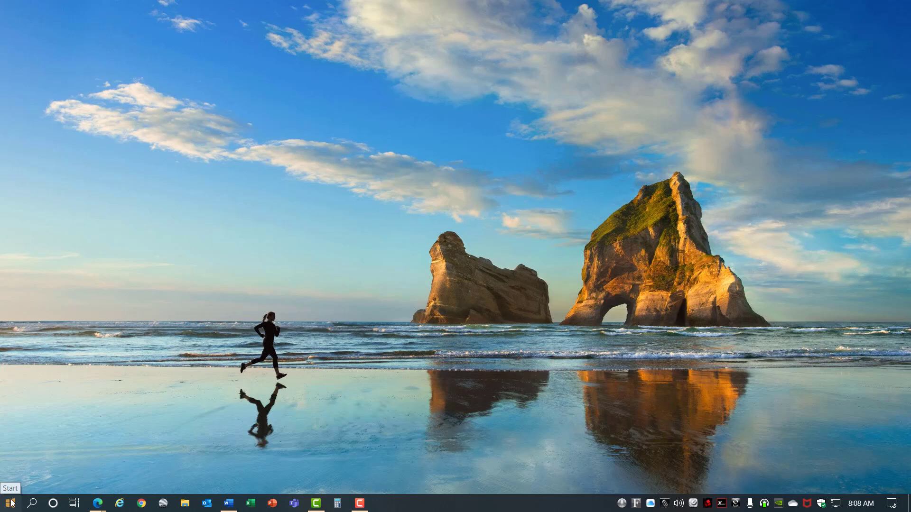
Turn on Speech Recognition under Ease of Access > Speech and close Settings
click(381, 503)
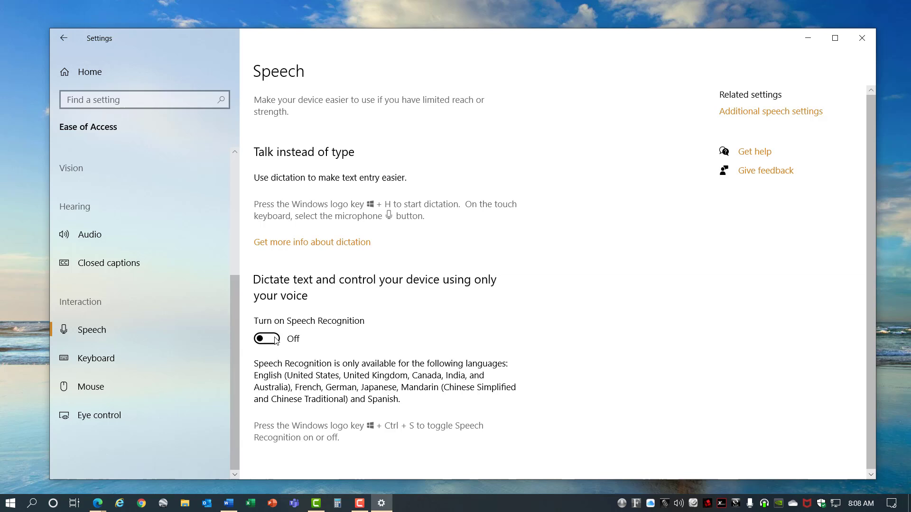
click(267, 339)
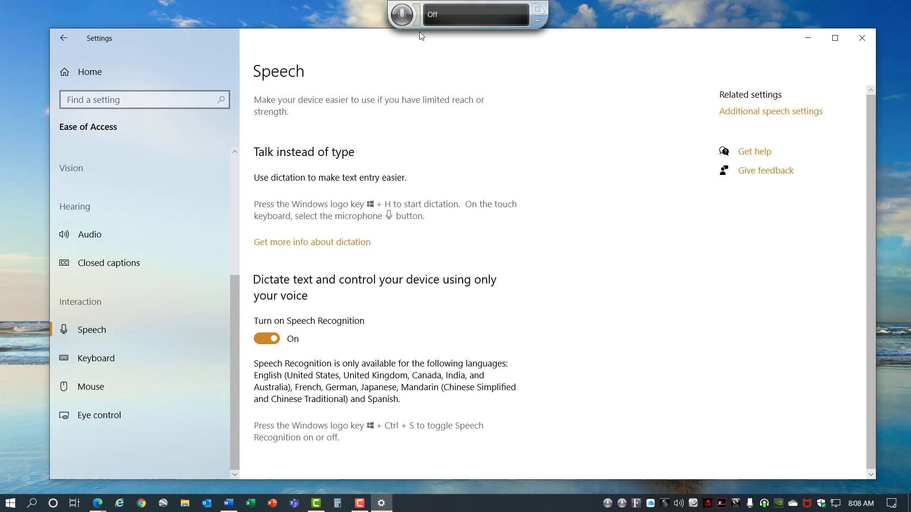
mouse_move(495, 433)
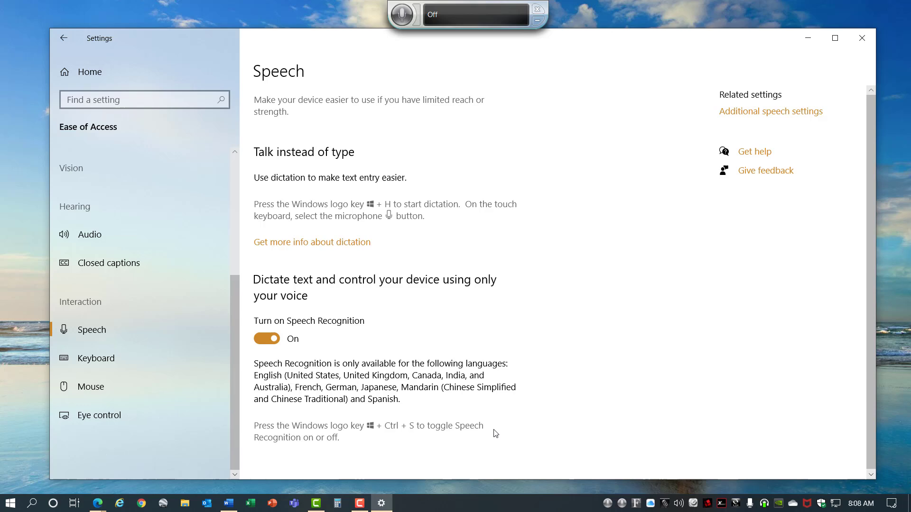
click(862, 38)
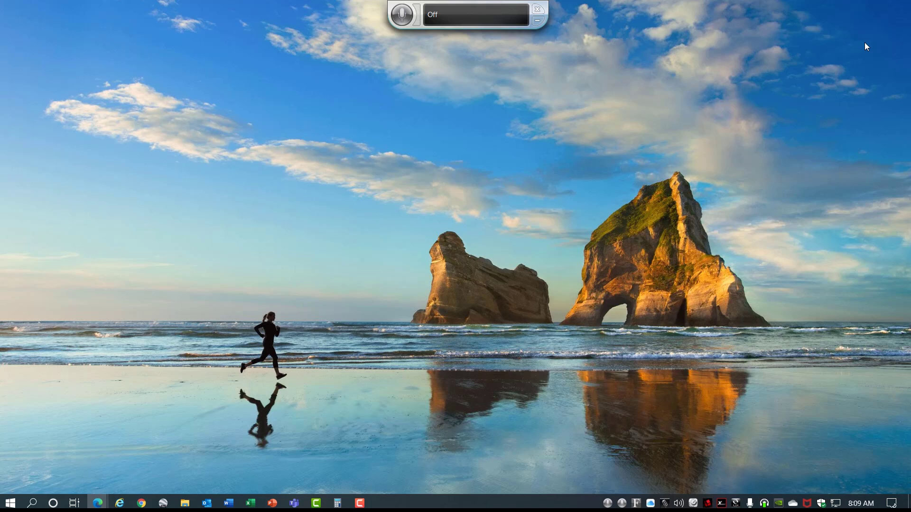
Dictate 'Let's record some text into notepad and see how it looks.' and 'You can also do corrections'
click(402, 15)
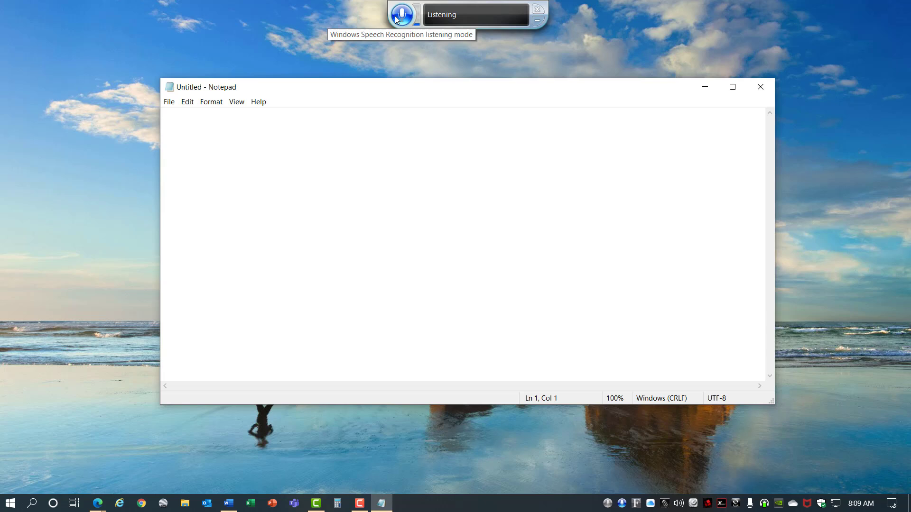
text(Let's record some text into notepad and see how it looks.)
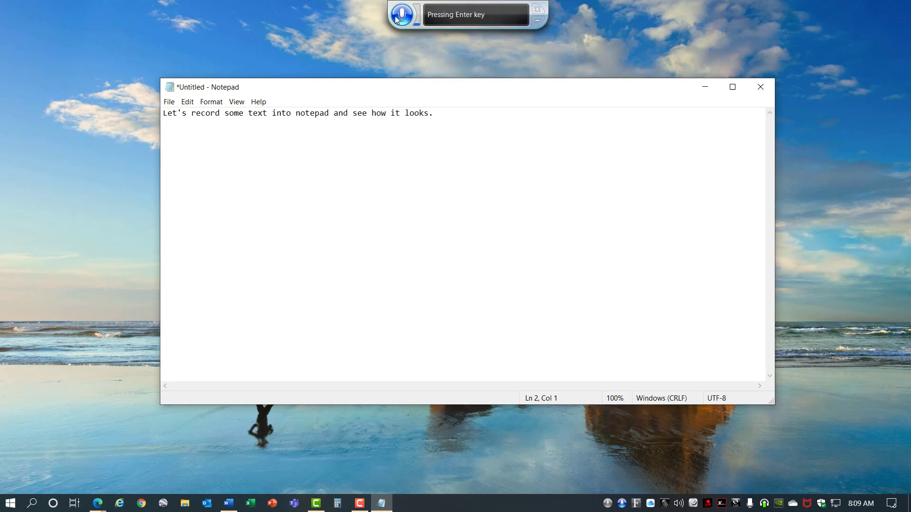
text(You can also do corrections)
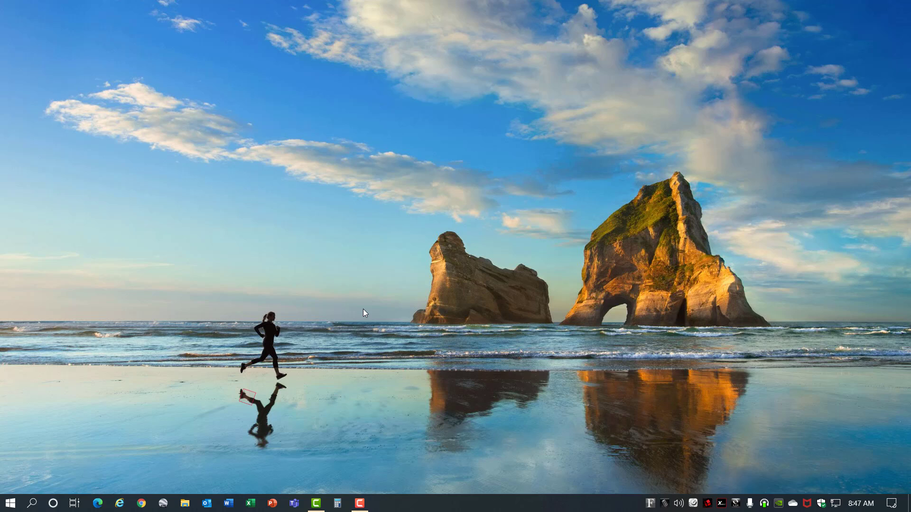
Open Personalization > Colors in Windows Settings from the Start menu
click(9, 502)
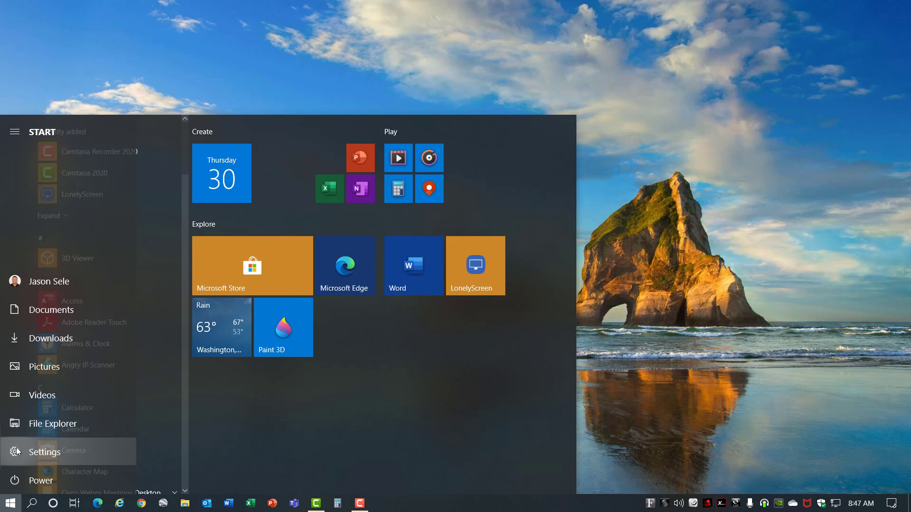
click(44, 452)
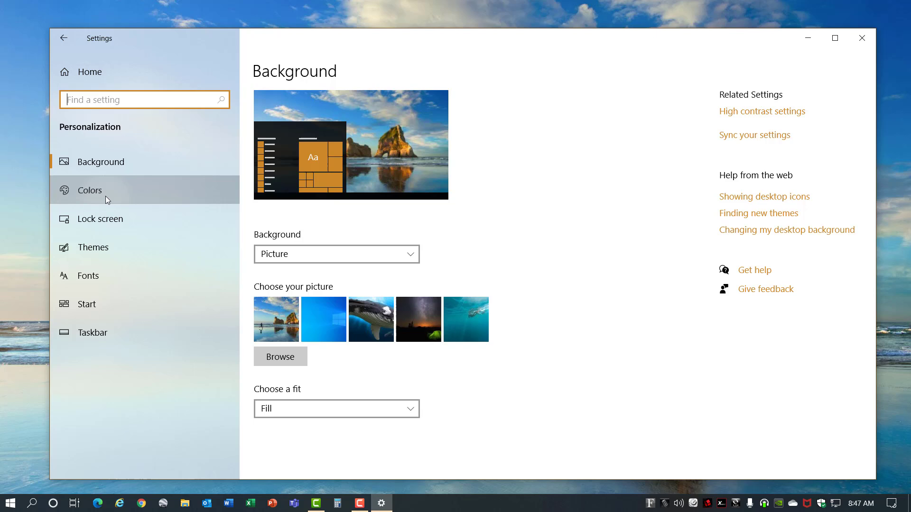
click(90, 190)
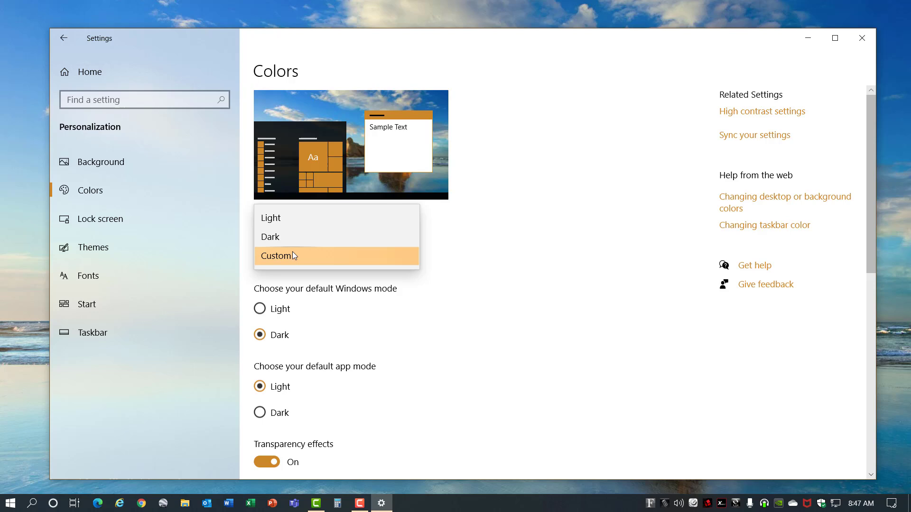
Cycle through Custom, dark-app and all-light colour modes, ending with Windows in dark mode
click(277, 255)
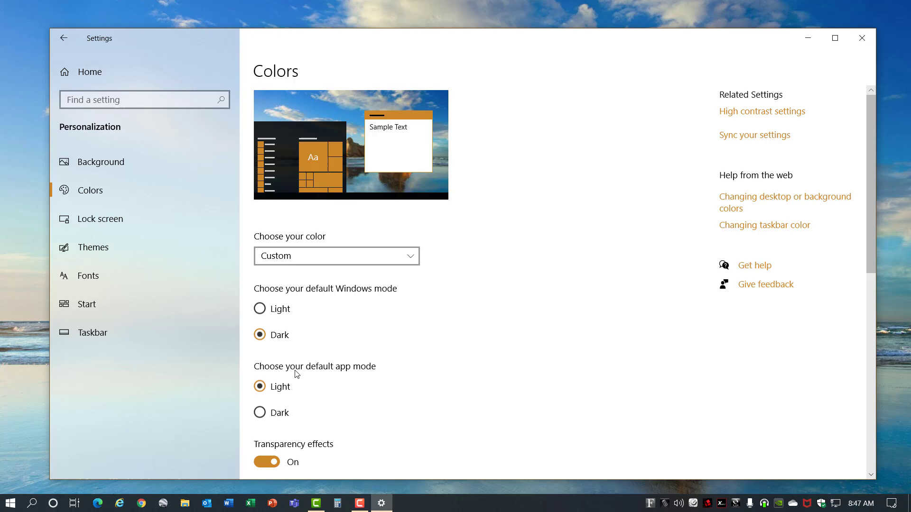
click(336, 256)
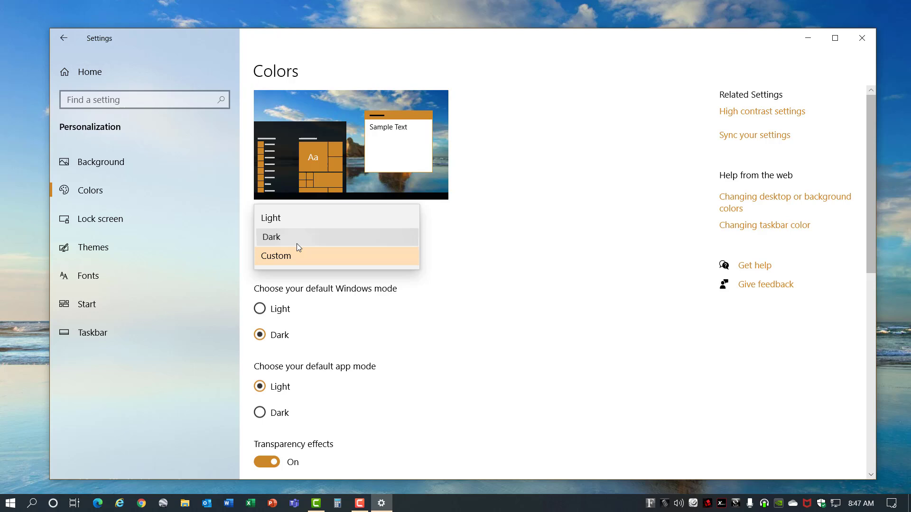
click(275, 255)
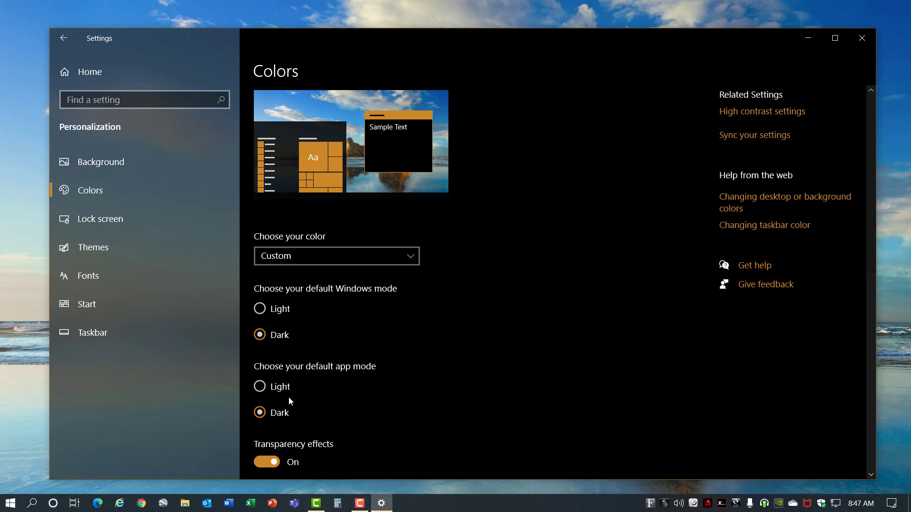
click(336, 256)
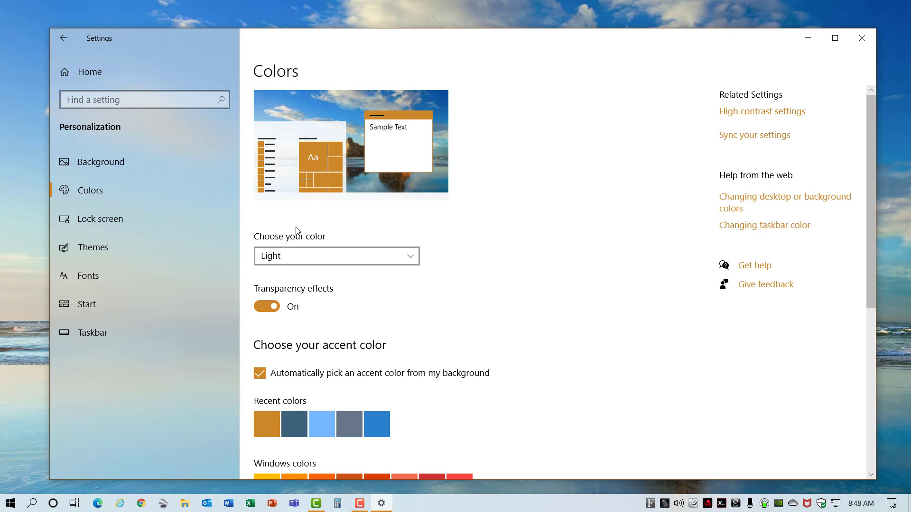
click(336, 256)
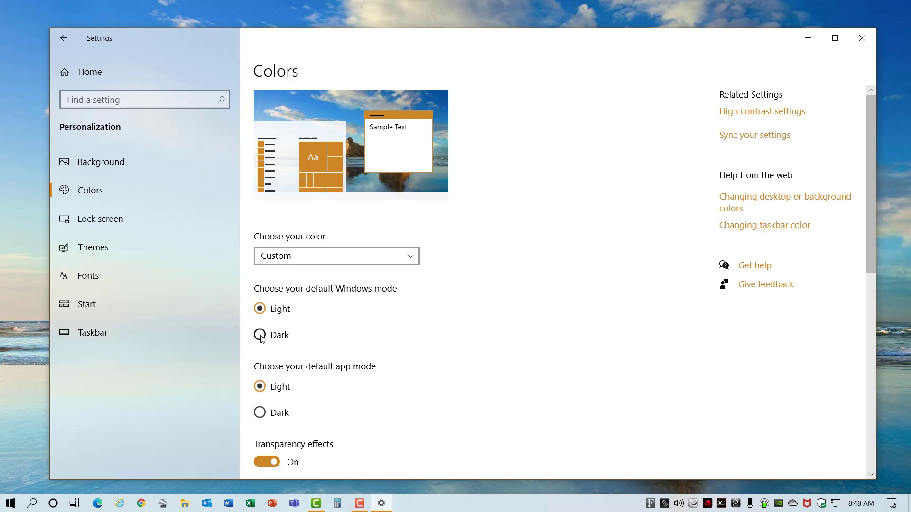
click(260, 335)
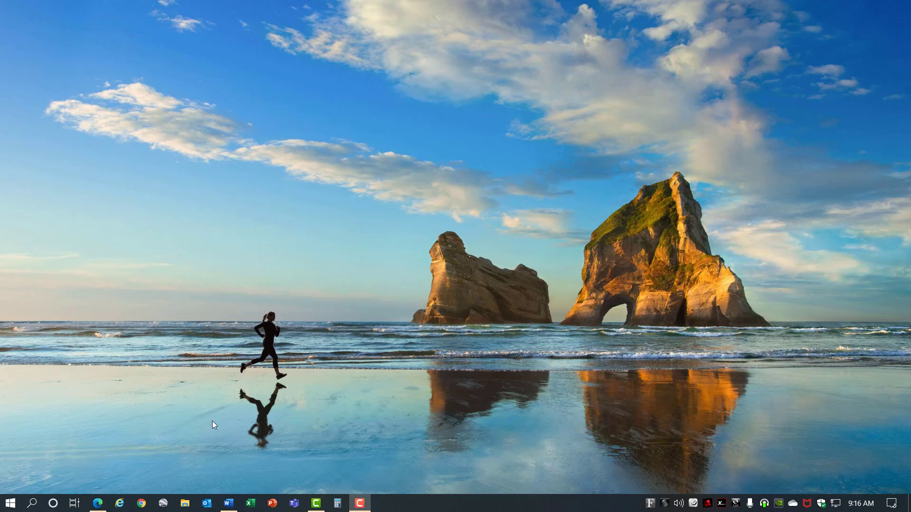
Turn on Night light in Display settings, then test Turn on now and Turn off now
click(10, 503)
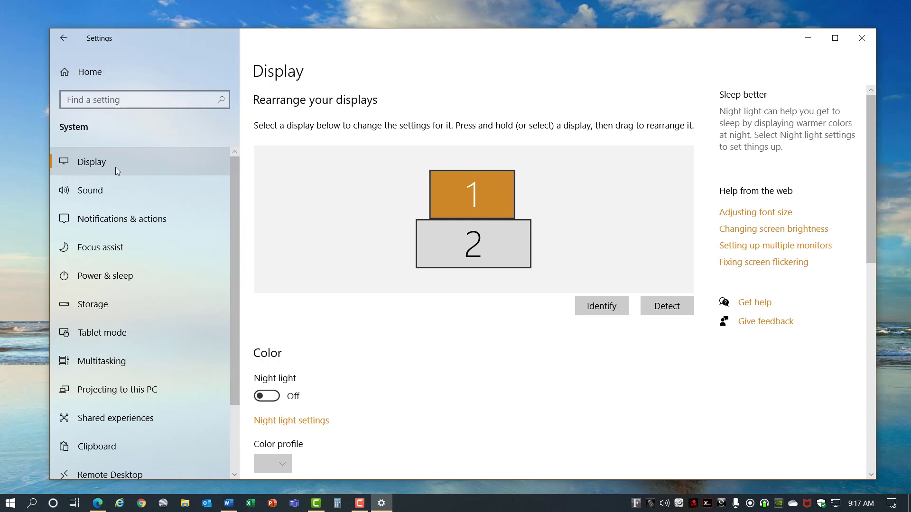
click(266, 396)
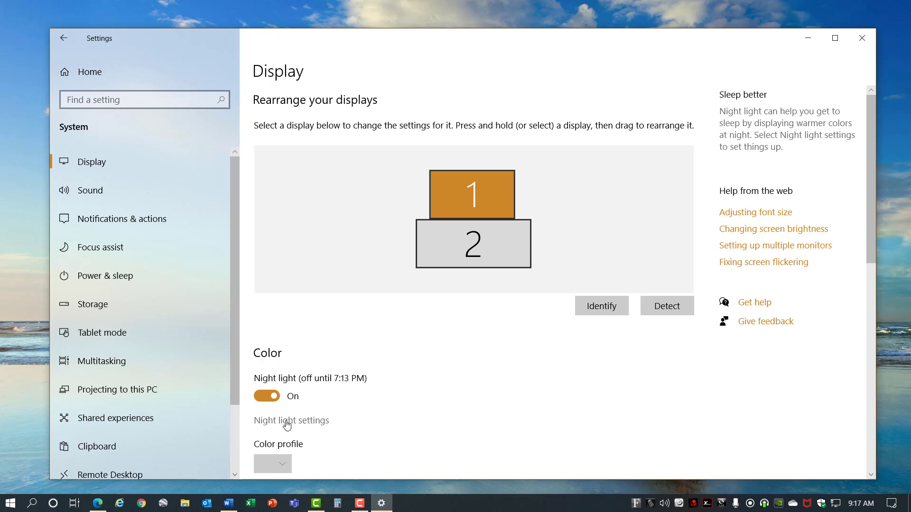
click(291, 420)
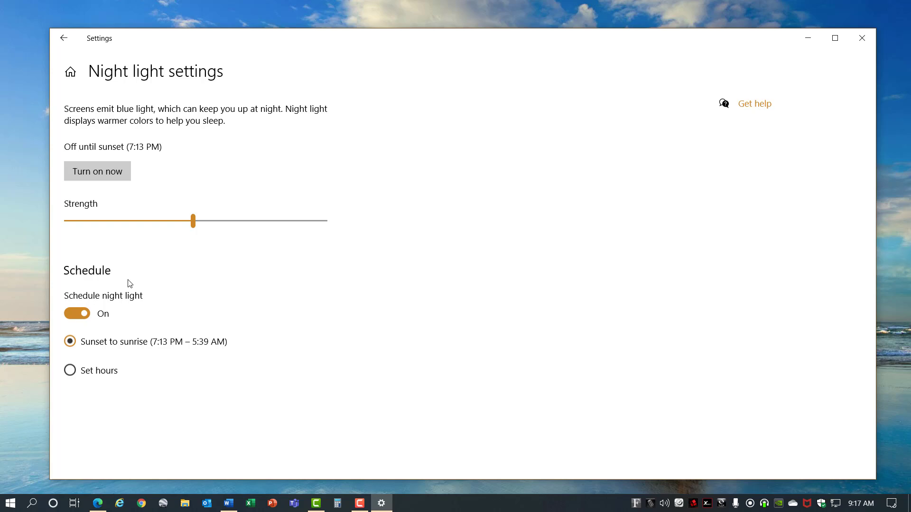
click(70, 370)
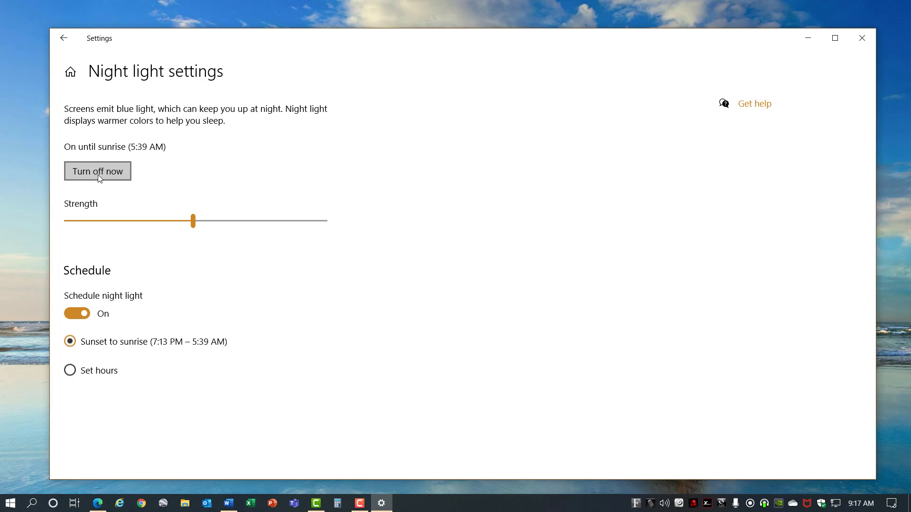
click(97, 171)
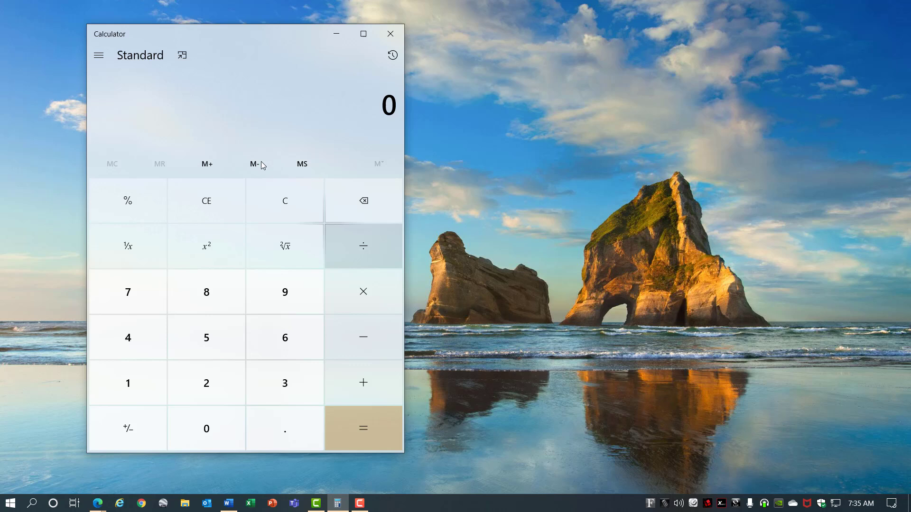
Switch Calculator to Scientific mode and scroll through the converter list
click(99, 55)
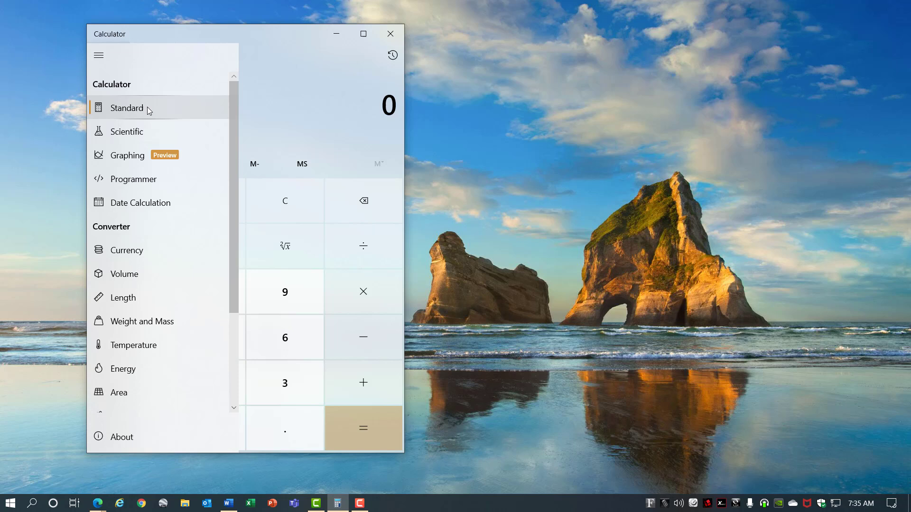
click(126, 132)
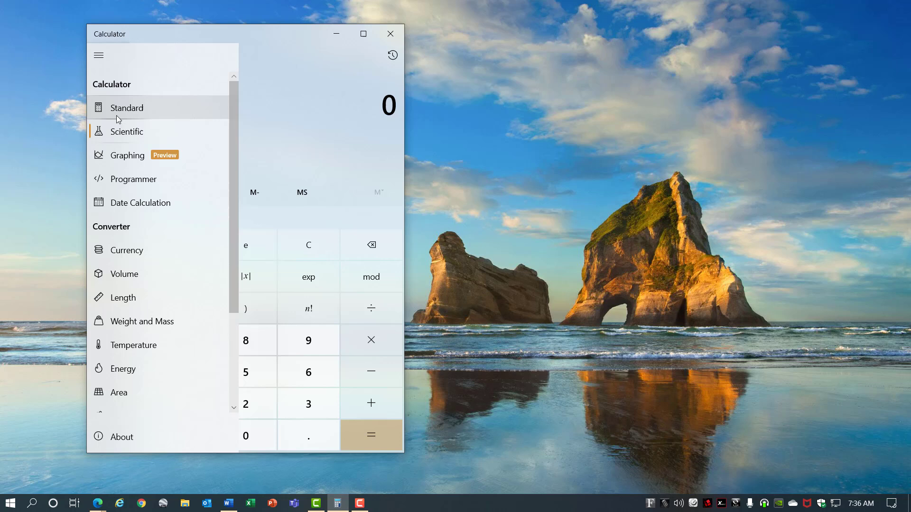
scroll(down, 3)
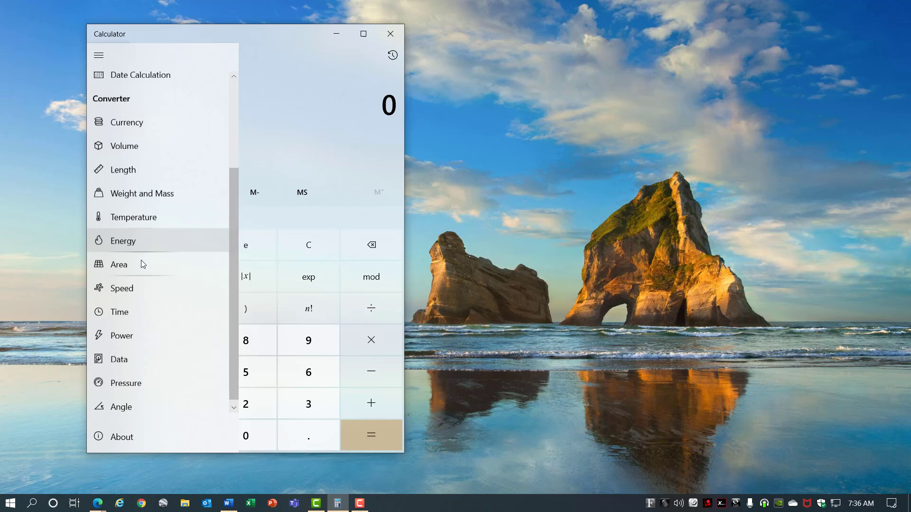
Switch to Graphing mode and enter the function y = x in the fx panel
click(98, 55)
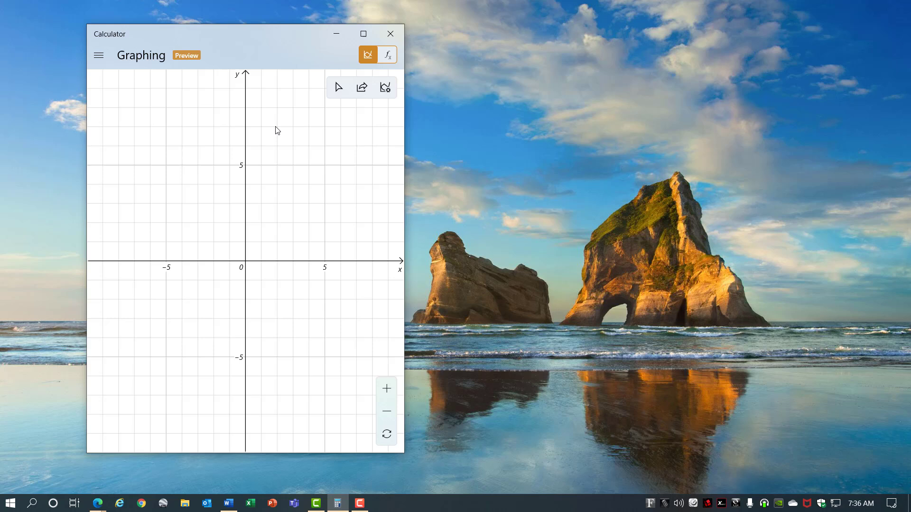
click(386, 54)
text(y = x)
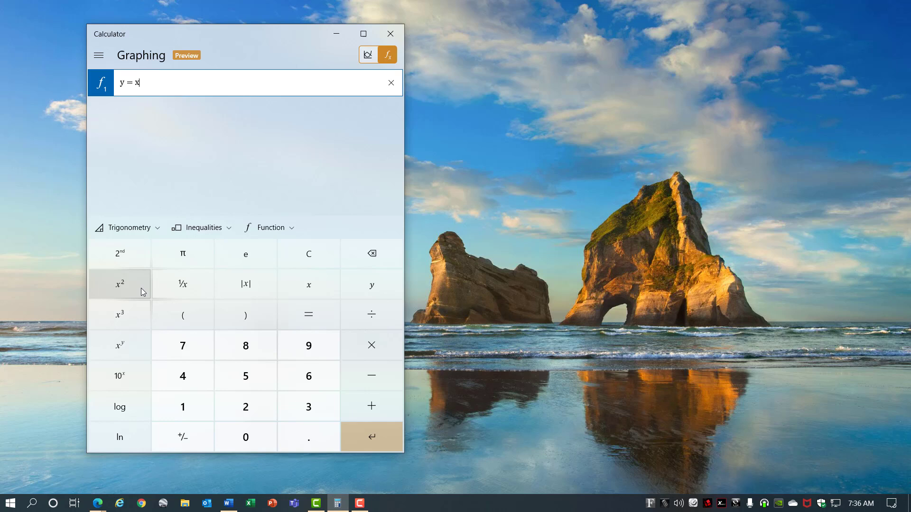
click(367, 55)
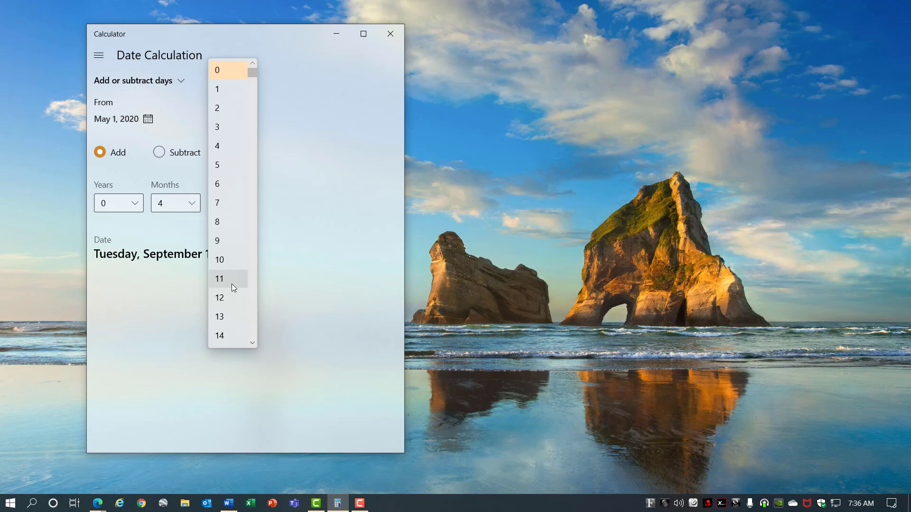
Add 4 months and 11 days to May 1, 2020 in Date Calculation
click(98, 55)
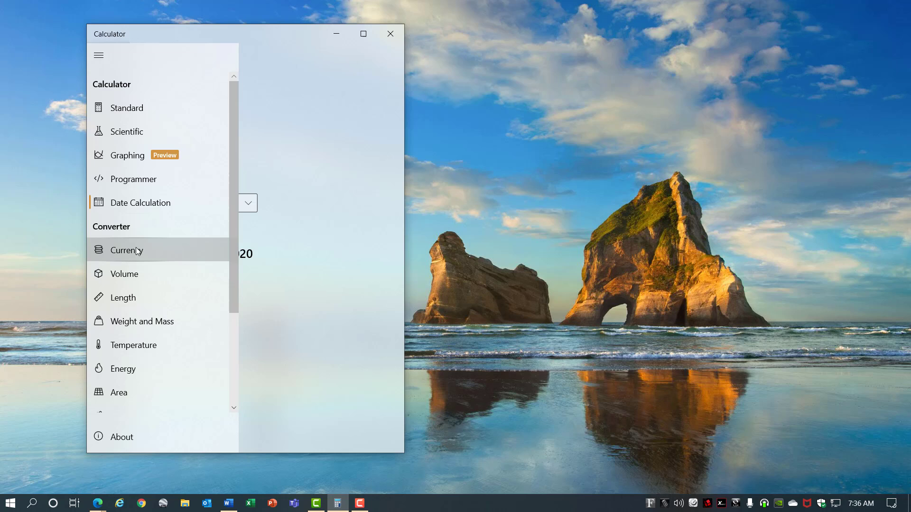
Convert 8.25 US dollars to 11.58 Canadian dollars with the Currency converter
click(127, 250)
text(8.25)
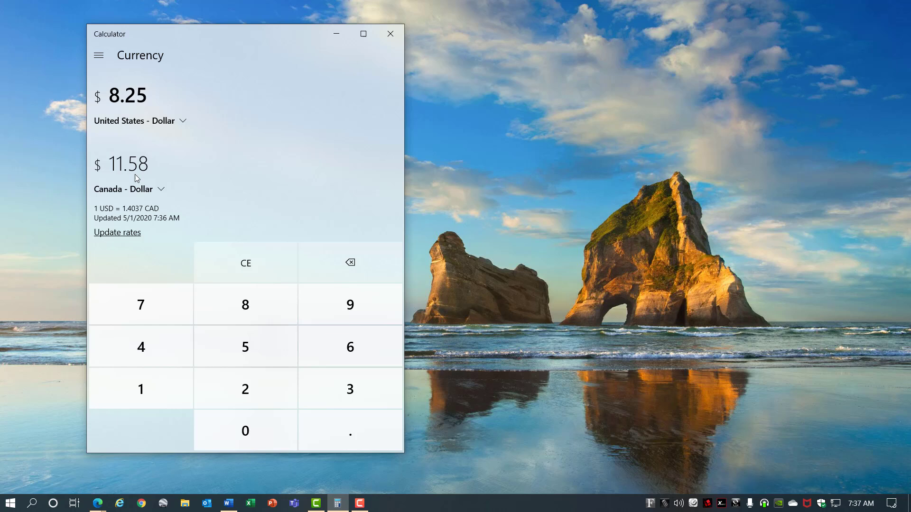
click(98, 55)
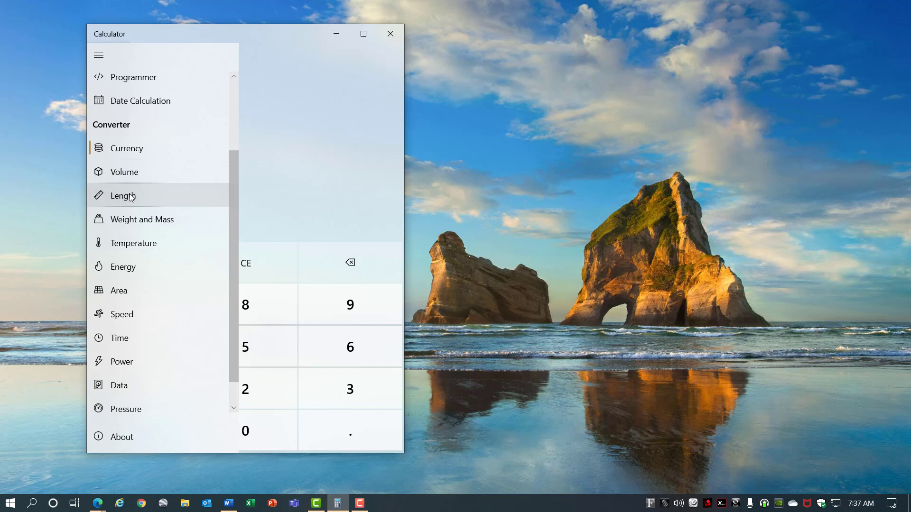
mouse_move(128, 385)
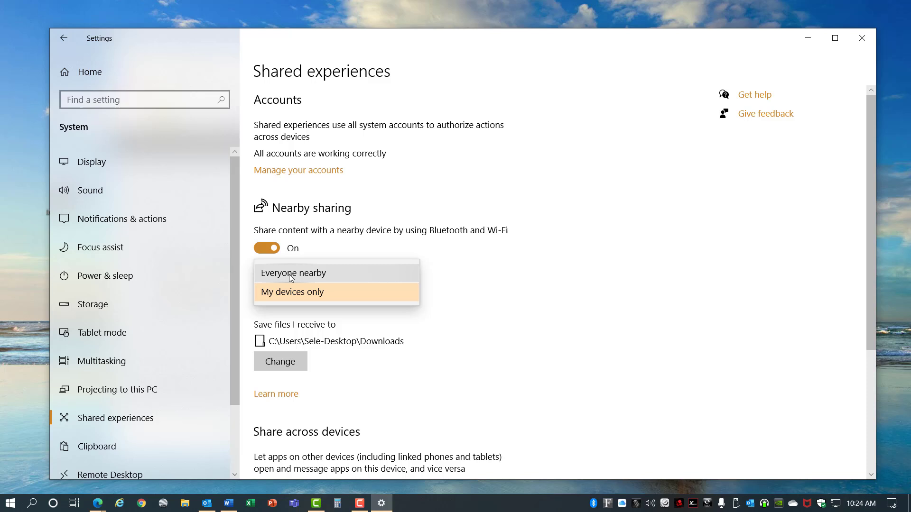
Set Nearby sharing to receive content from Everyone nearby
click(293, 273)
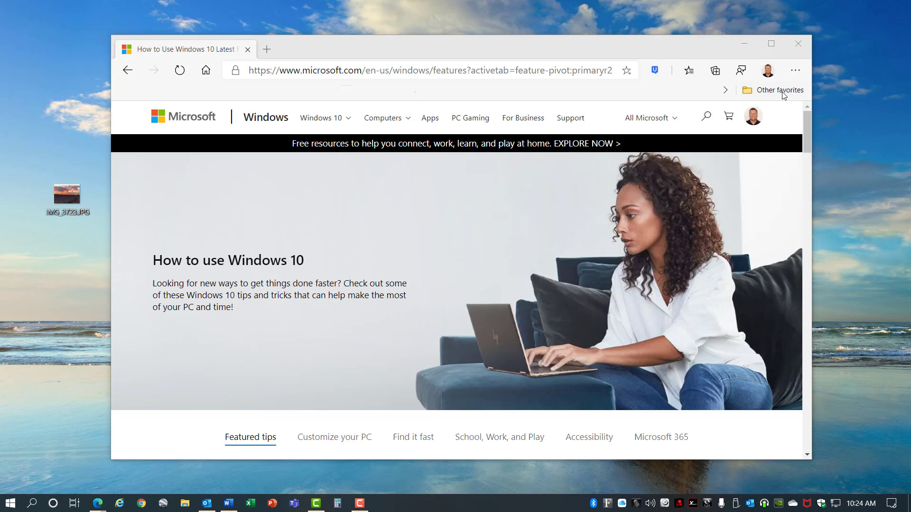
Share the 'How to use Windows 10' page from Edge to LENOVO1
click(741, 70)
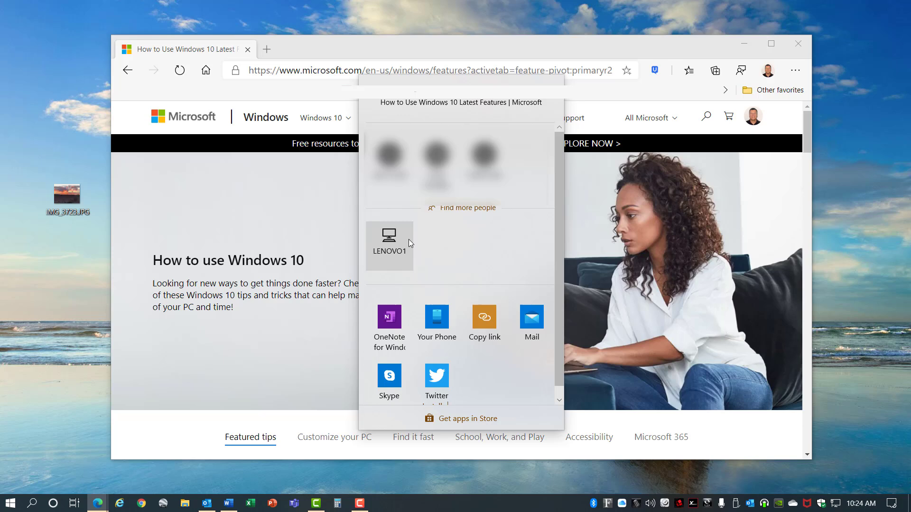
click(388, 244)
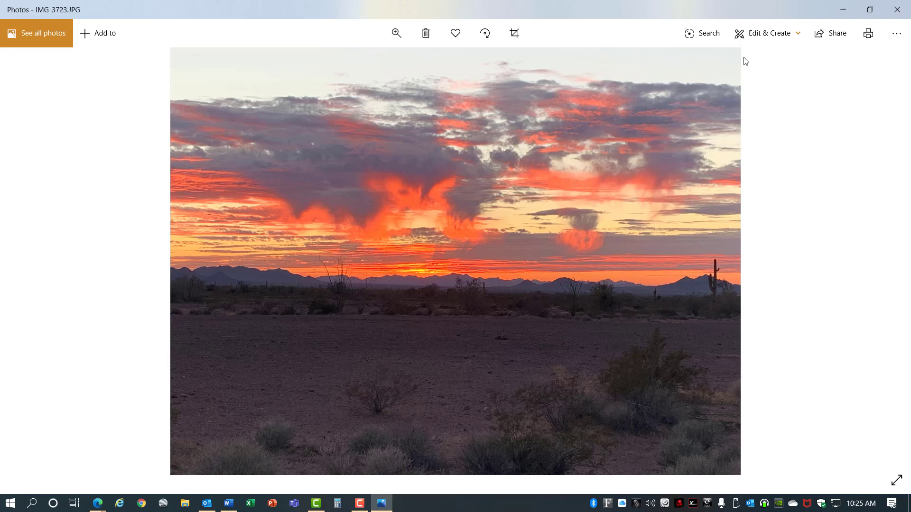
Send the desert sunset photo from Photos to LENOVO1
click(830, 33)
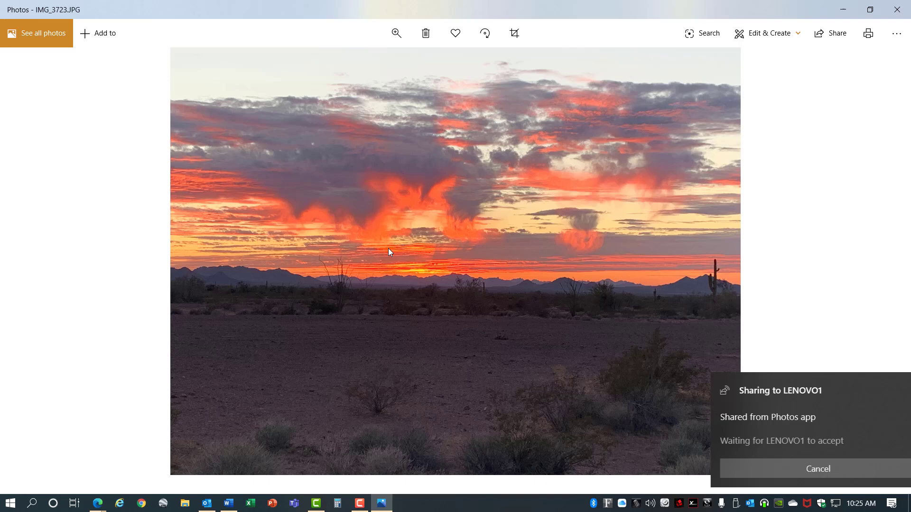
click(817, 469)
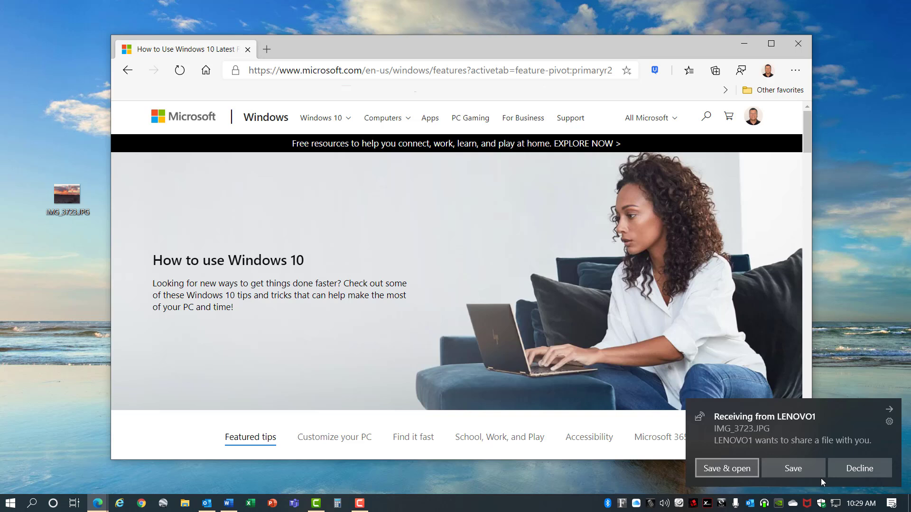
Save IMG_3723.JPG from the 'Receiving from LENOVO1' notification
click(792, 468)
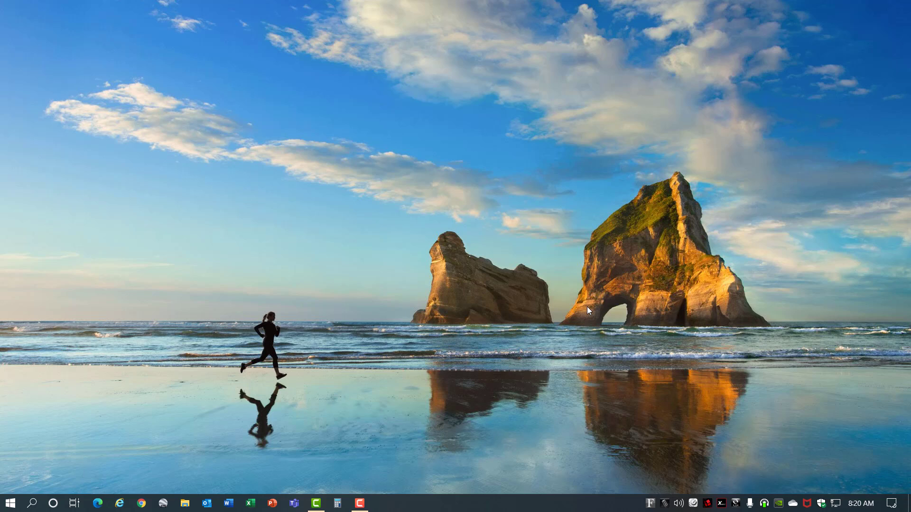
Switch Focus assist to Alarms only in Action Center, then open its settings page
click(893, 503)
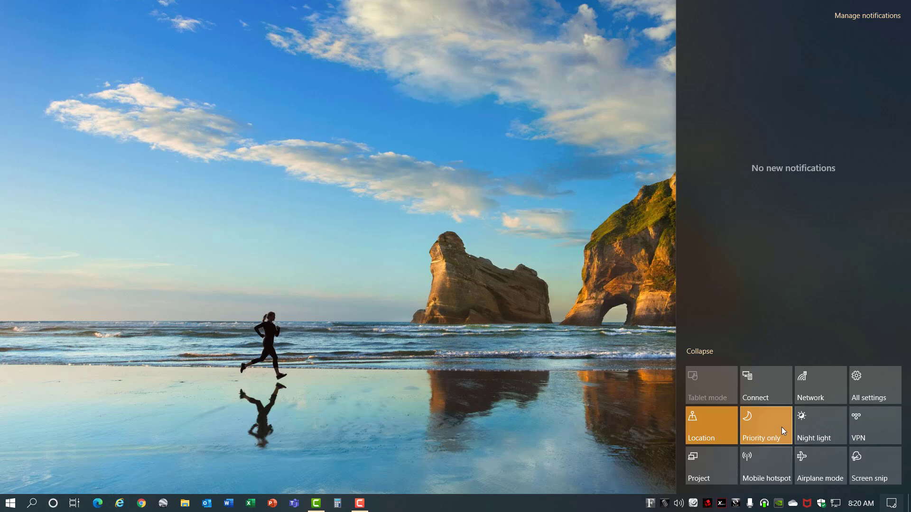
click(766, 425)
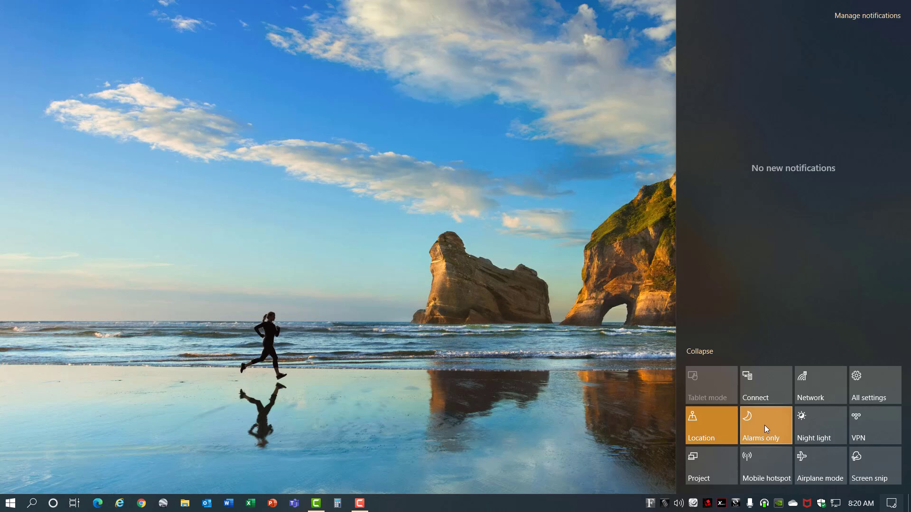
right_click(765, 425)
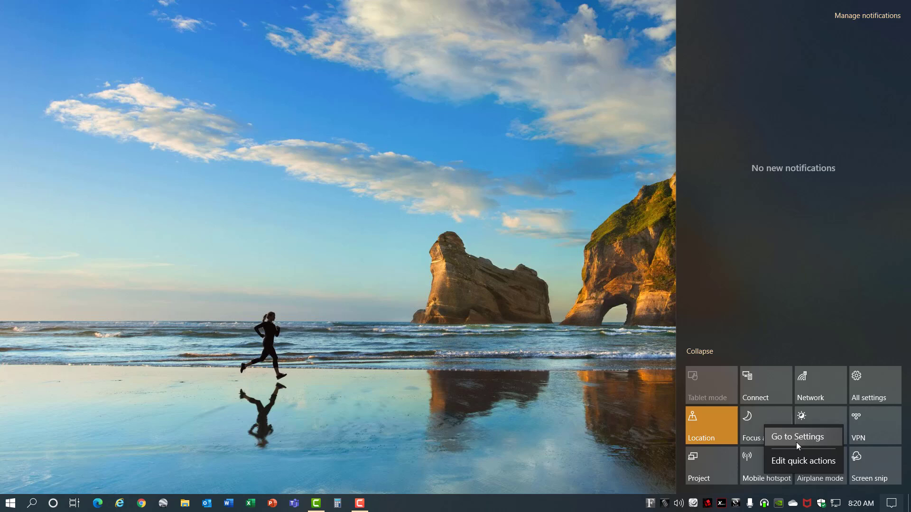
click(796, 437)
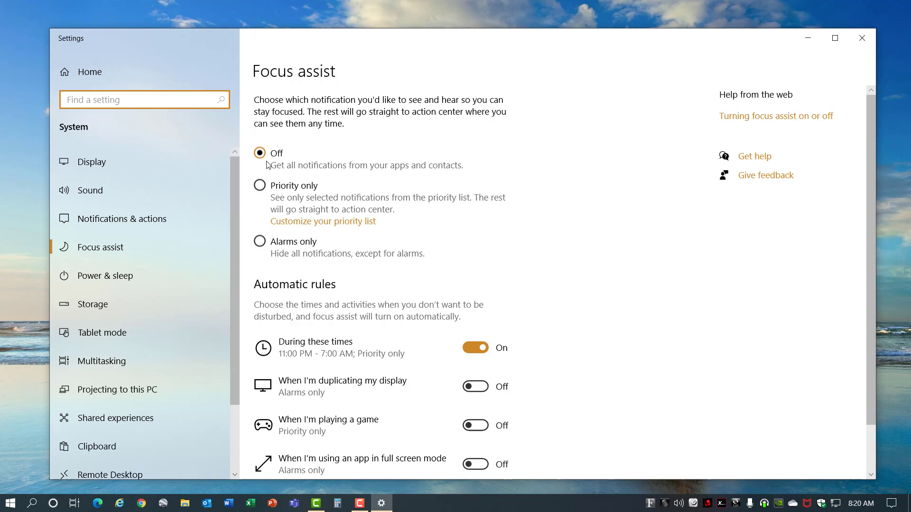
Set Focus assist to Priority only, scroll through its priority list, and go back
click(259, 185)
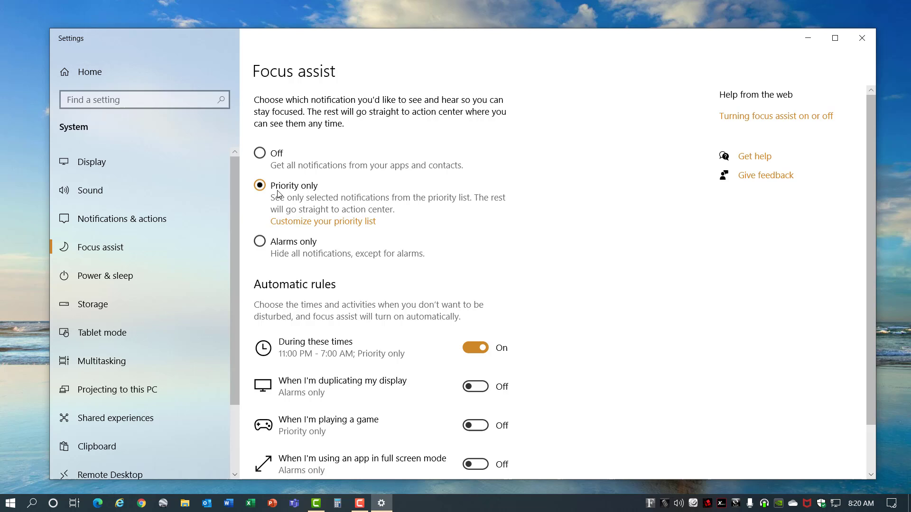
click(322, 221)
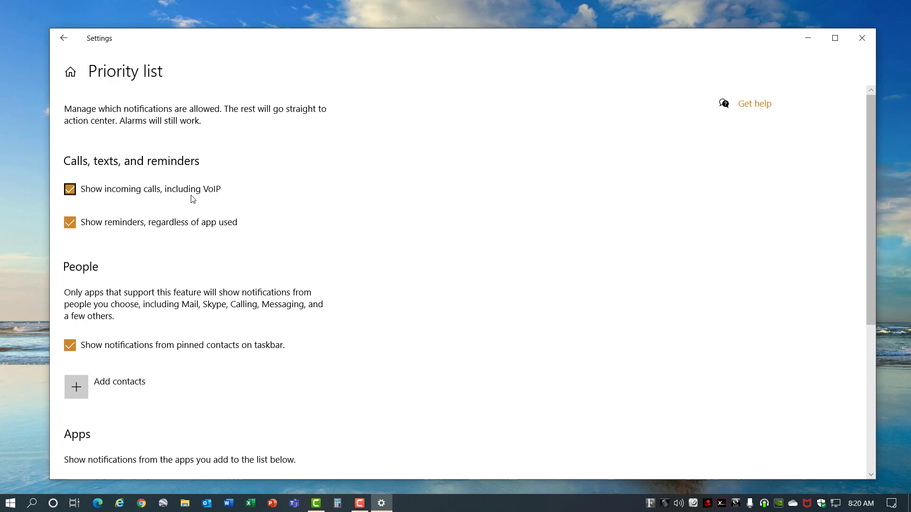
scroll(down, 3)
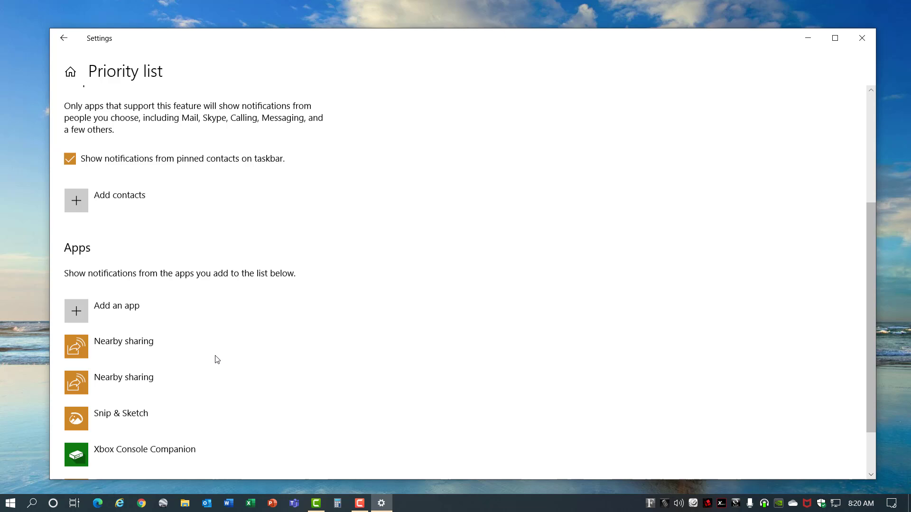
click(64, 38)
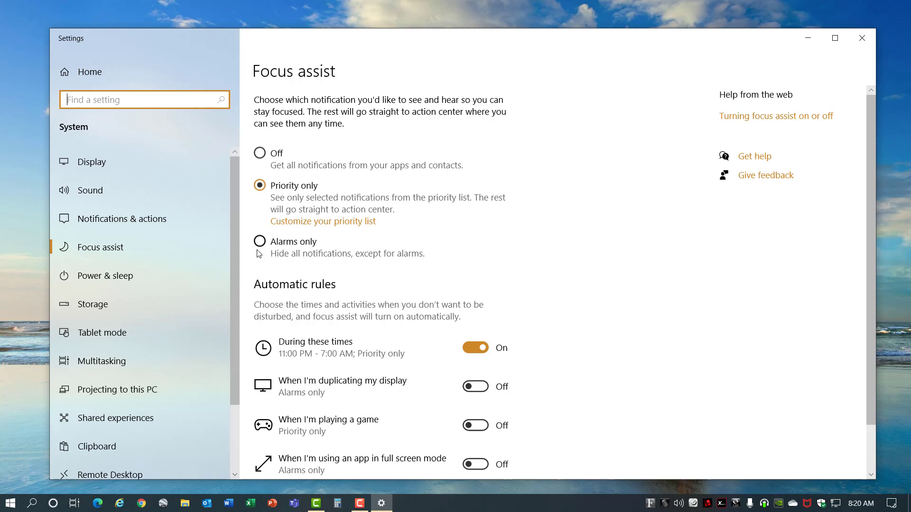
Switch Focus assist to Alarms only and turn on the 'When I'm duplicating my display' rule
click(259, 241)
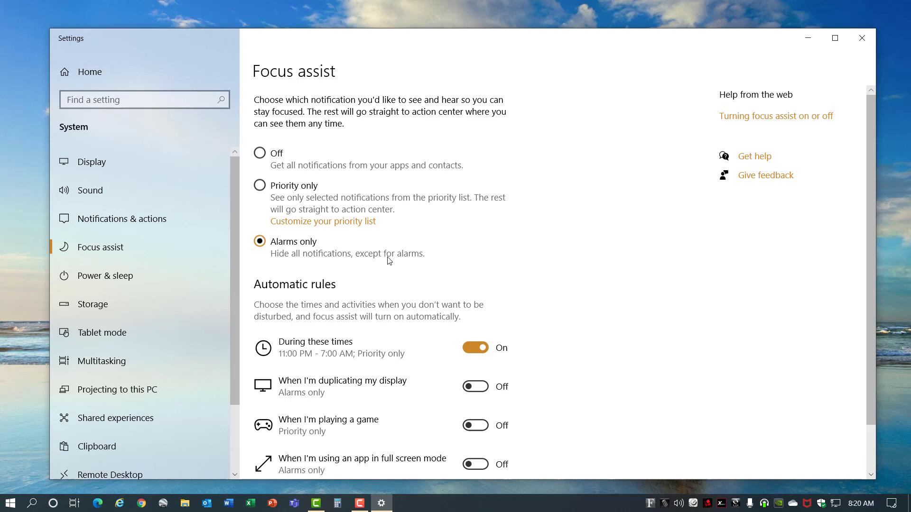
scroll(down, 3)
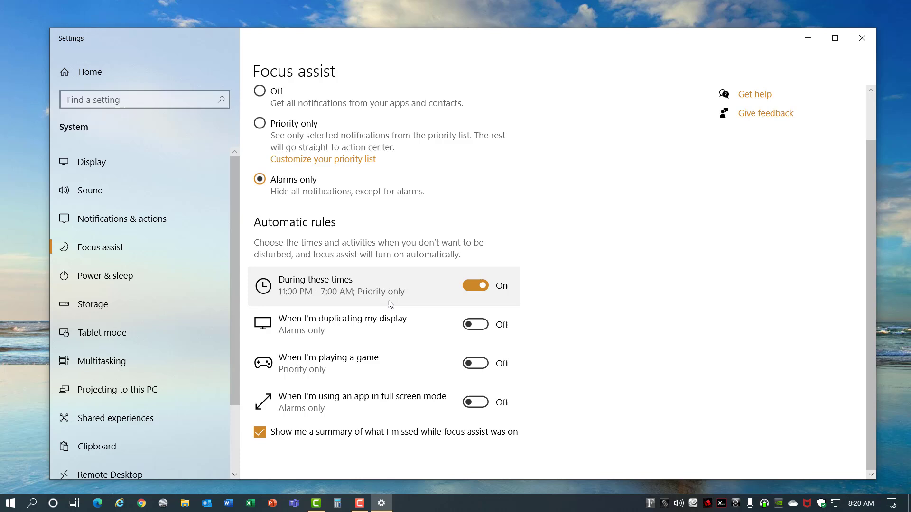
click(474, 324)
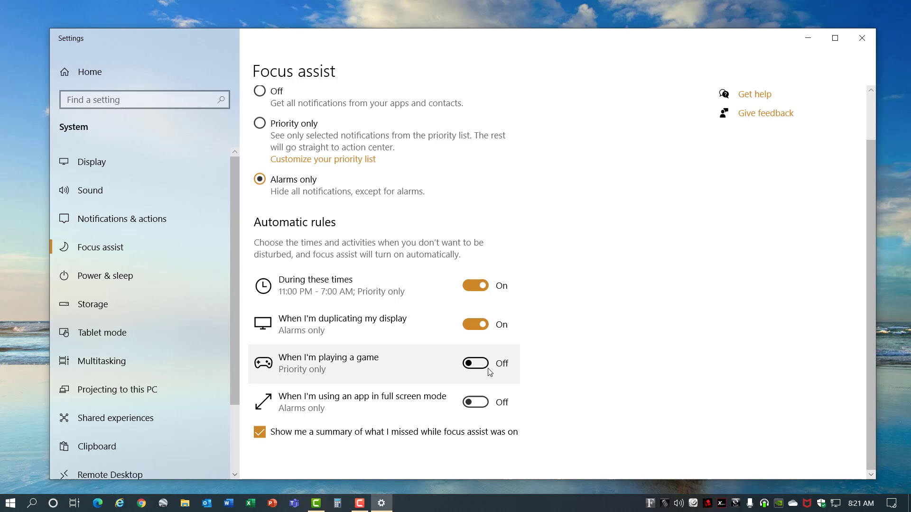
Set Focus assist back to Priority only and cycle it from the Action Center tile
click(259, 124)
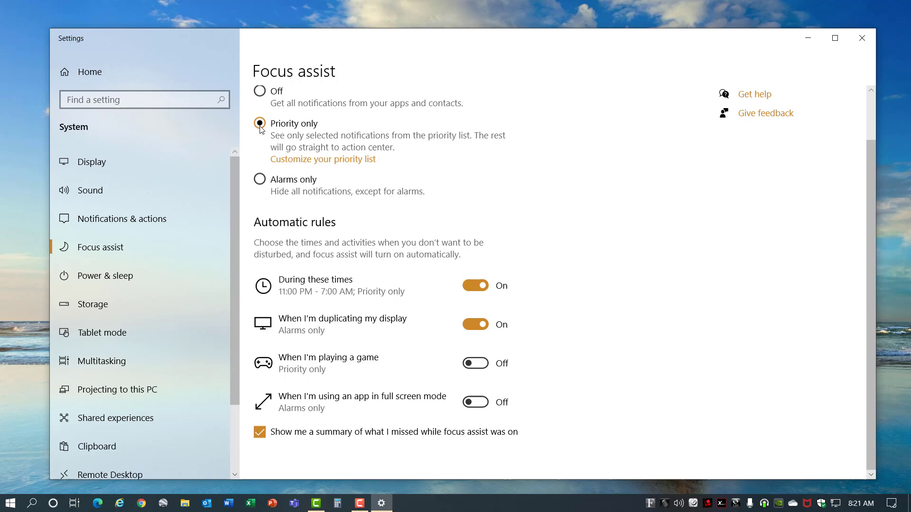
click(875, 502)
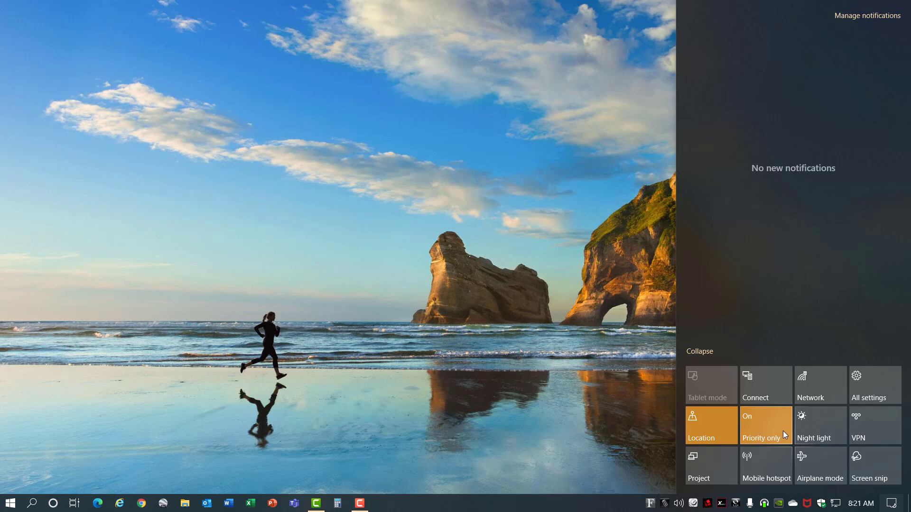
click(765, 425)
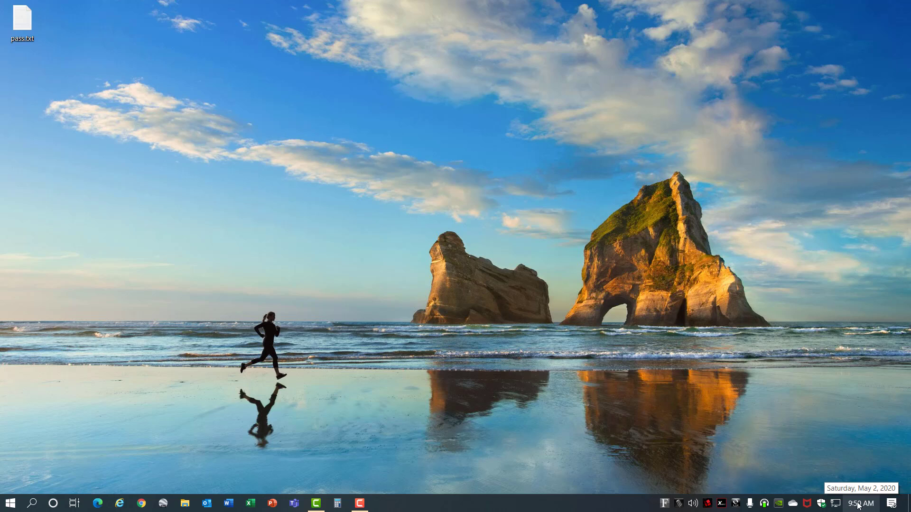
Save a 'Test' event for today, 10–11 AM, from the taskbar calendar
click(861, 504)
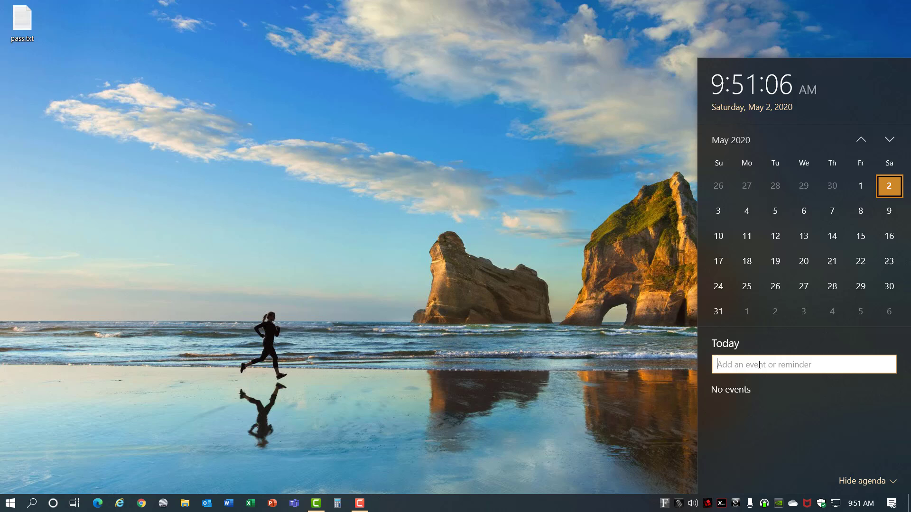
text(Test)
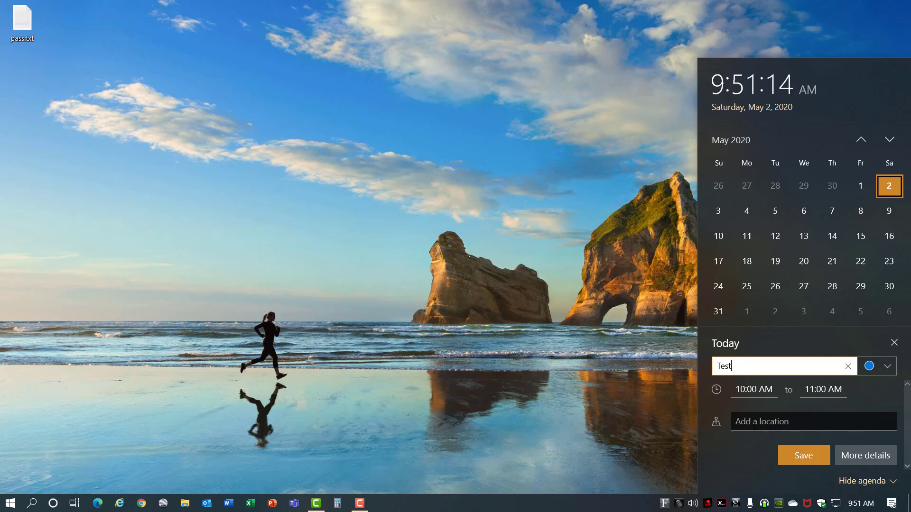
click(803, 455)
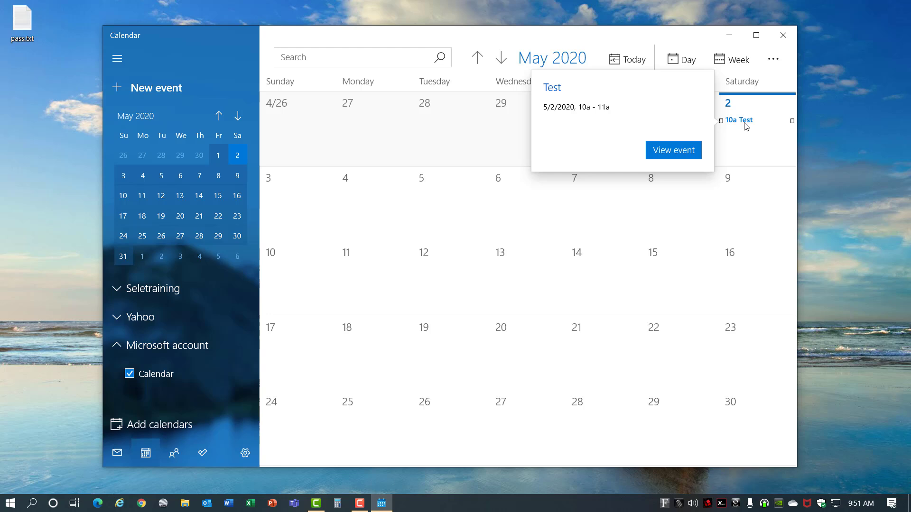
click(673, 150)
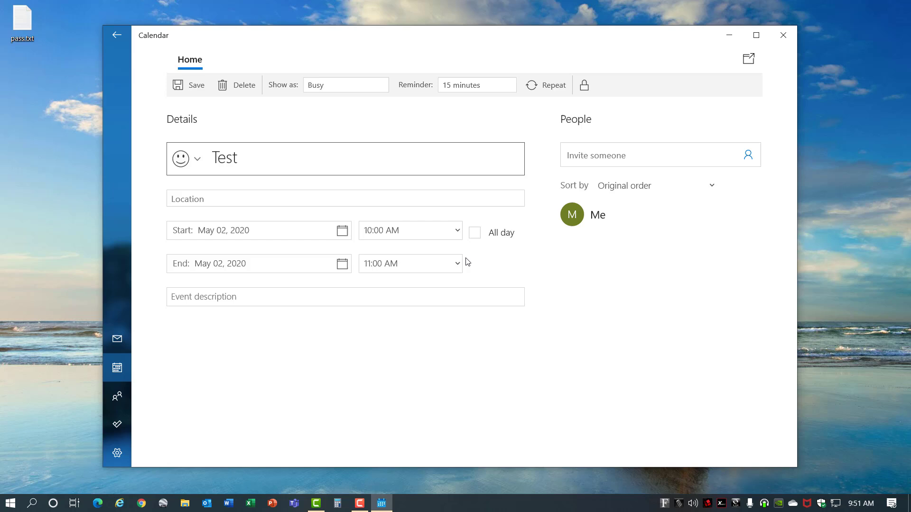
click(639, 155)
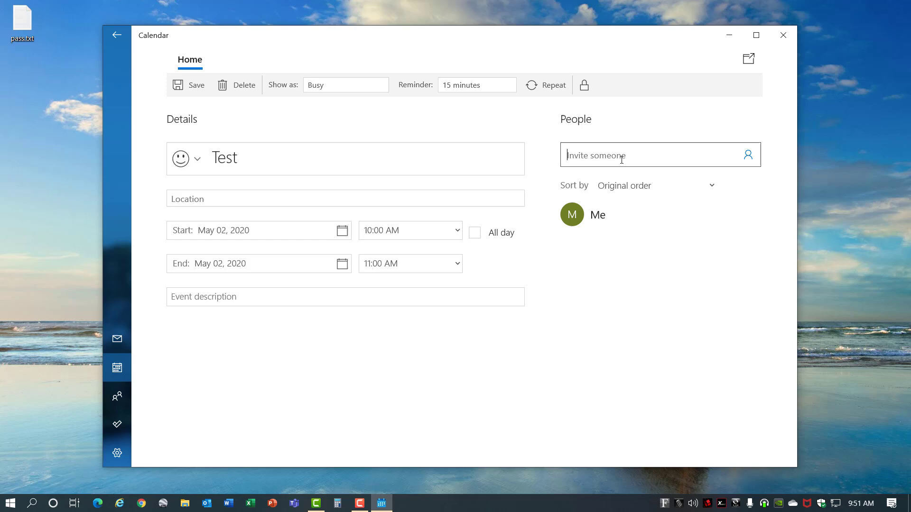
click(477, 85)
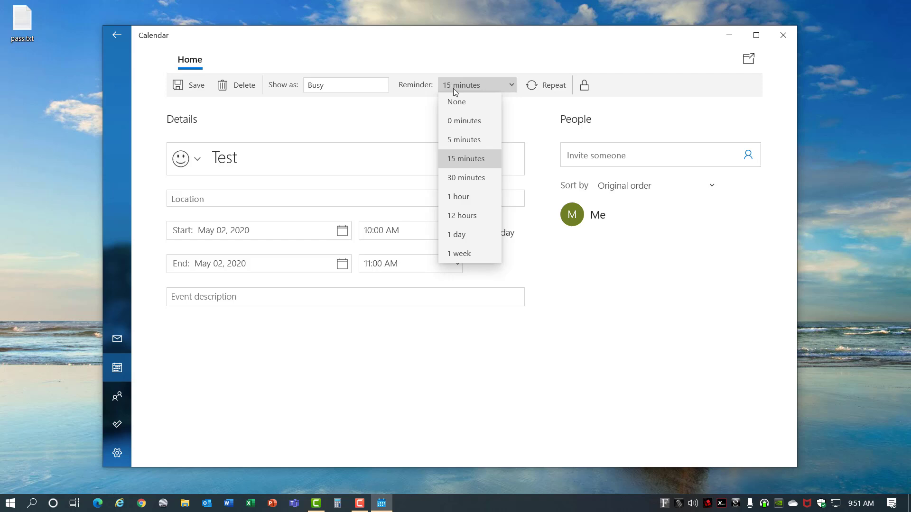
click(465, 158)
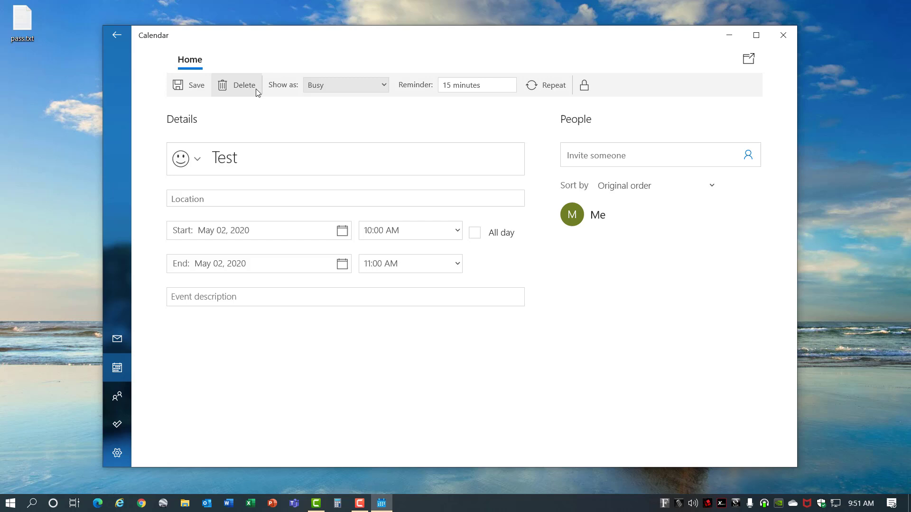
click(189, 85)
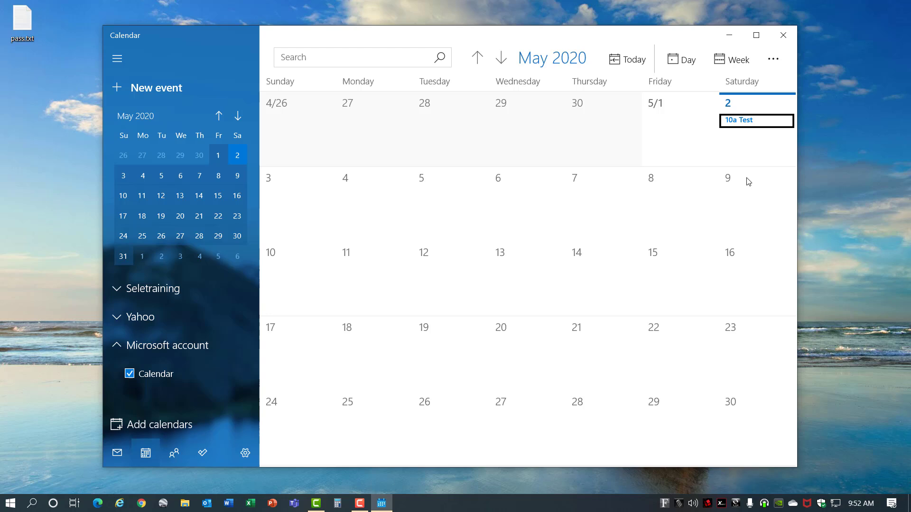
Review the two linked mail accounts in Calendar's Manage Accounts, then close Calendar
click(773, 59)
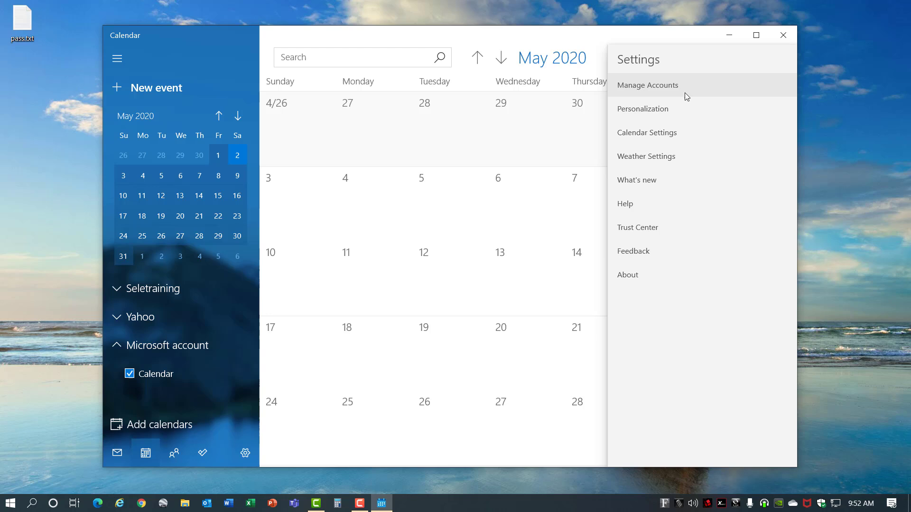
click(647, 84)
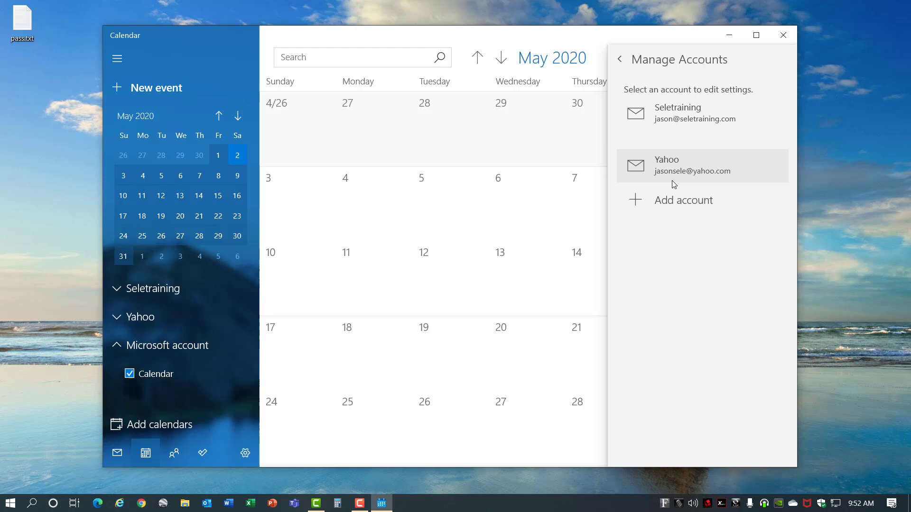
mouse_move(191, 458)
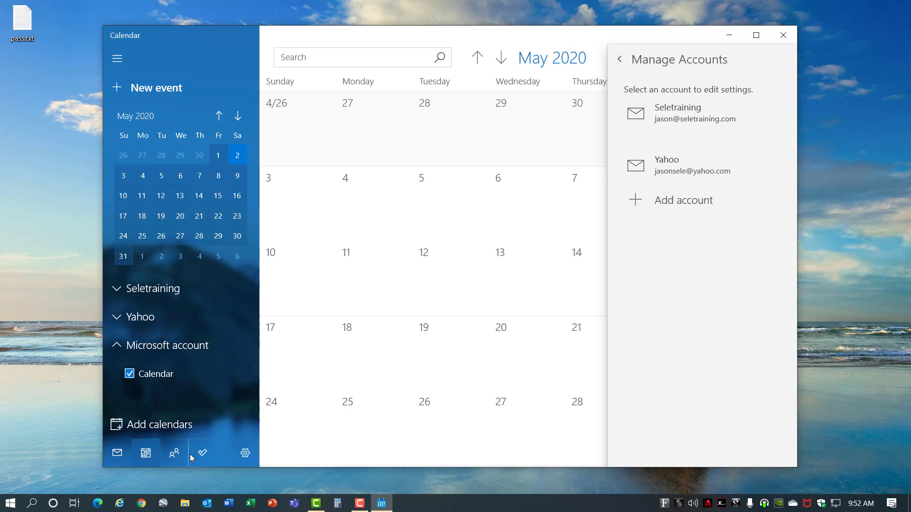
click(782, 35)
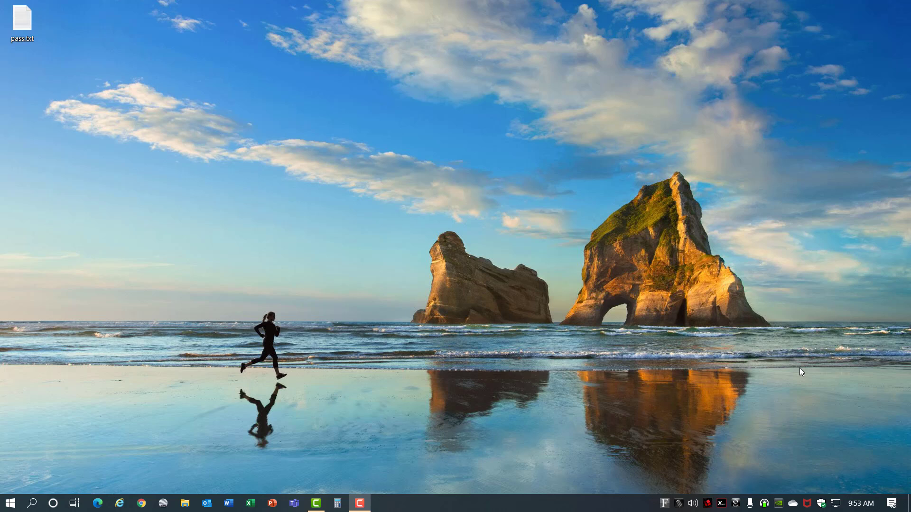
Uncheck Show desktop icons in the desktop View menu, leaving only the wallpaper
click(861, 503)
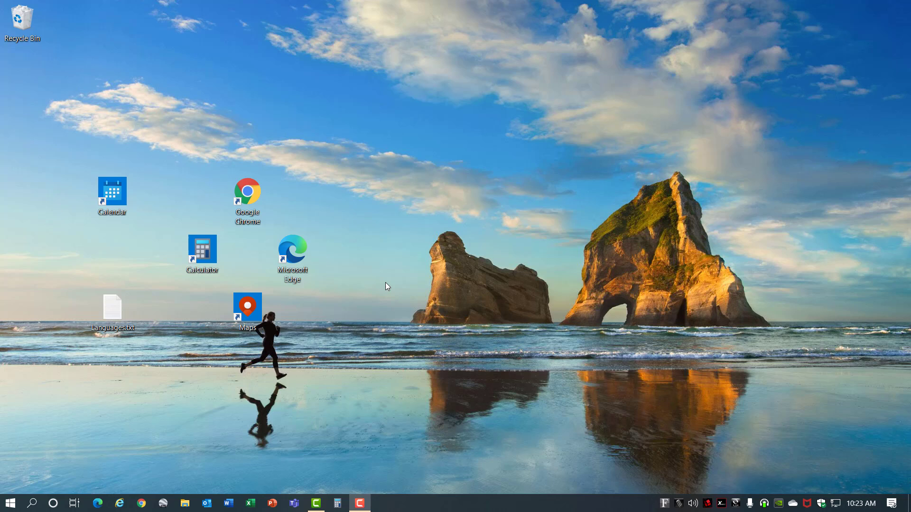
right_click(388, 286)
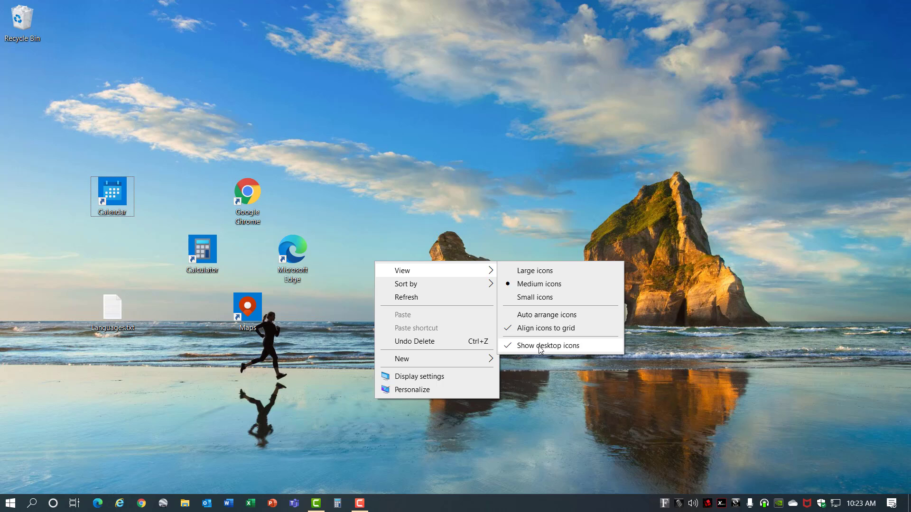
click(549, 346)
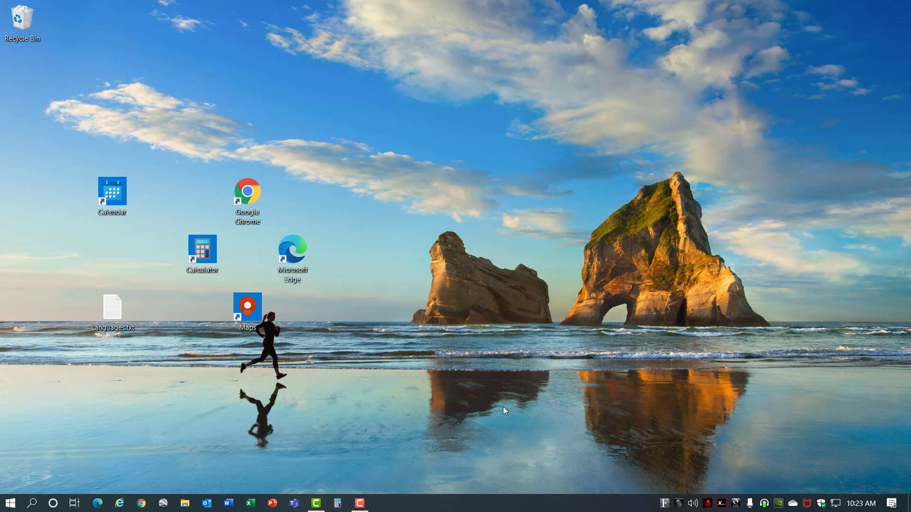
click(9, 503)
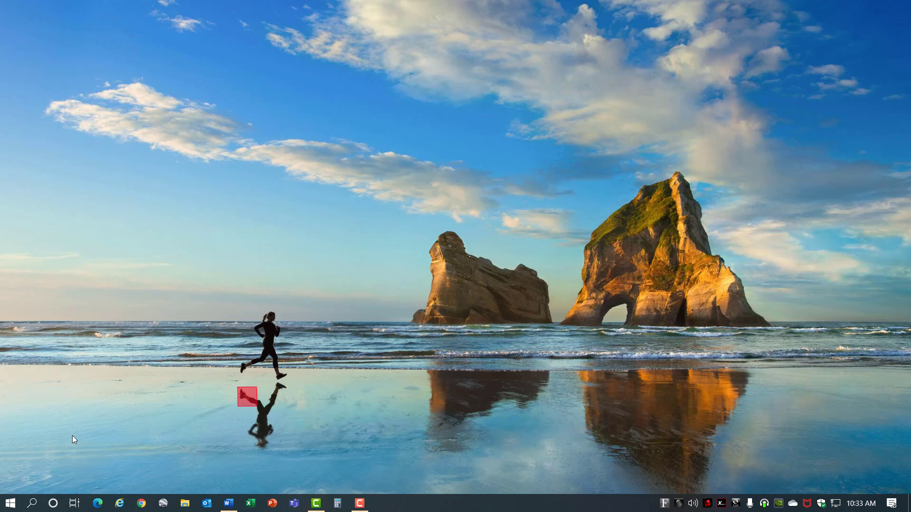
click(10, 503)
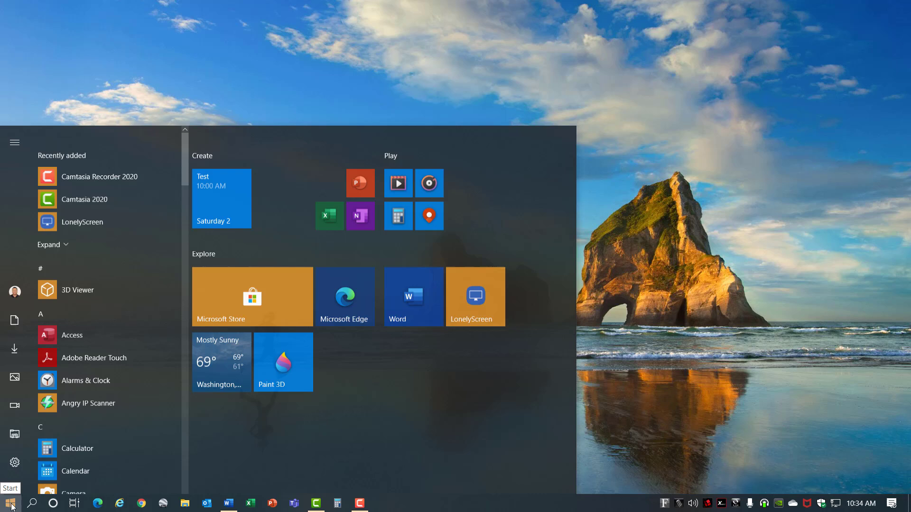
click(9, 503)
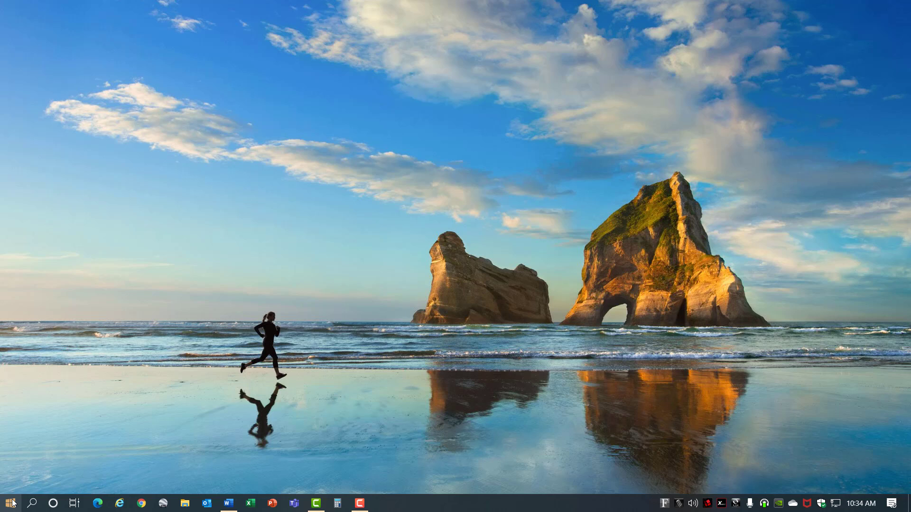
right_click(10, 503)
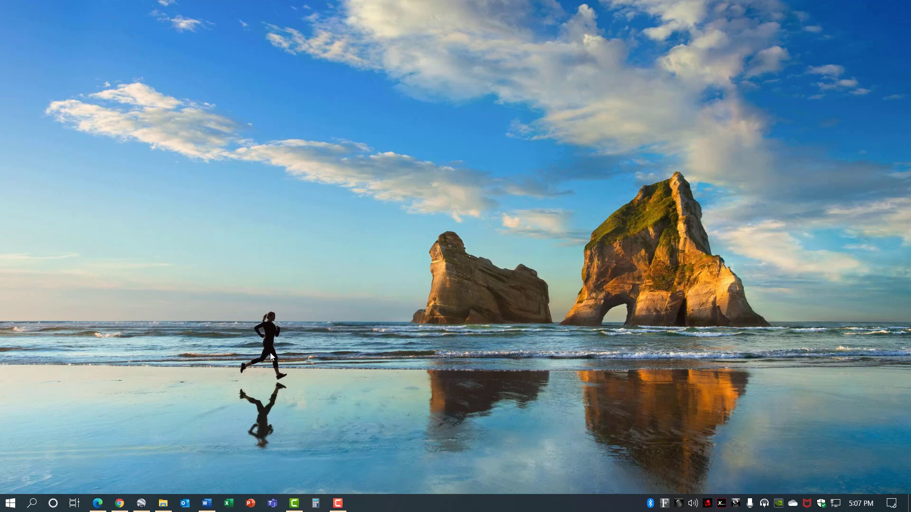
Launch Edge on github.com/microsoft/PowerToys/releases, showing Release v0.17.0
click(98, 503)
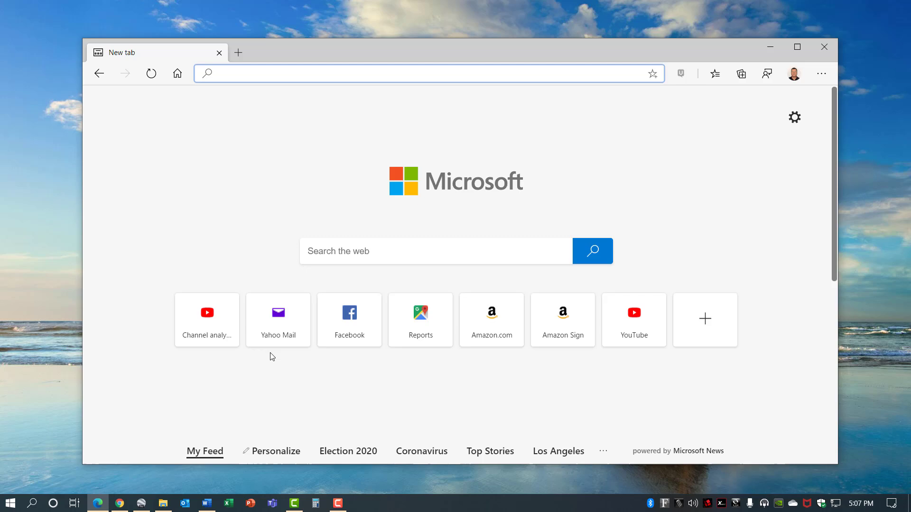
click(164, 503)
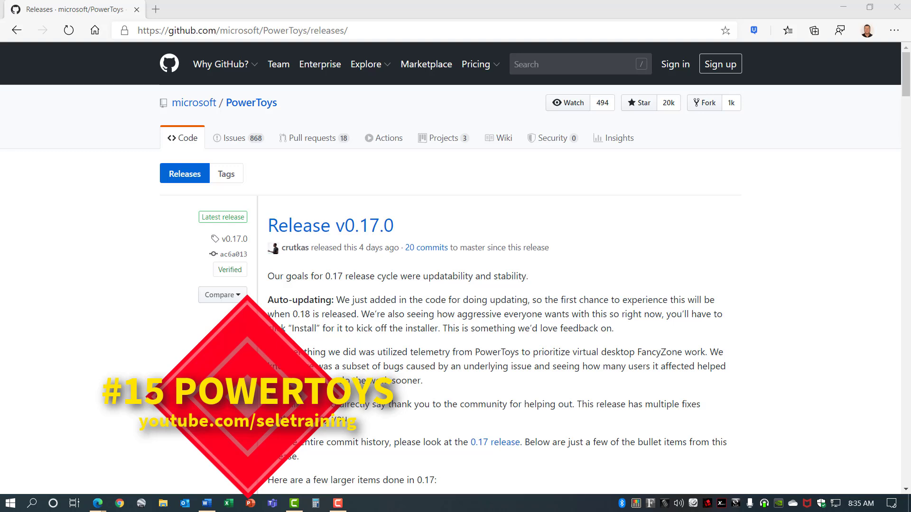
mouse_move(207, 343)
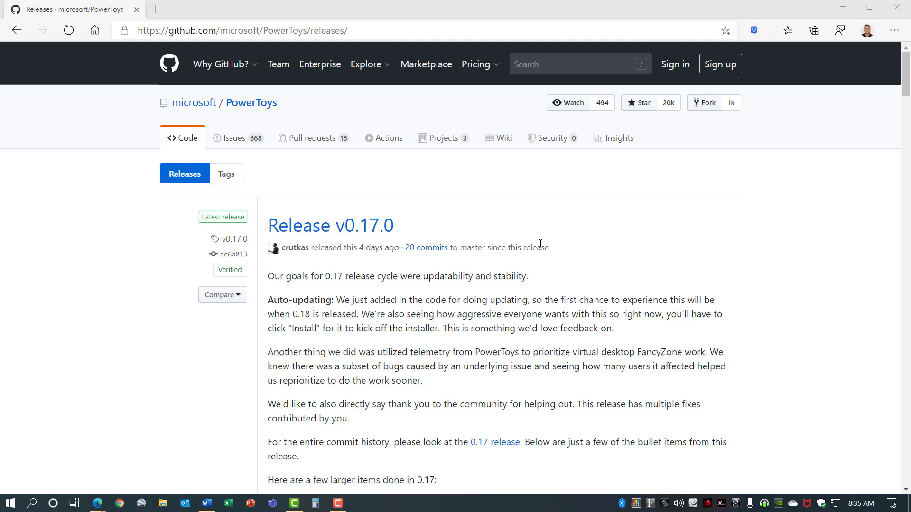
scroll(down, 3)
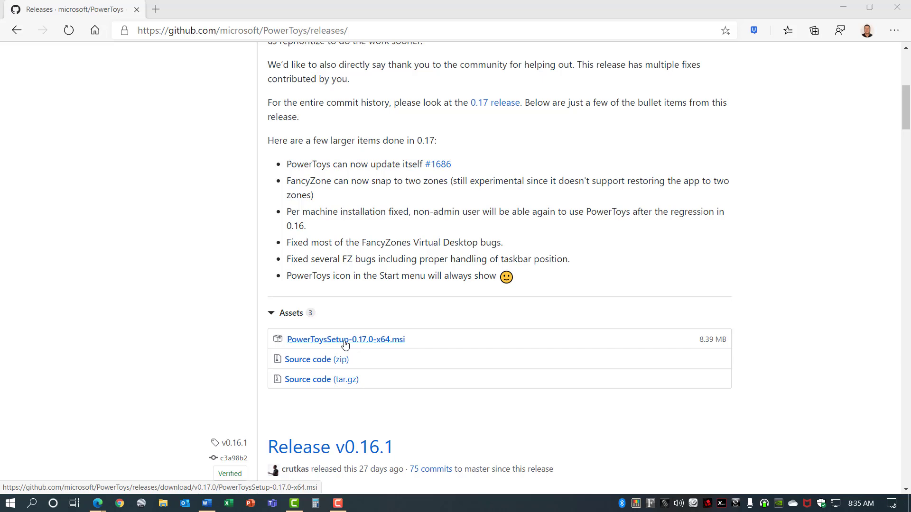
click(636, 503)
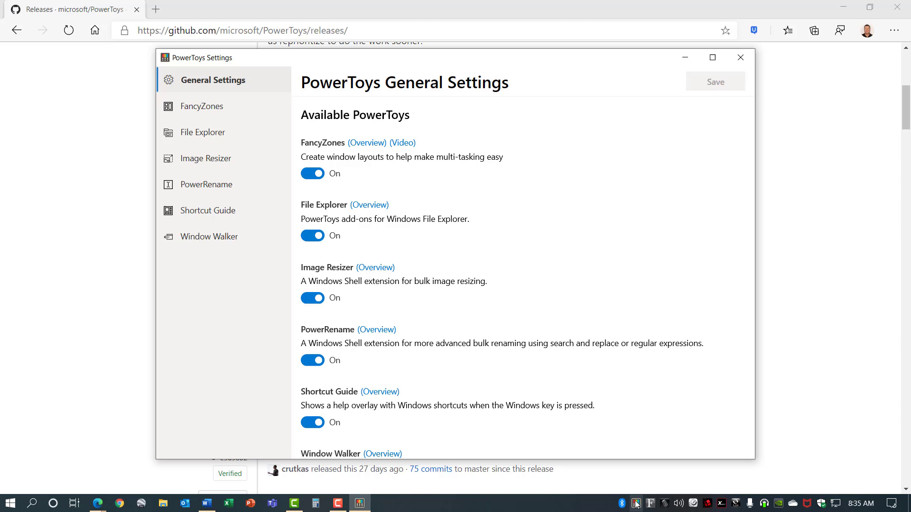
mouse_move(443, 399)
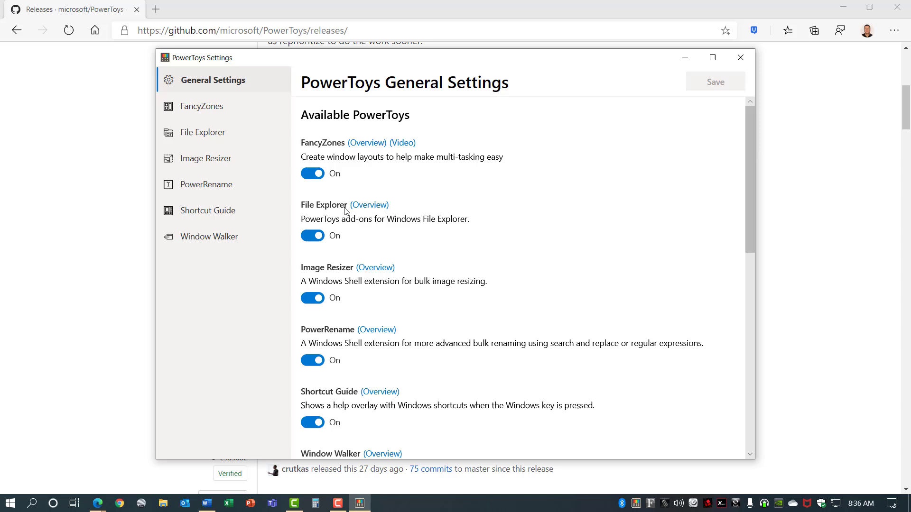
mouse_move(336, 274)
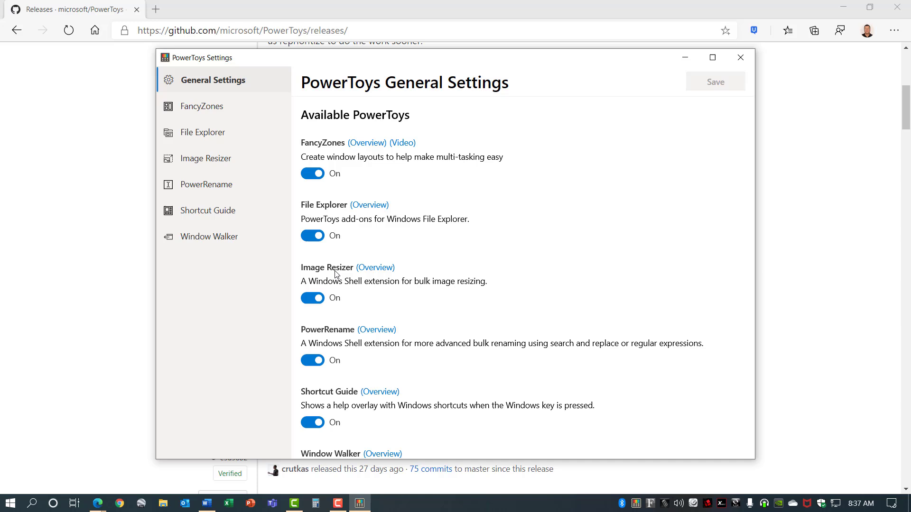
mouse_move(318, 338)
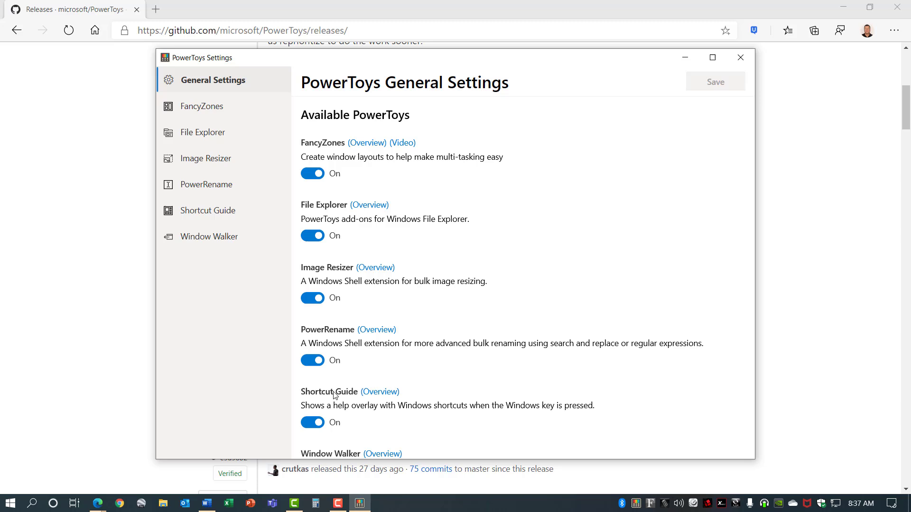
scroll(down, 3)
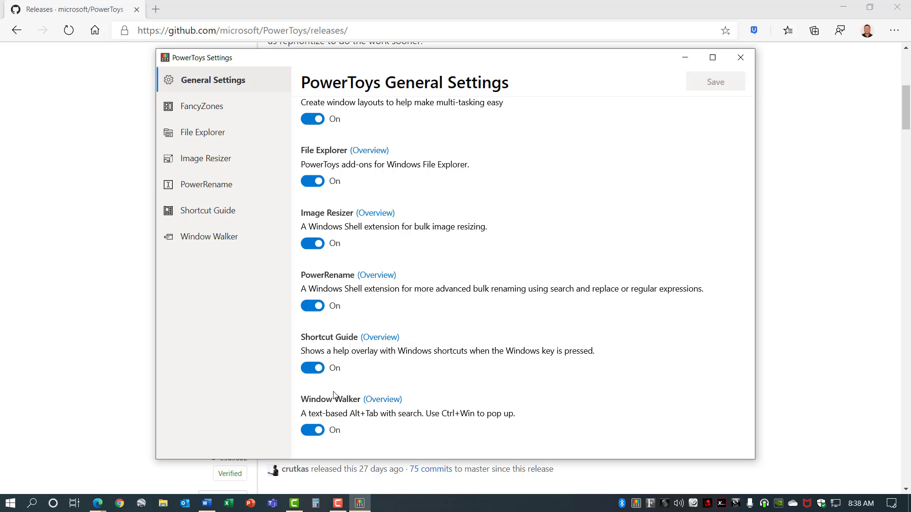
scroll(up, 3)
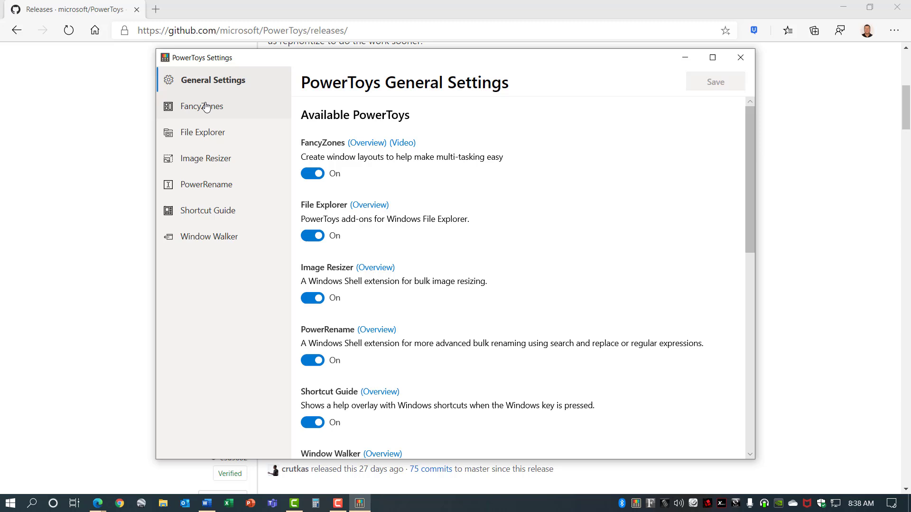
Review the FancyZones settings and layout editor, and open the FancyZones video demo
click(202, 106)
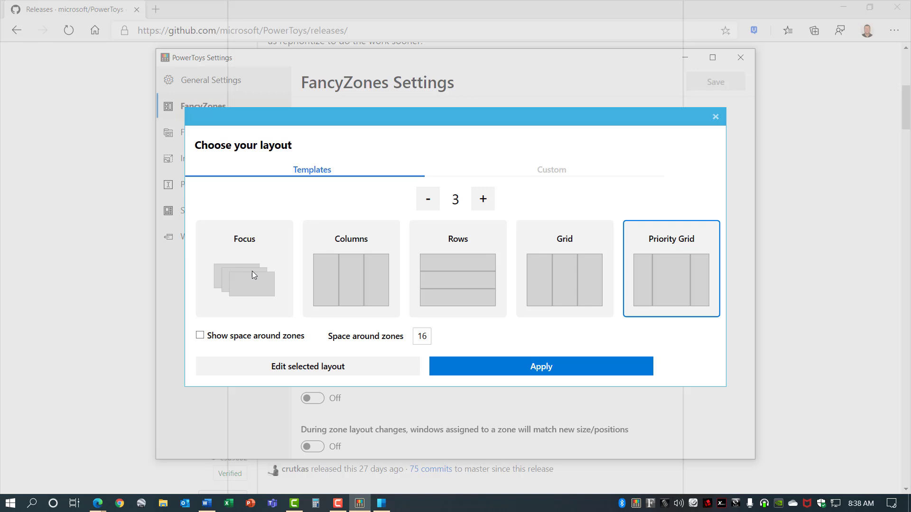
mouse_move(524, 313)
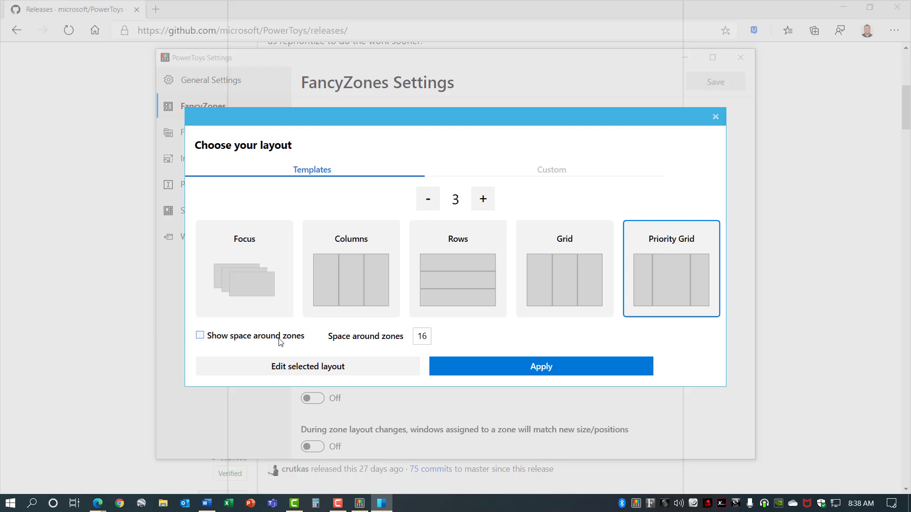
click(715, 117)
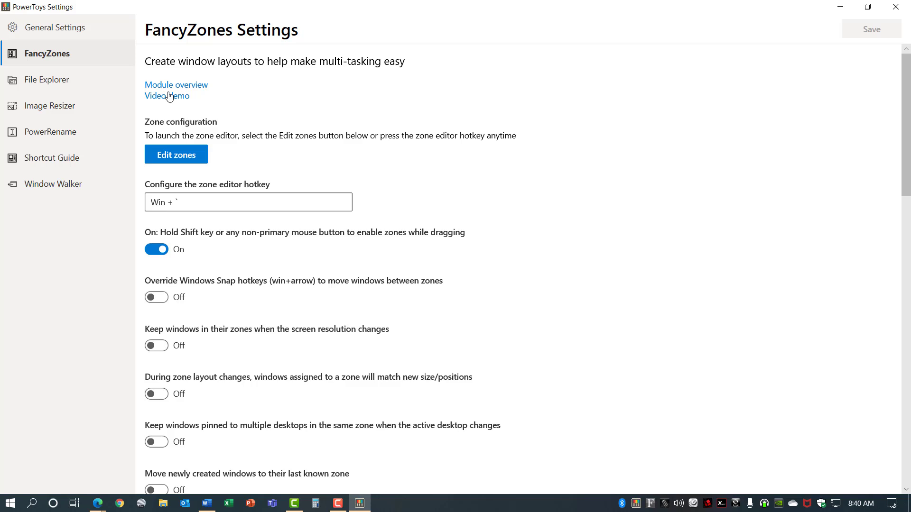
click(55, 157)
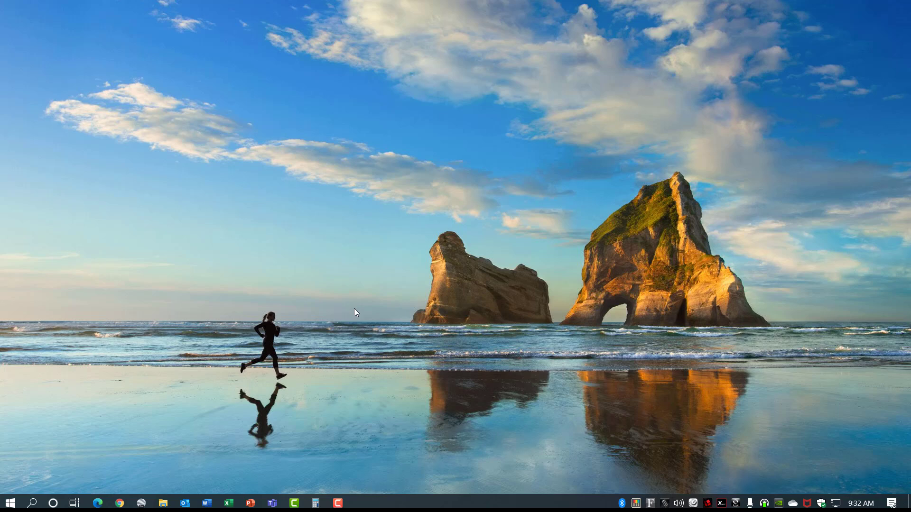
Turn Storage Sense on under System > Storage in Settings
click(359, 503)
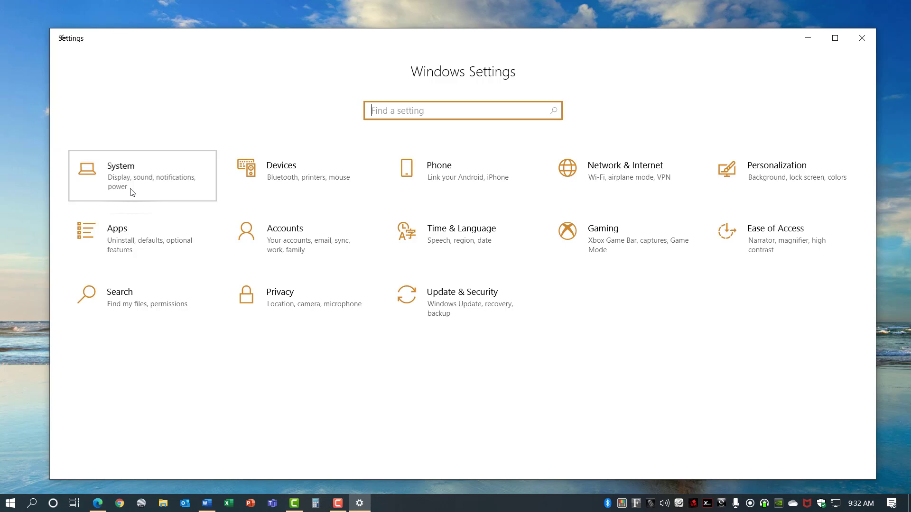
click(120, 166)
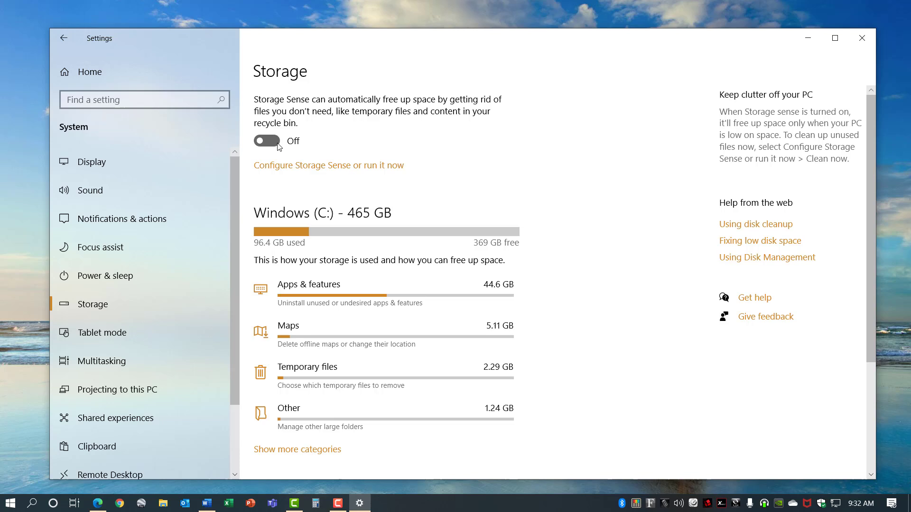
click(266, 140)
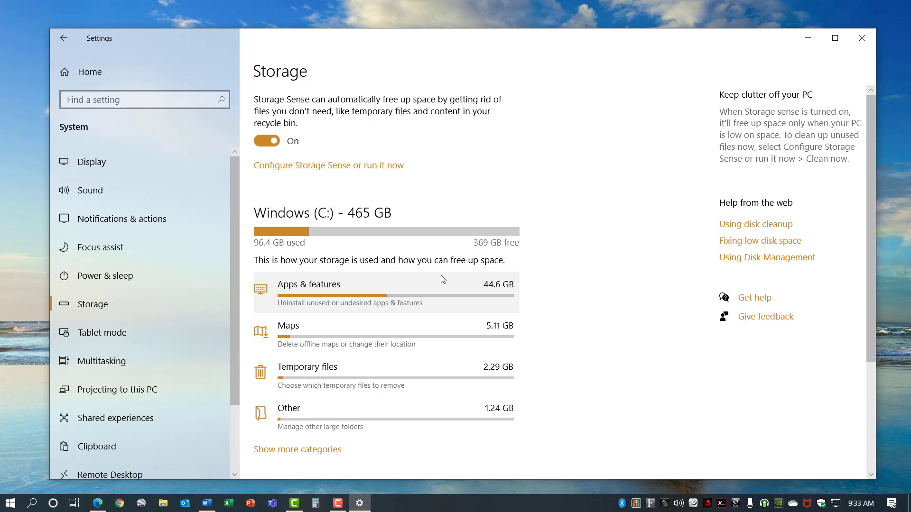
mouse_move(333, 170)
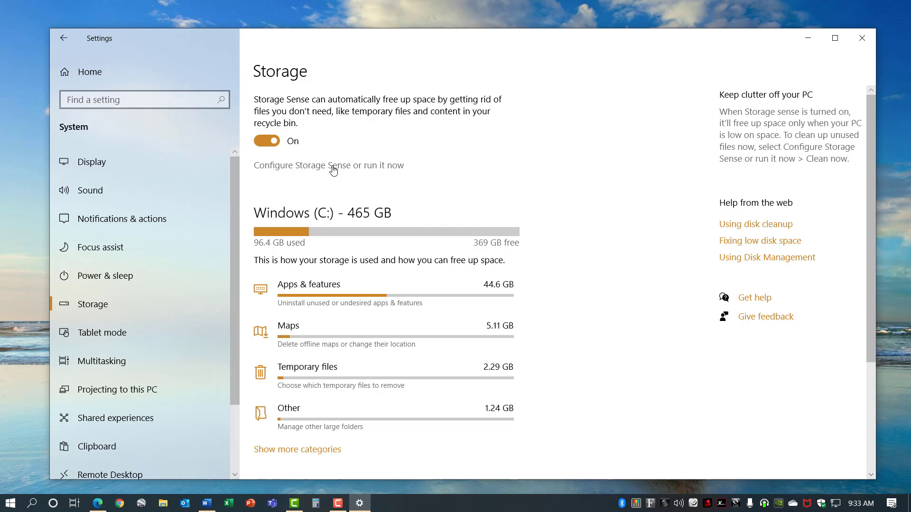
Configure Storage Sense to run during low disk space and clean now, freeing 1.46 GB
click(328, 165)
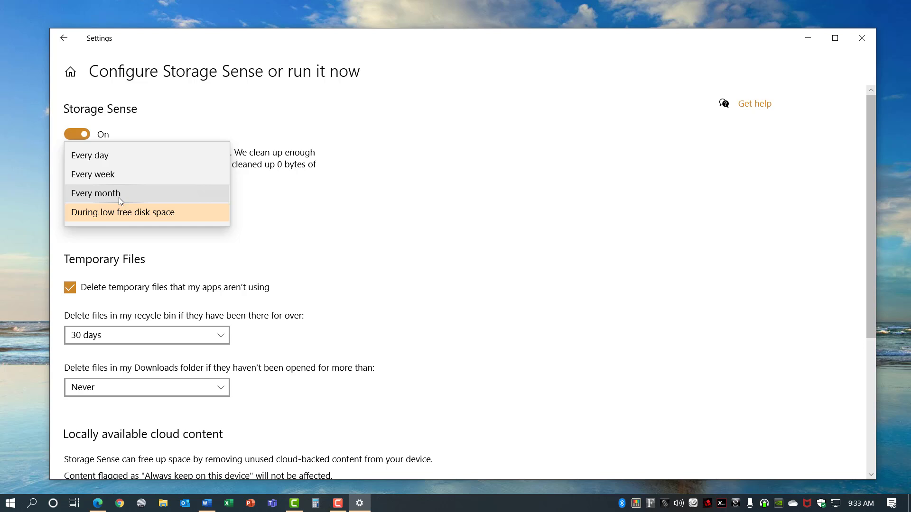
click(122, 212)
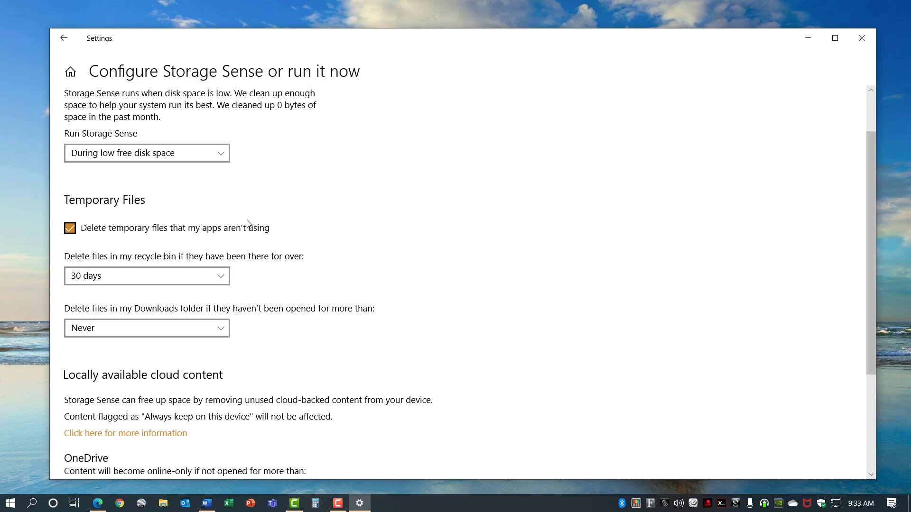
scroll(down, 3)
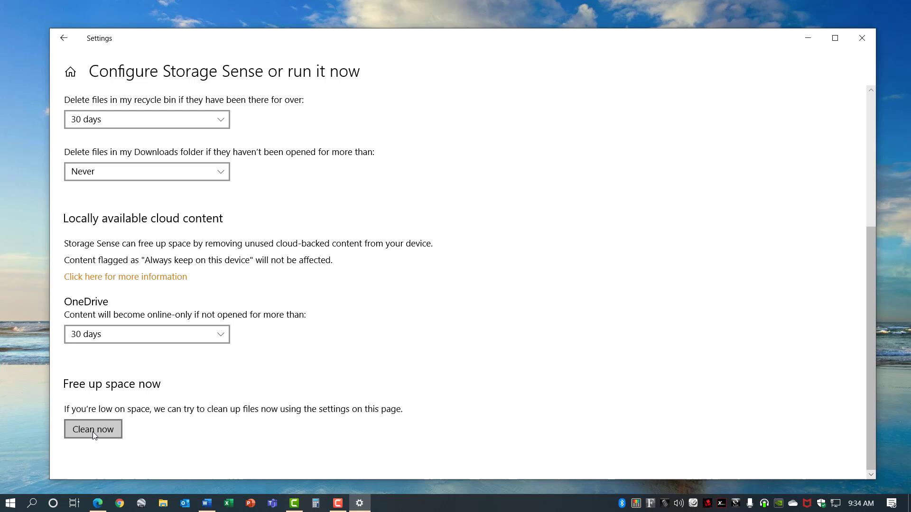
click(92, 429)
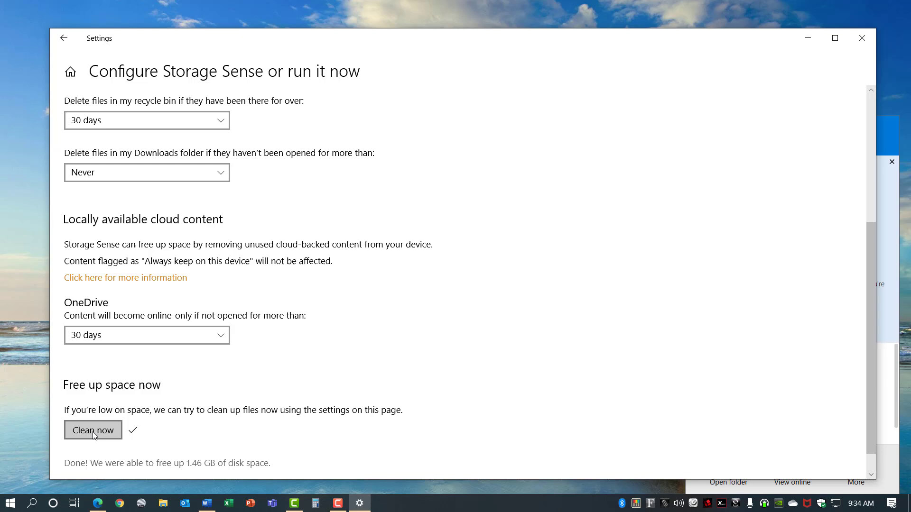
mouse_move(209, 469)
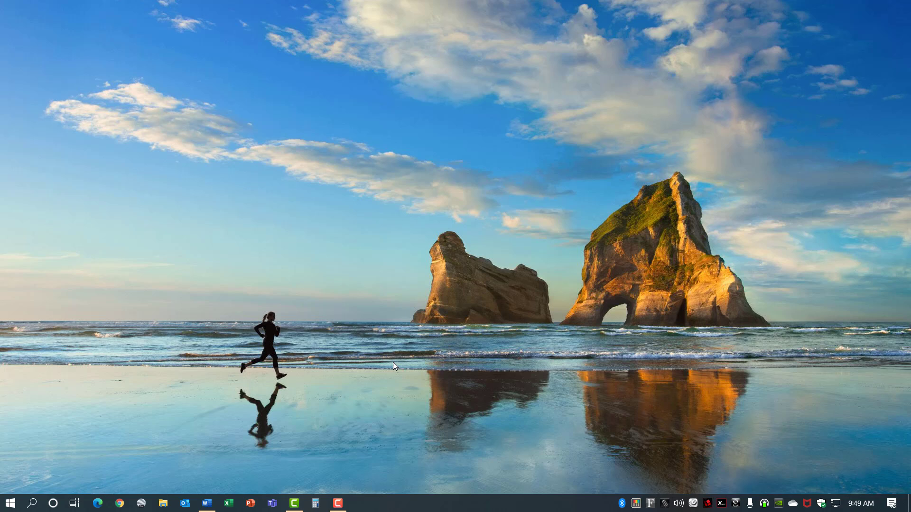
mouse_move(456, 507)
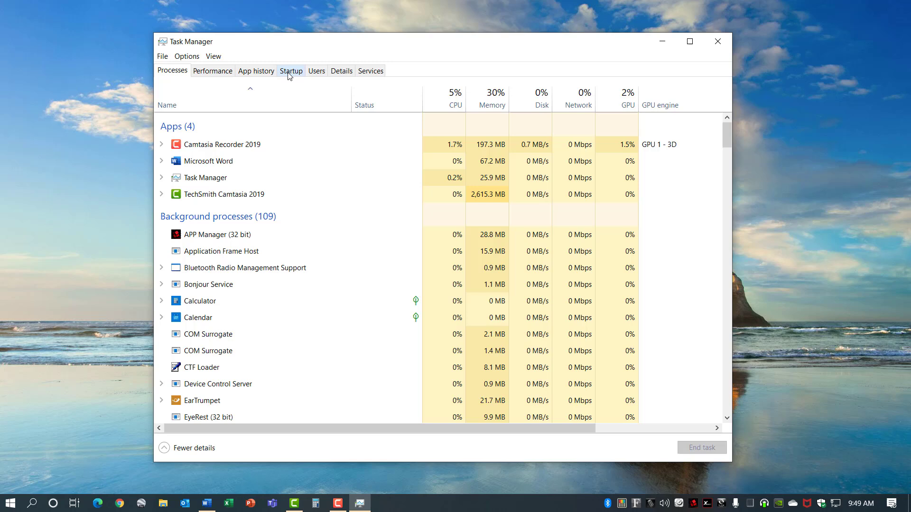
Sort startup apps by impact and disable Logitech Download Assistant, then close Task Manager
click(290, 71)
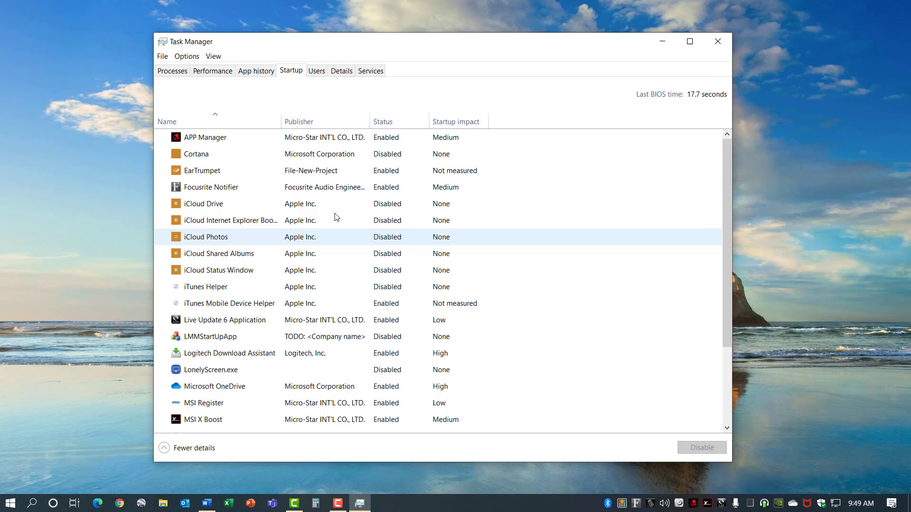
click(456, 122)
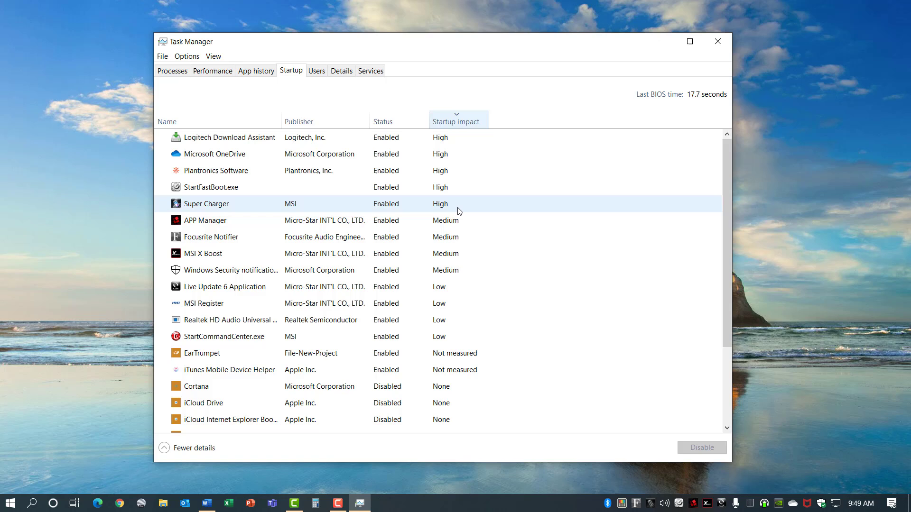
click(228, 137)
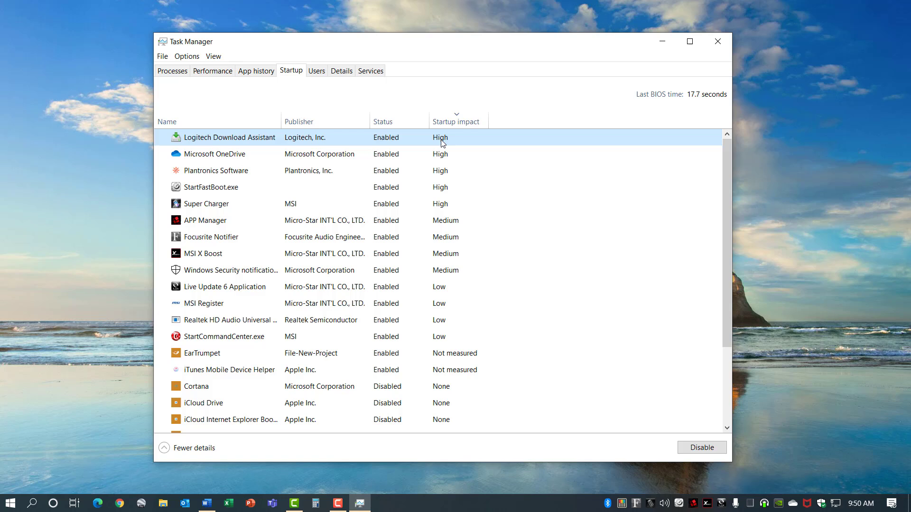
click(702, 447)
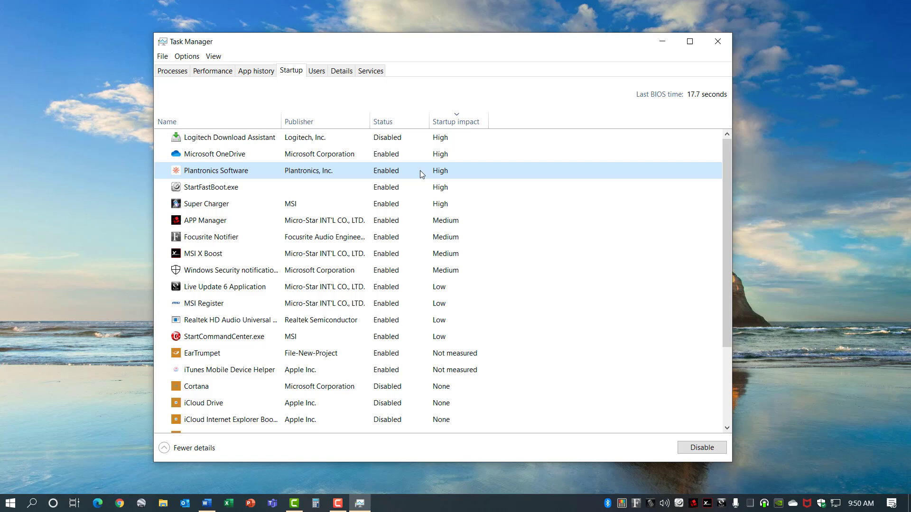
click(702, 448)
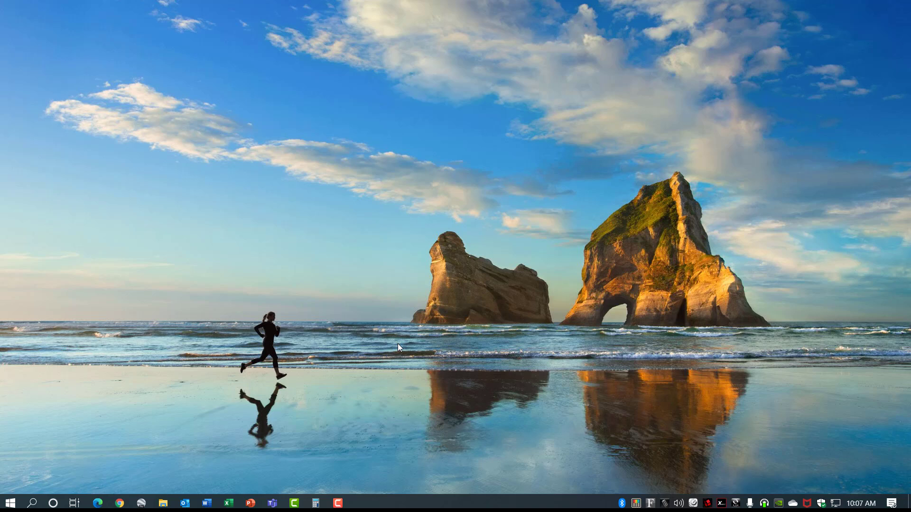
Create a 'God Mode' desktop shortcut to explorer.exe shell:::{ED7BA470-8E54-465E-825C-99712043E01C}
right_click(398, 347)
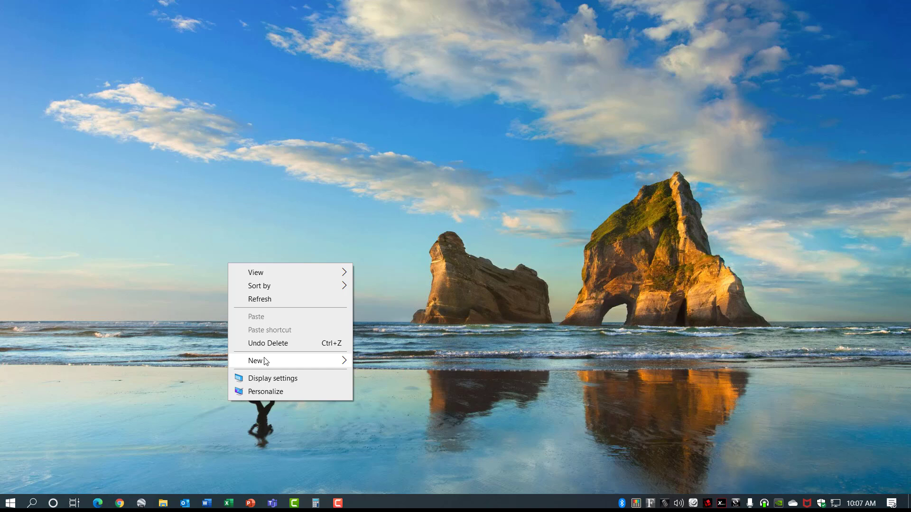
click(254, 360)
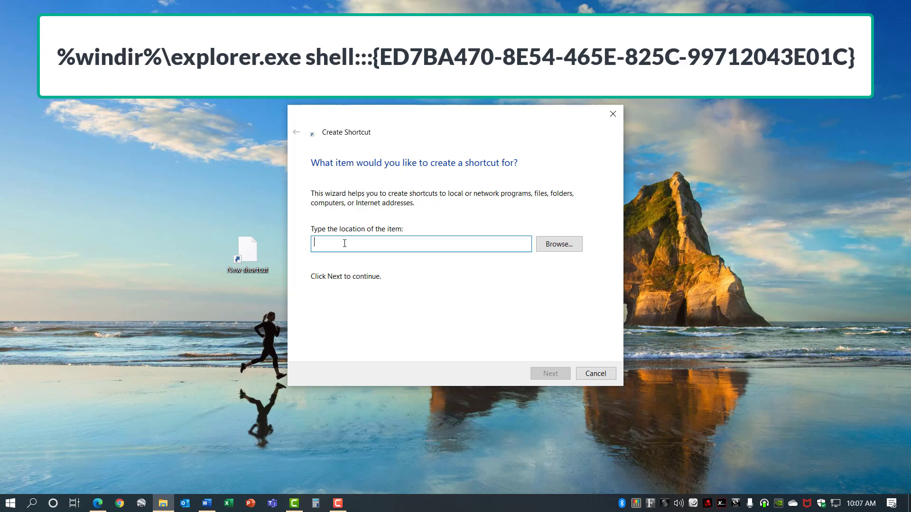
text(%windir%\explorer.exe shell:::{ED7BA470-8E54-465E-825C-99712043E01C})
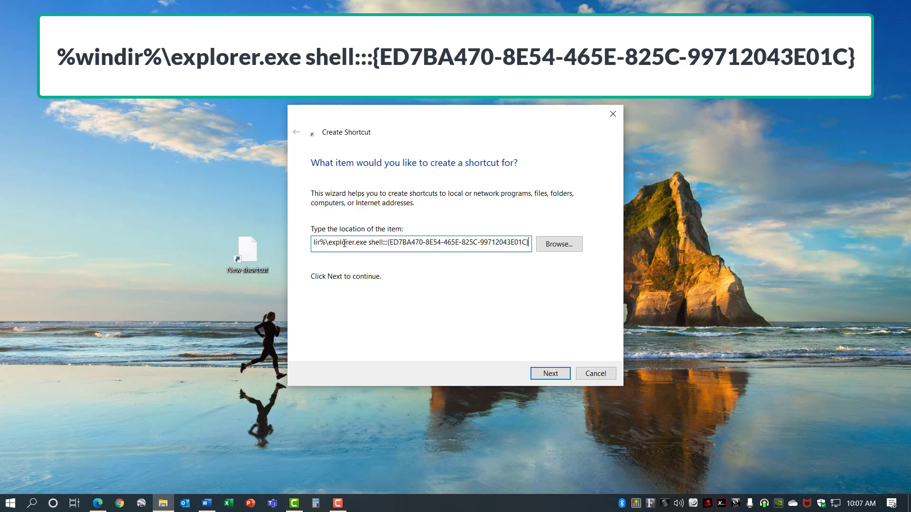
click(549, 373)
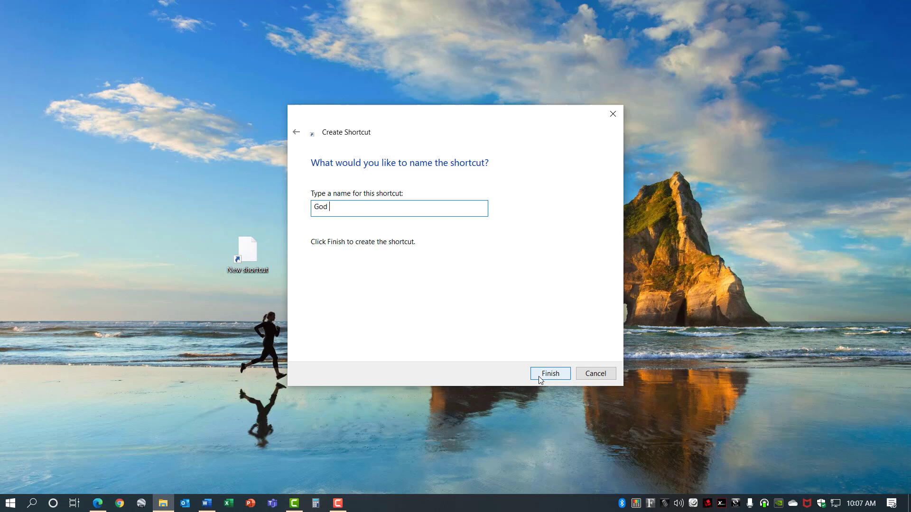
click(549, 373)
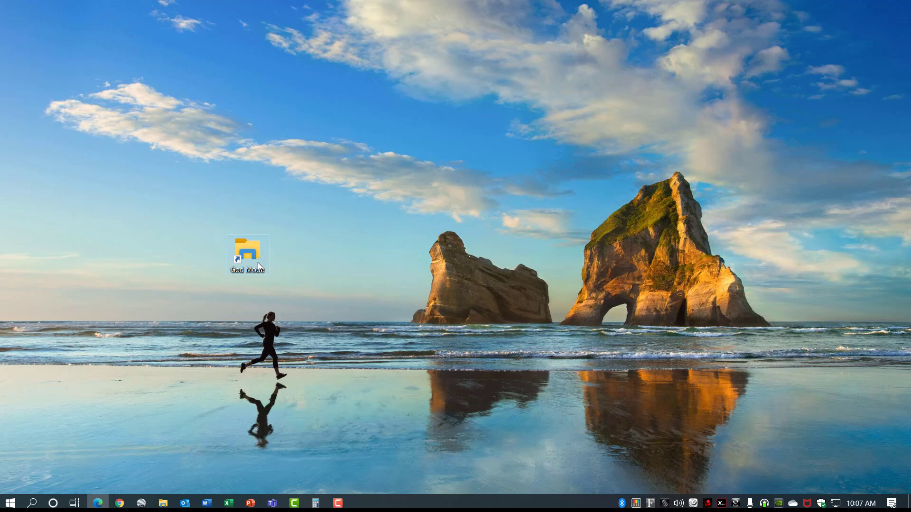
Open the God Mode All Tasks folder, scroll to the Troubleshooting tasks, then close it
double_click(247, 253)
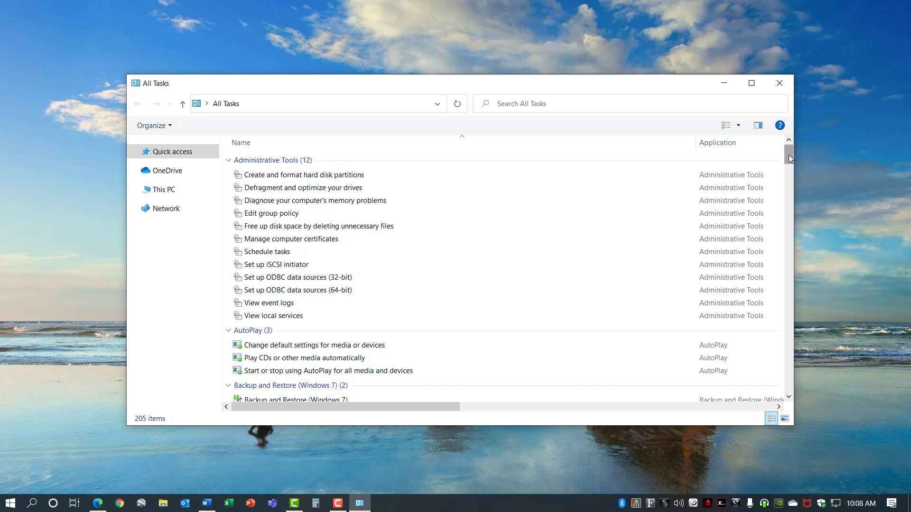
scroll(down, 3)
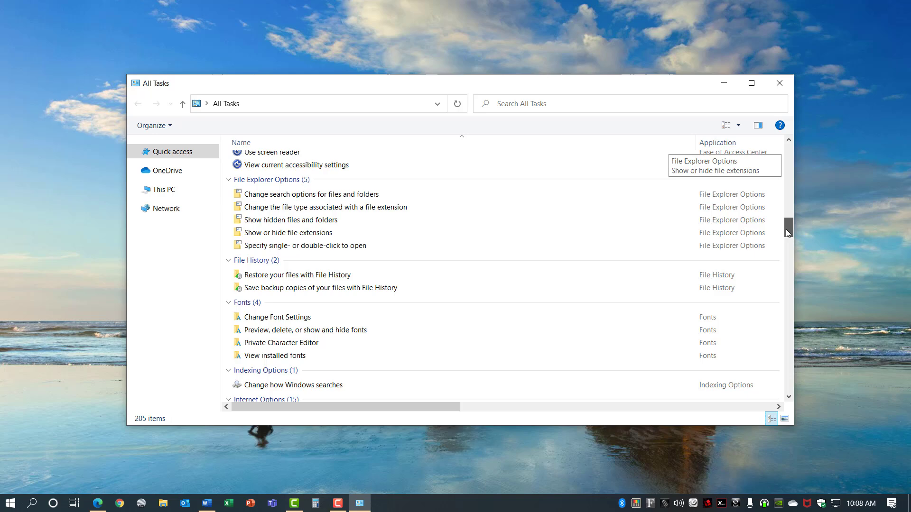
scroll(down, 3)
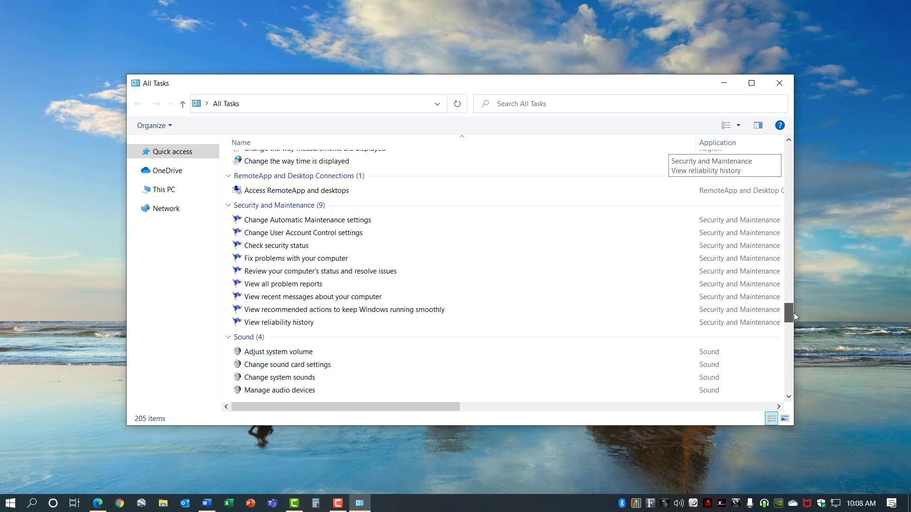
scroll(down, 3)
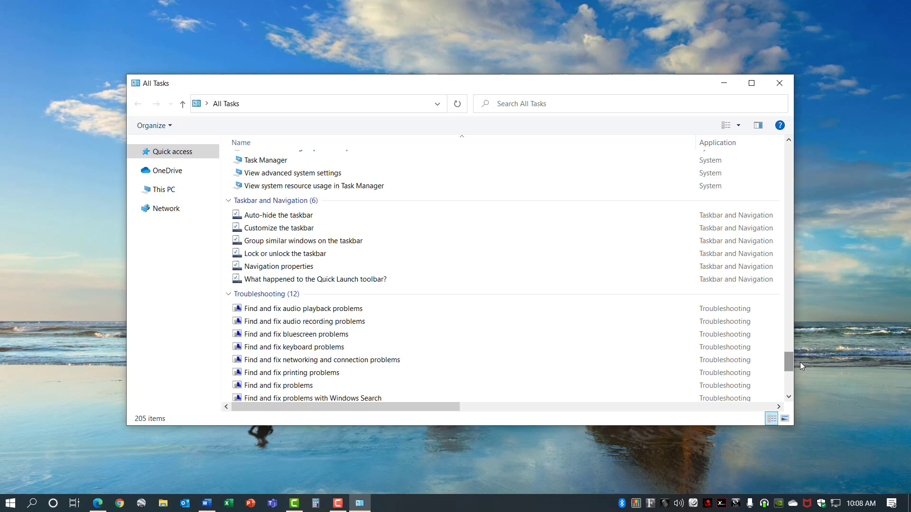
mouse_move(792, 365)
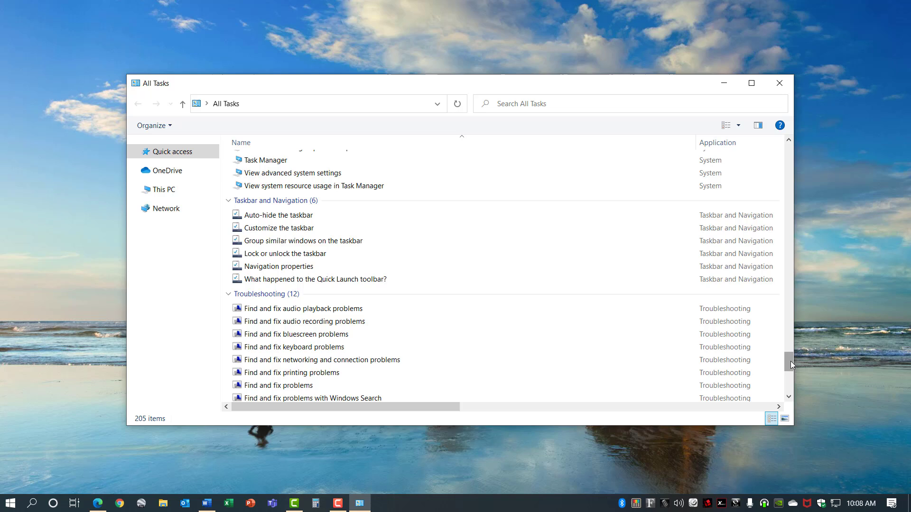
mouse_move(780, 82)
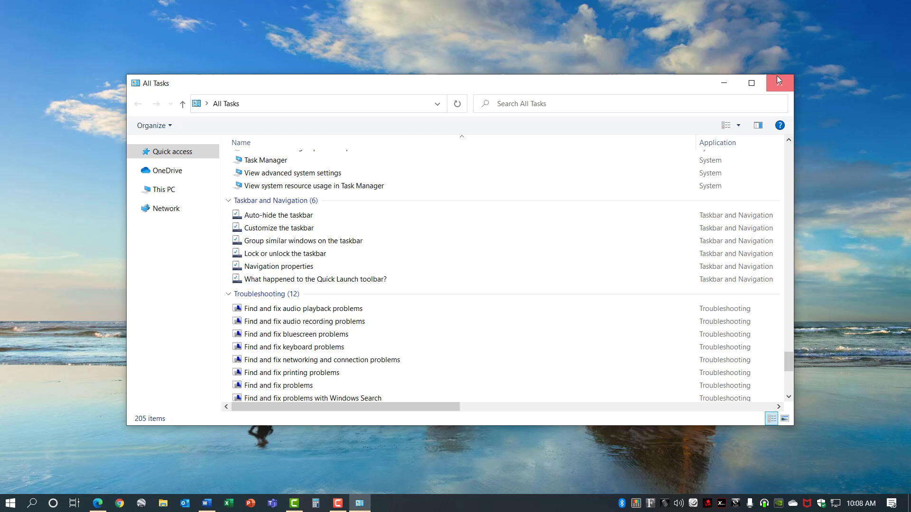
click(779, 82)
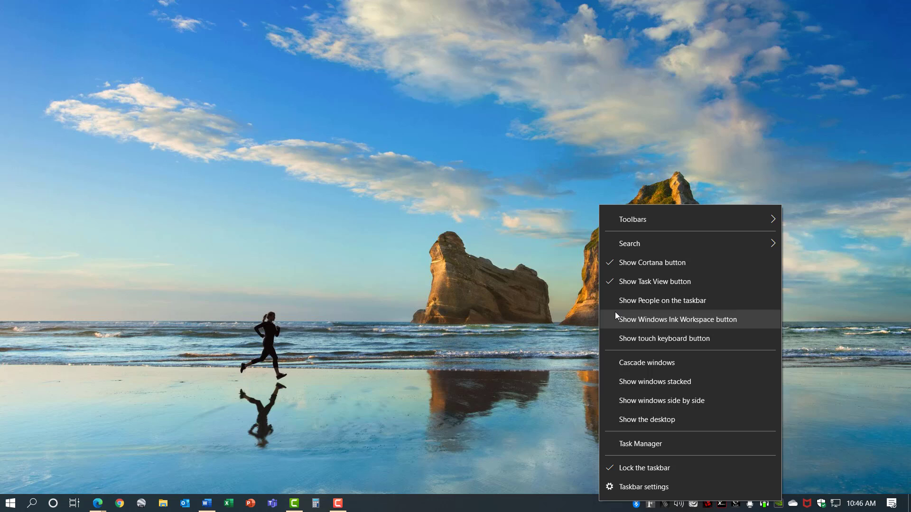
Show People on the taskbar, browse its People and Apps tabs, and pin a contact
click(662, 300)
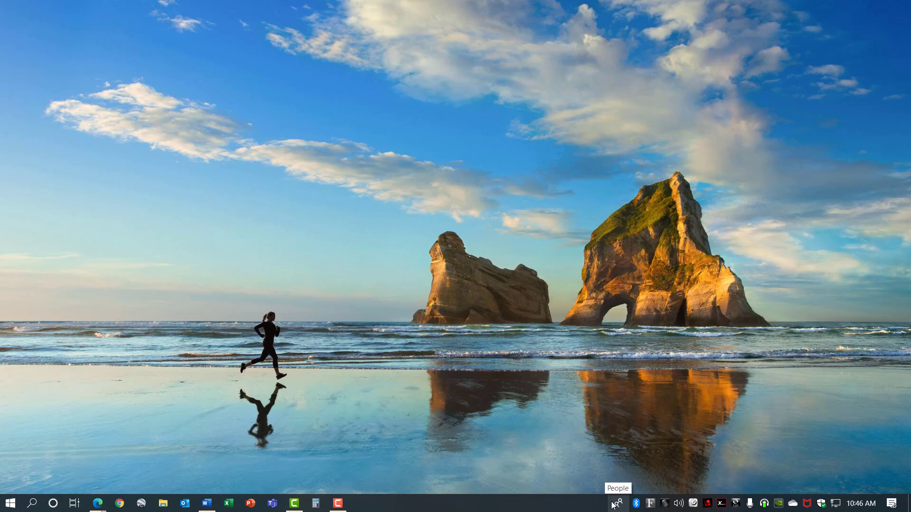
click(616, 503)
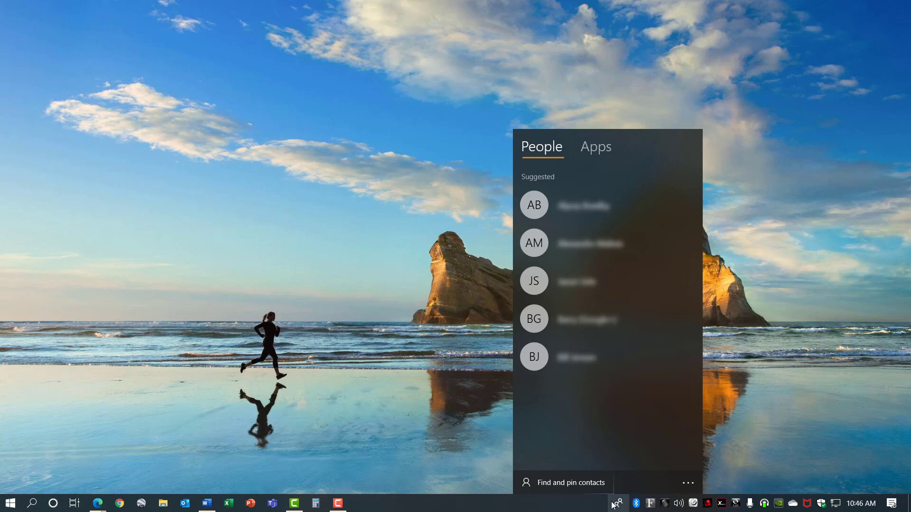
mouse_move(629, 505)
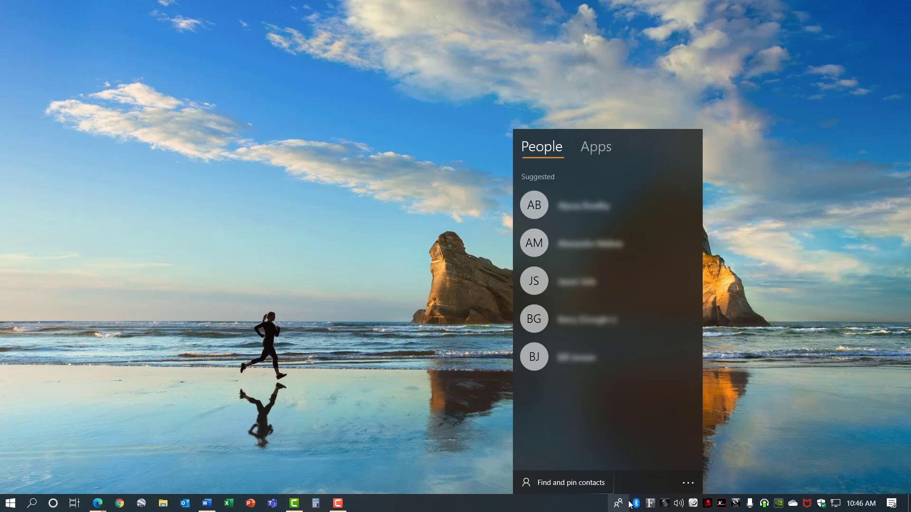
click(595, 147)
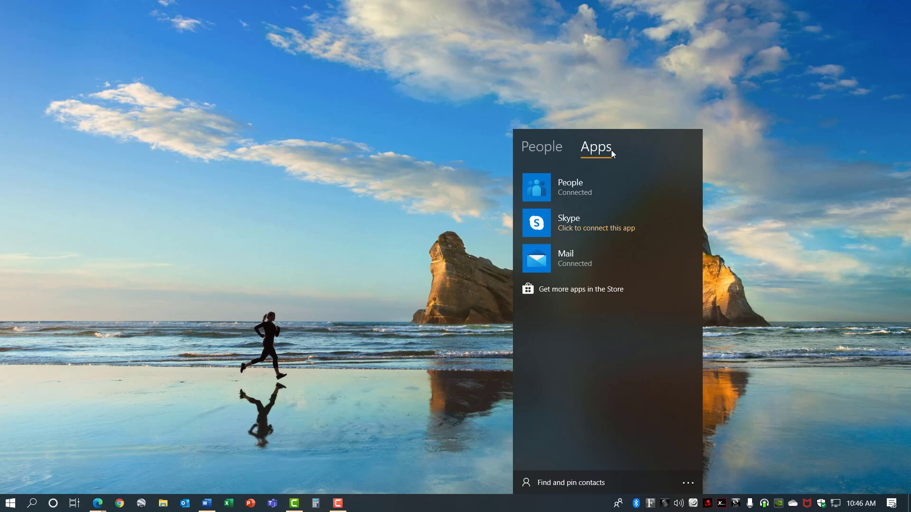
mouse_move(601, 259)
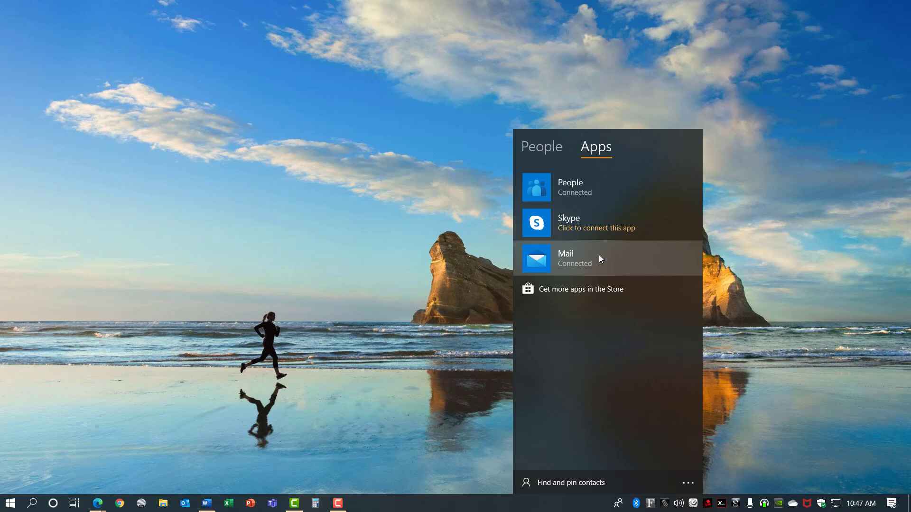
click(541, 146)
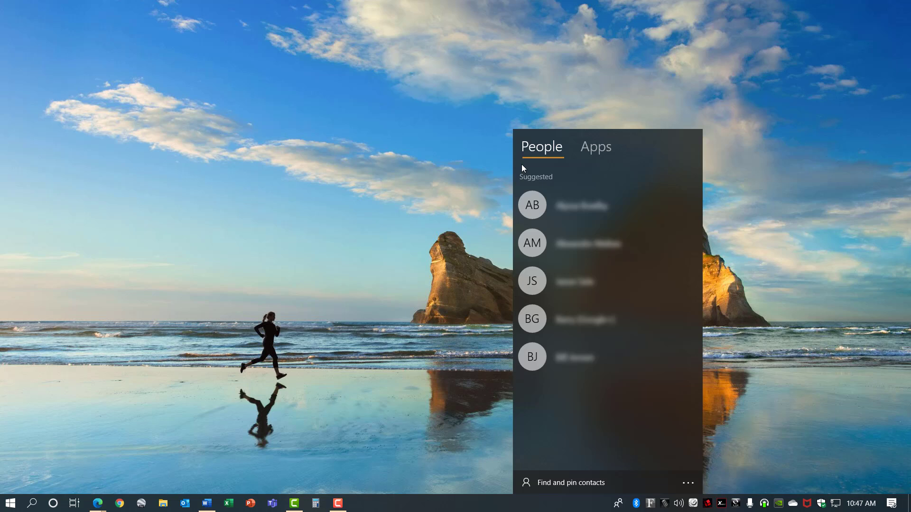
click(570, 483)
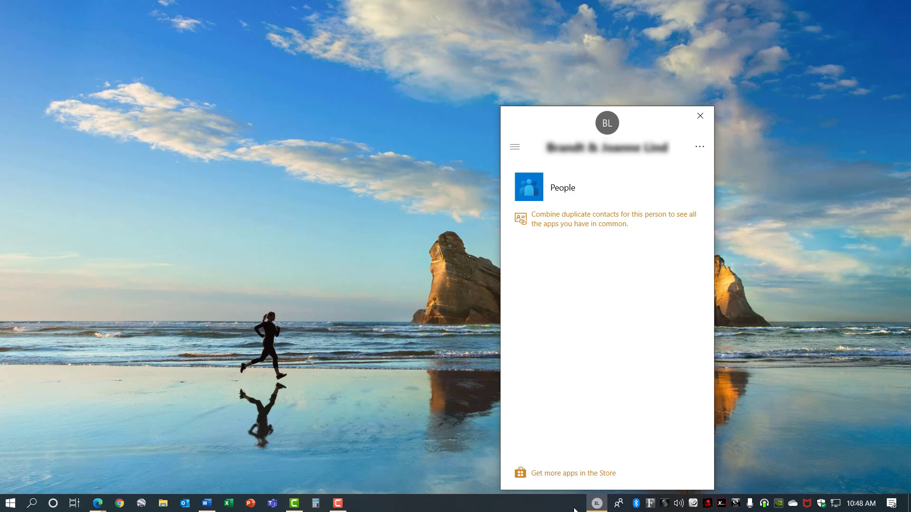
click(595, 504)
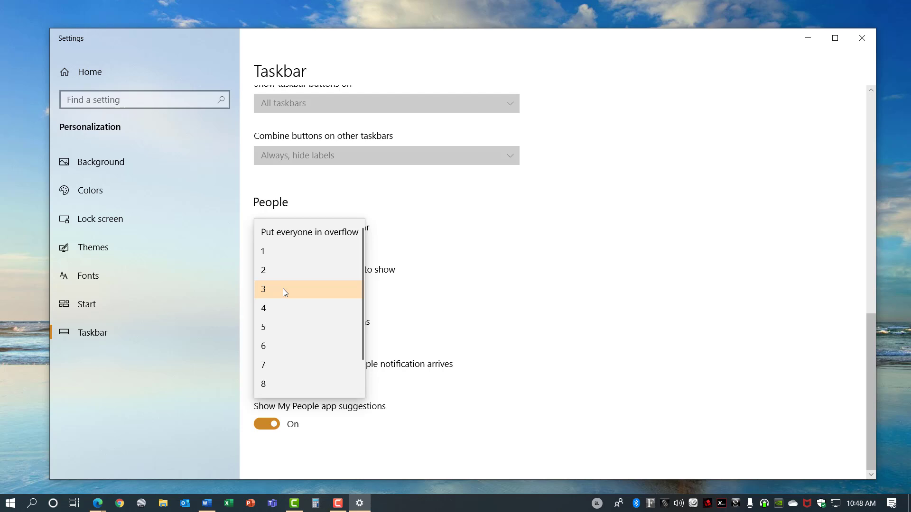
Set the taskbar to show 3 contacts and reopen the People panel
click(263, 289)
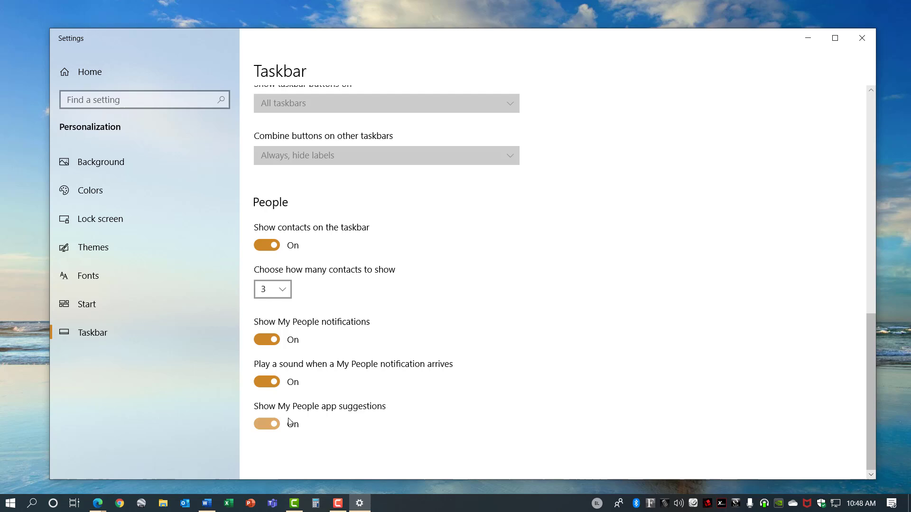
click(618, 503)
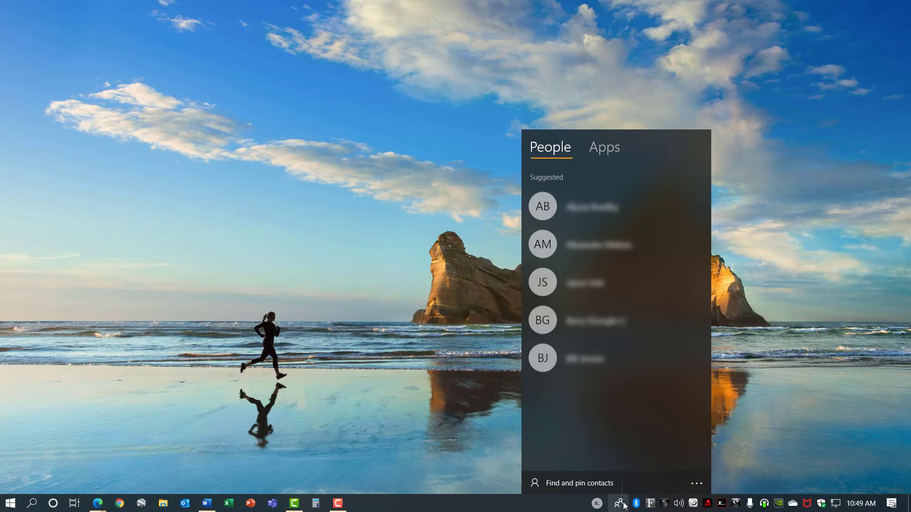
click(578, 483)
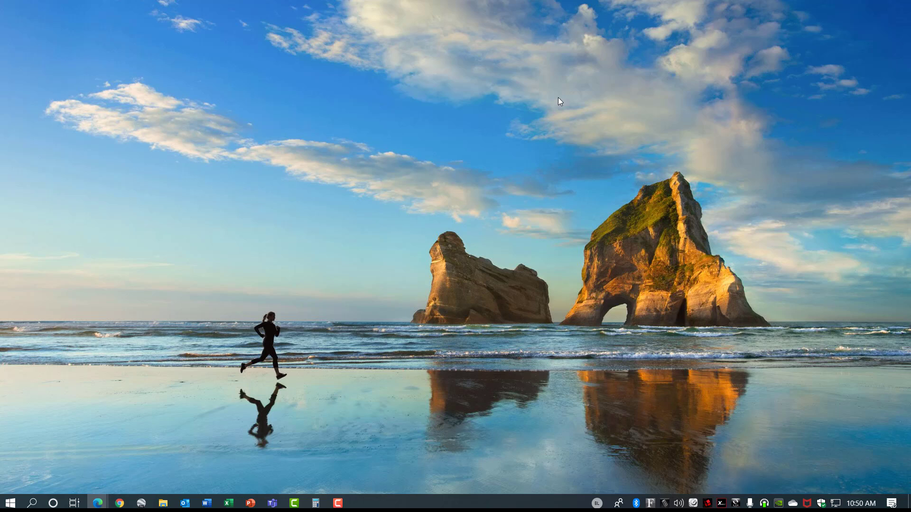
click(596, 503)
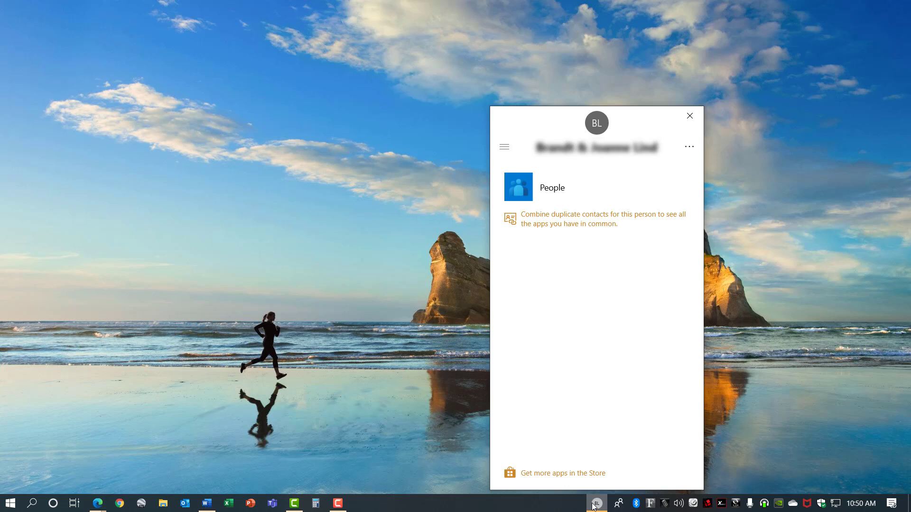
click(689, 116)
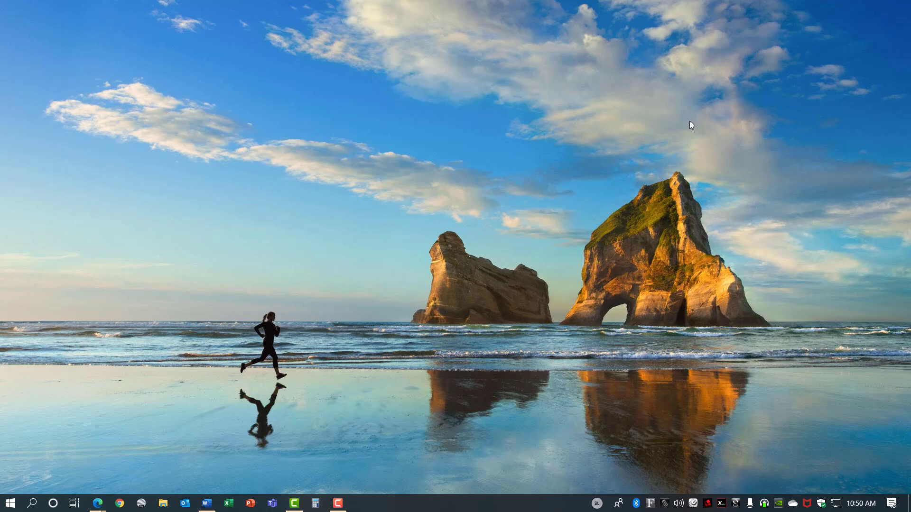
mouse_move(564, 508)
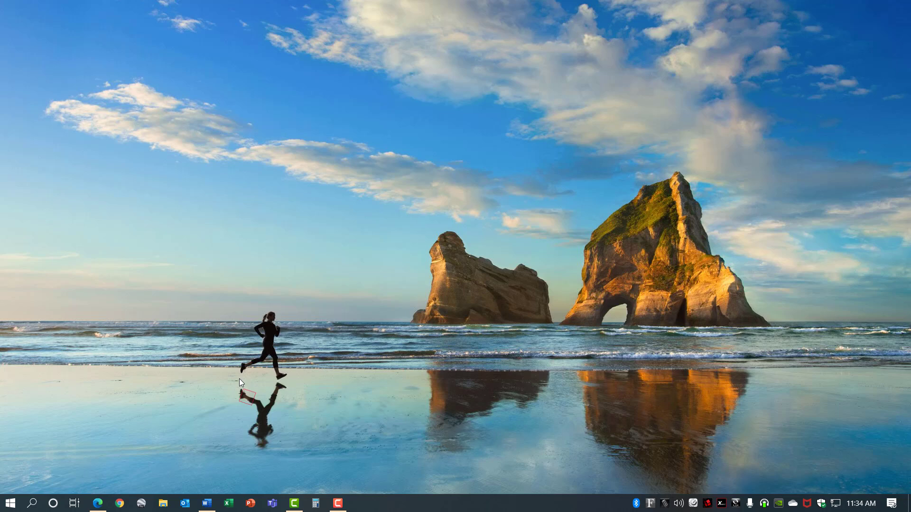
Search Start for 'relia' to open reliability history, then look up the SDX Helper failure on Bing
text(relia)
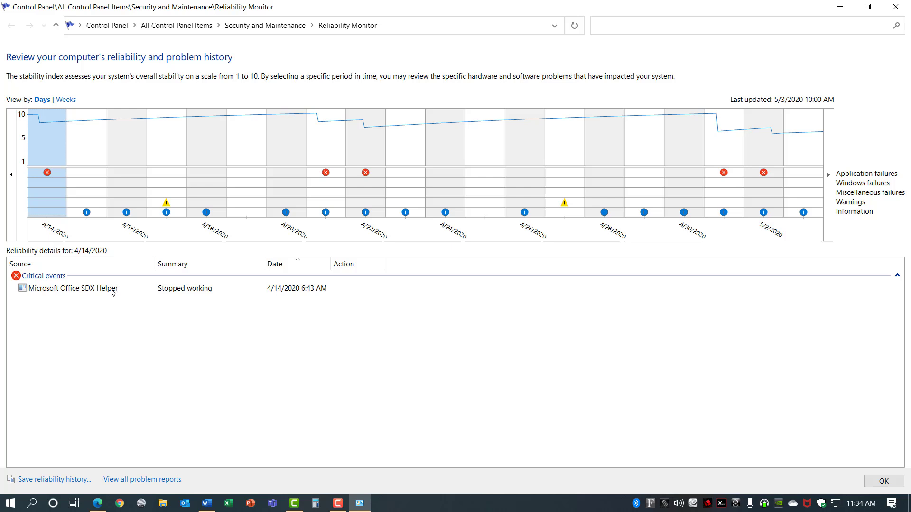
click(98, 503)
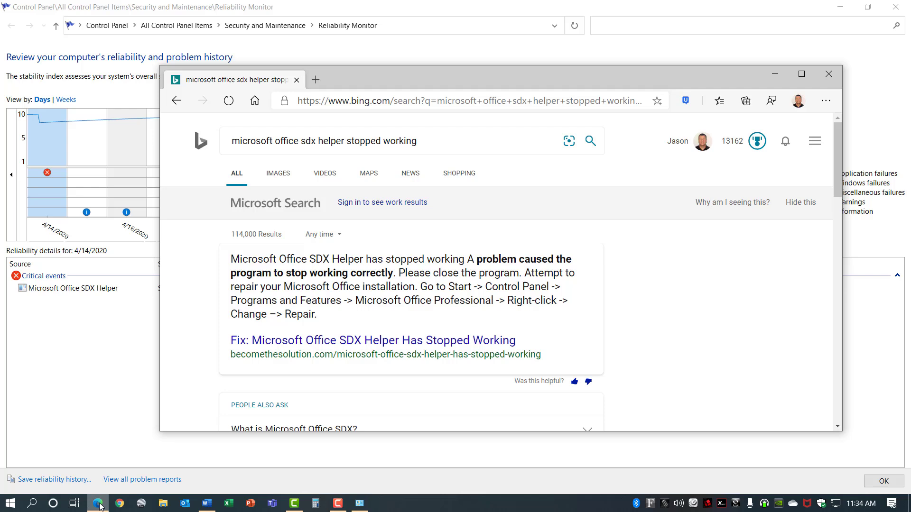
mouse_move(259, 269)
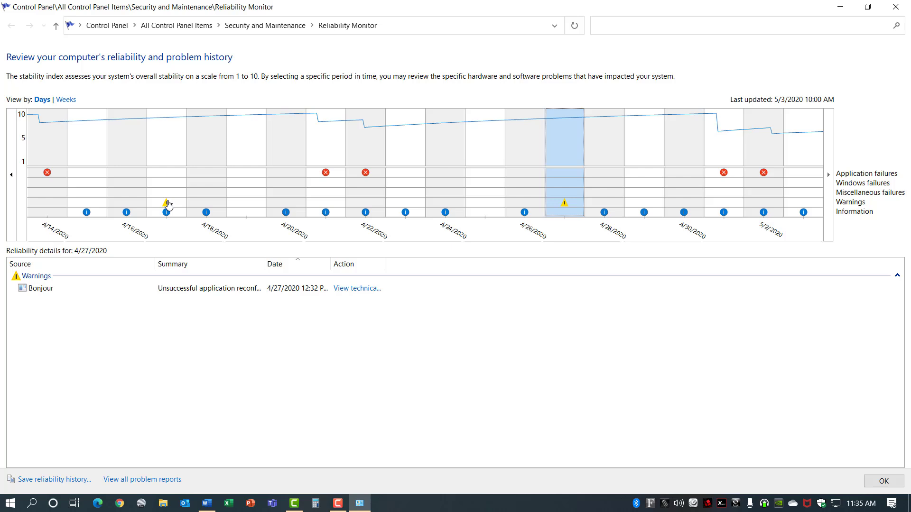
mouse_move(667, 201)
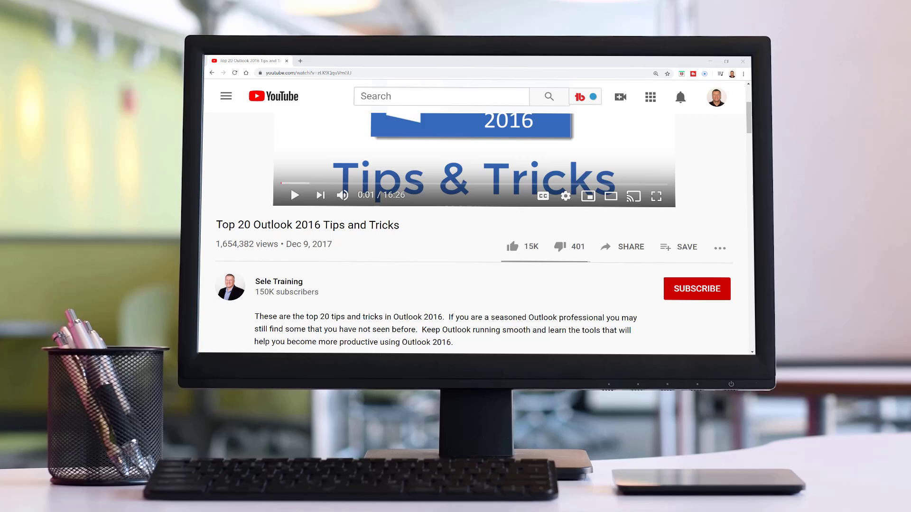
Check the April 27 Bonjour warning, then close Reliability Monitor
click(697, 289)
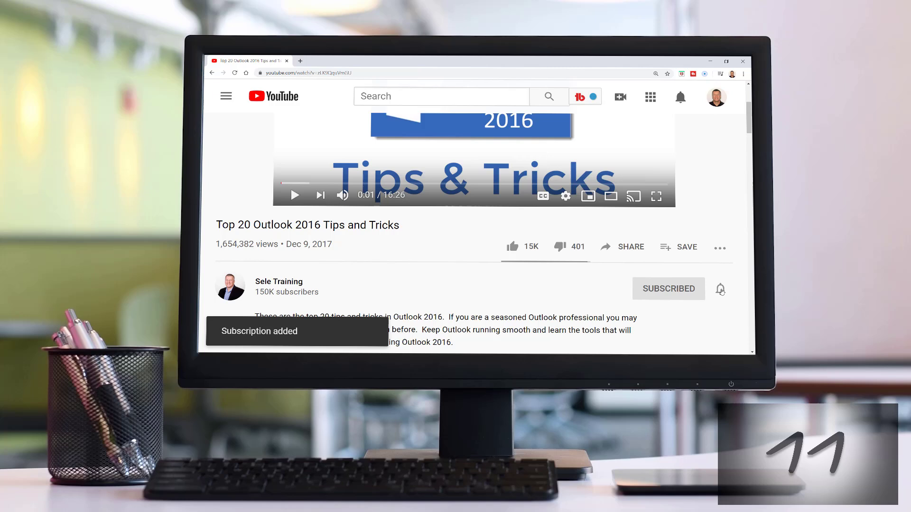
click(720, 290)
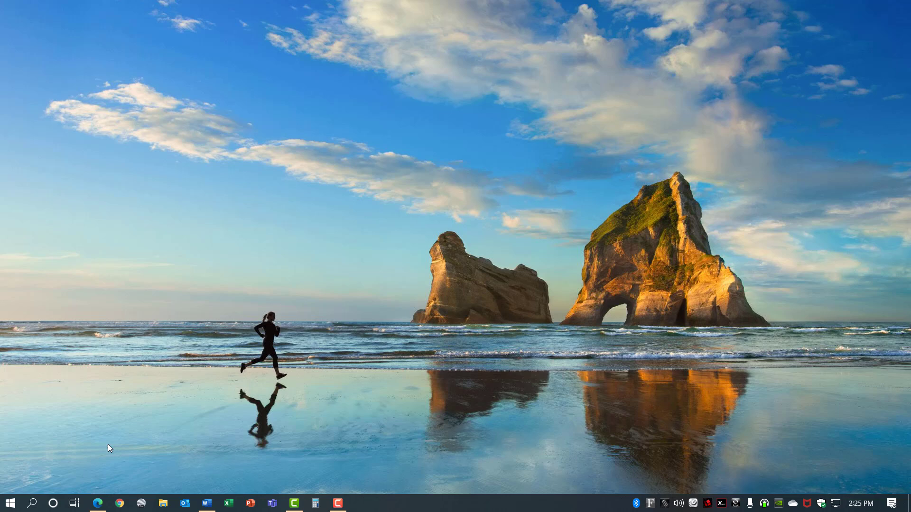
click(359, 503)
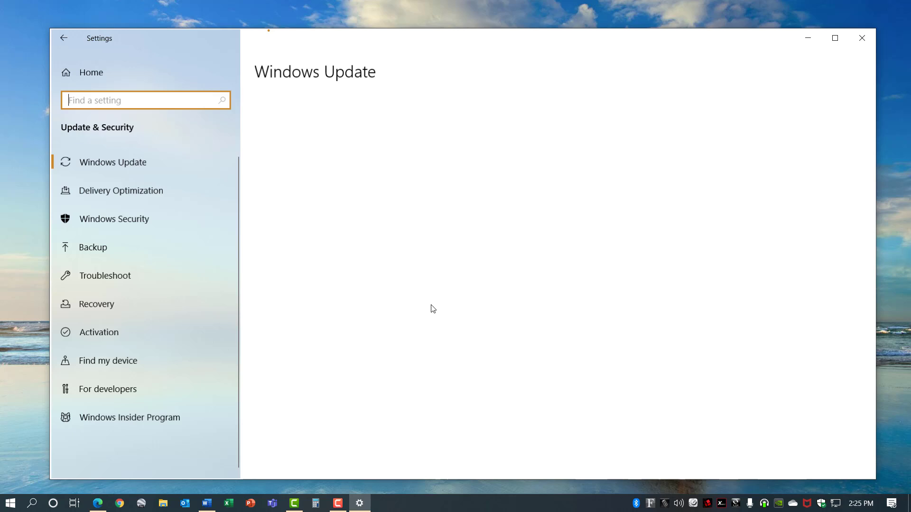
click(96, 304)
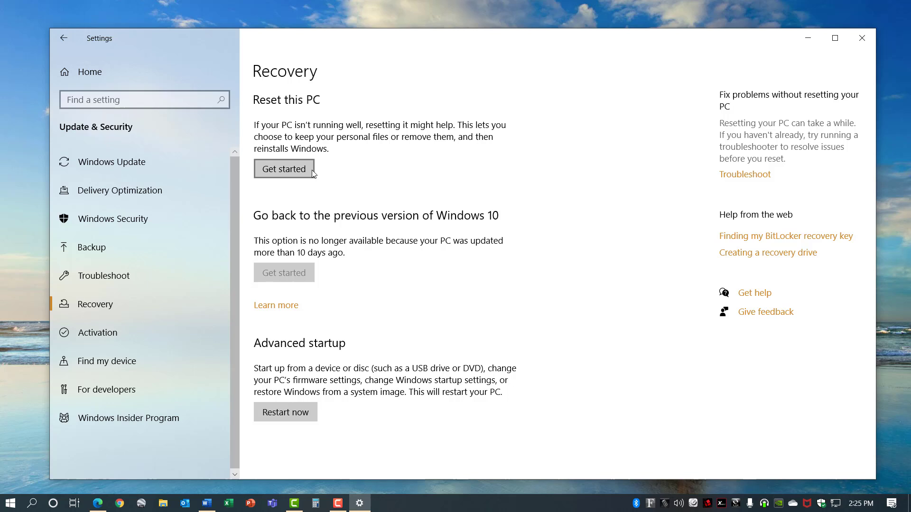
click(284, 168)
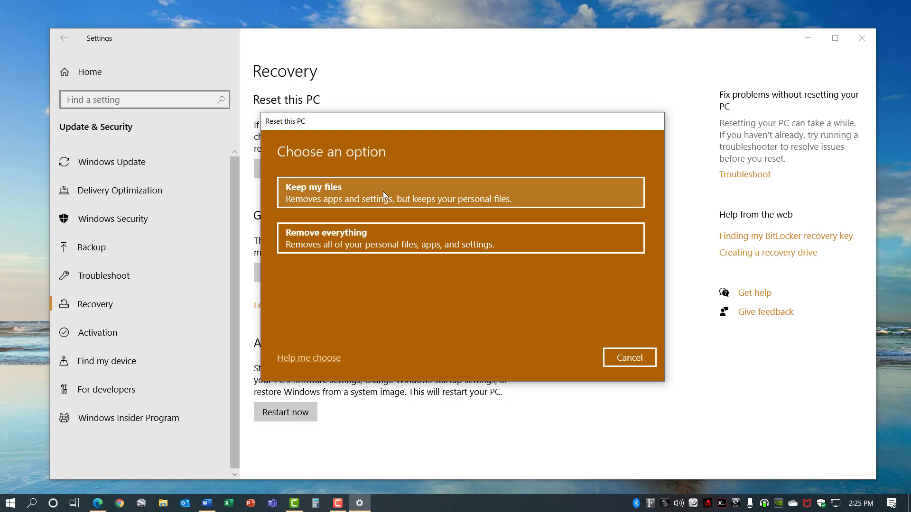
mouse_move(353, 195)
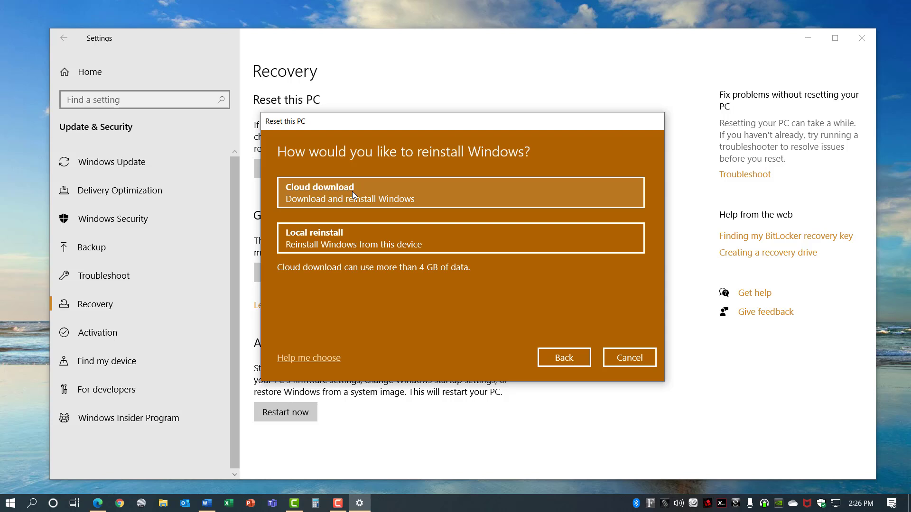
mouse_move(351, 244)
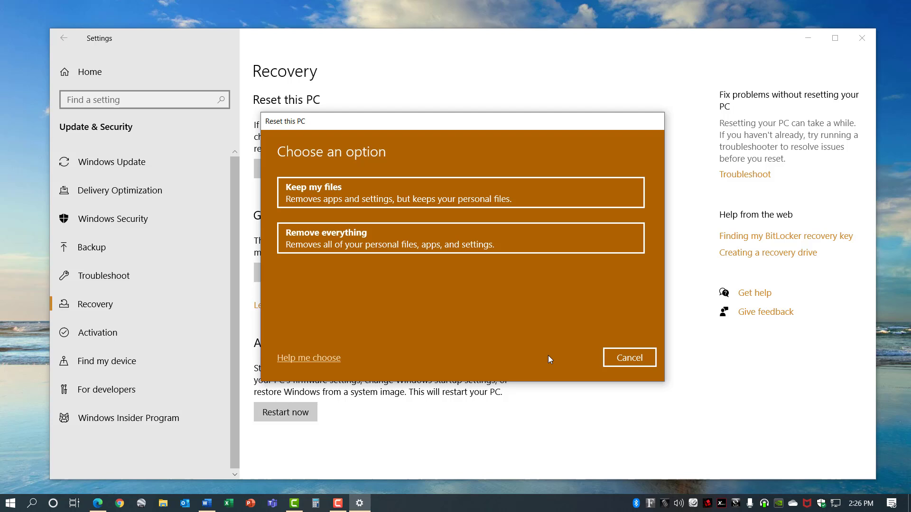
mouse_move(339, 250)
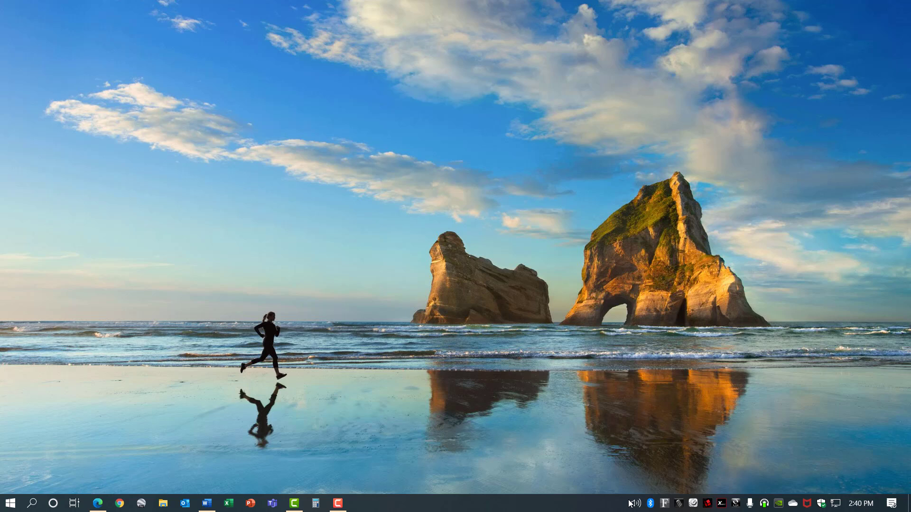
Try the taskbar volume icon, then launch Microsoft Store from the taskbar
click(633, 503)
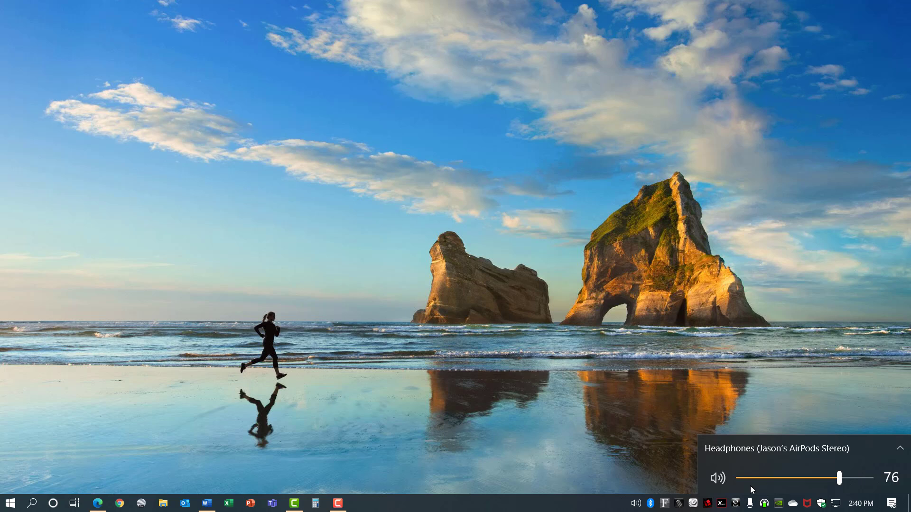
right_click(634, 503)
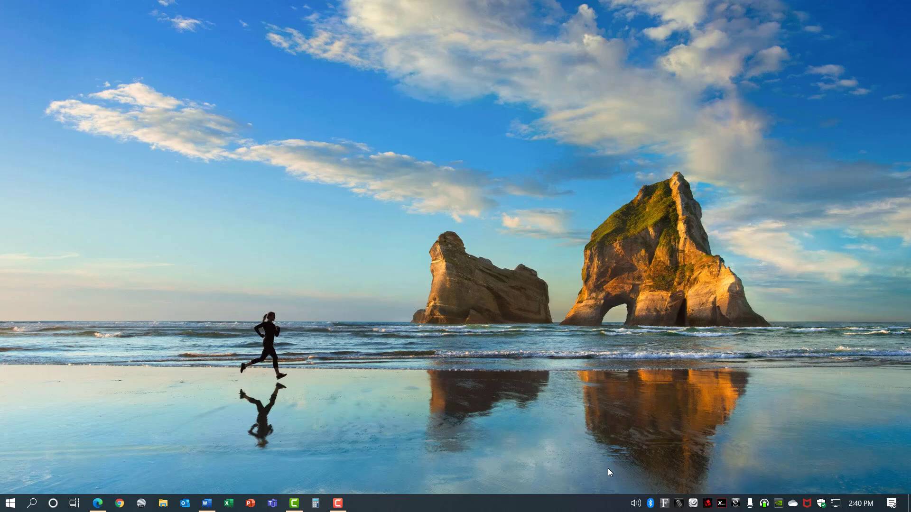
click(10, 503)
text(ea)
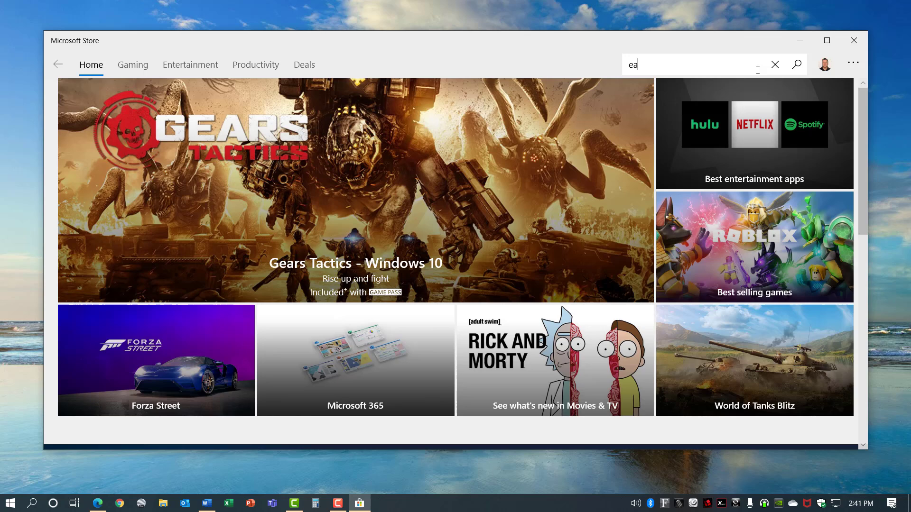
Open EarTrumpet's Store page, then open and close its per-device Volume Mixer
click(797, 64)
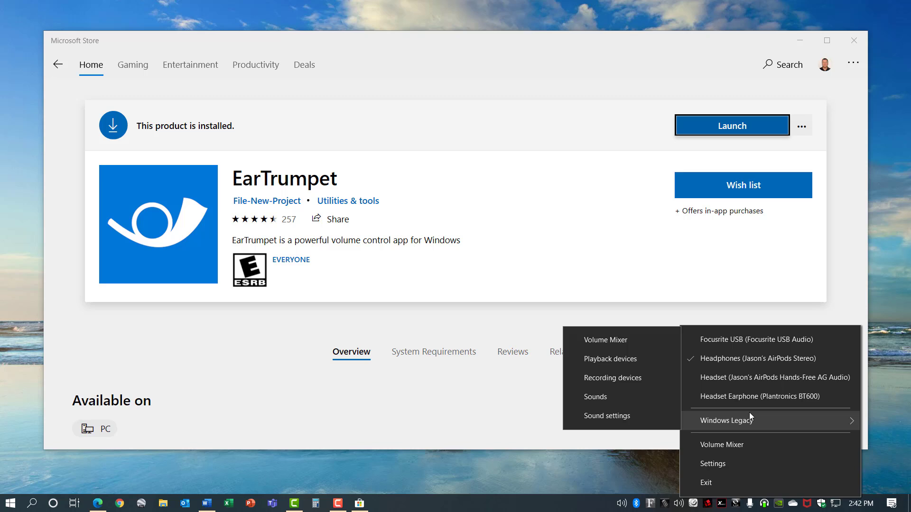
mouse_move(728, 449)
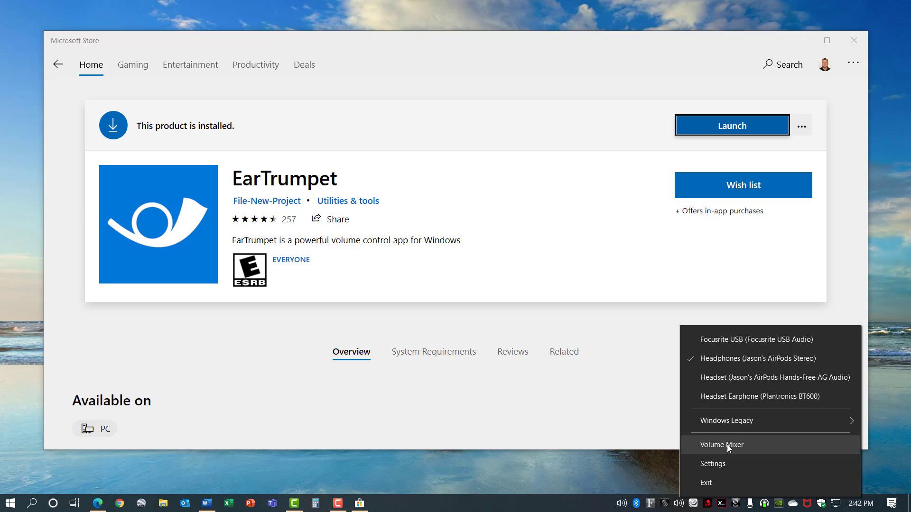
click(722, 445)
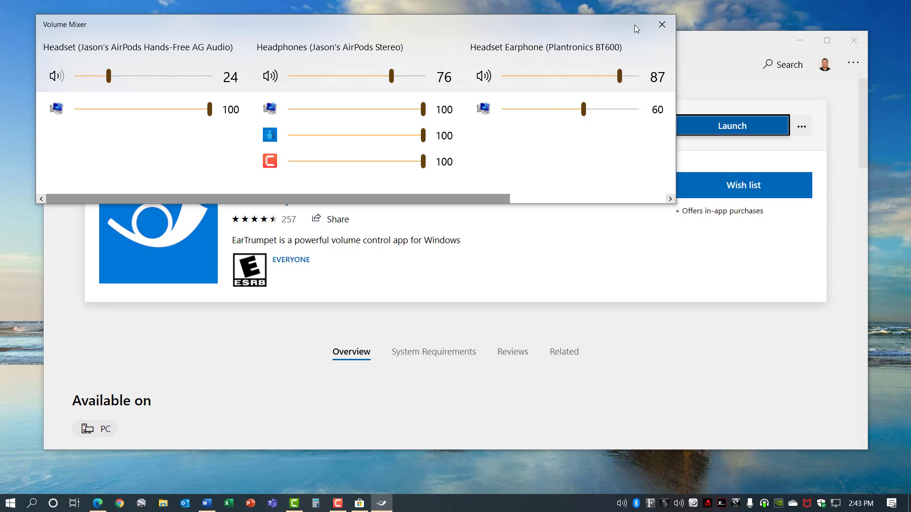
click(661, 24)
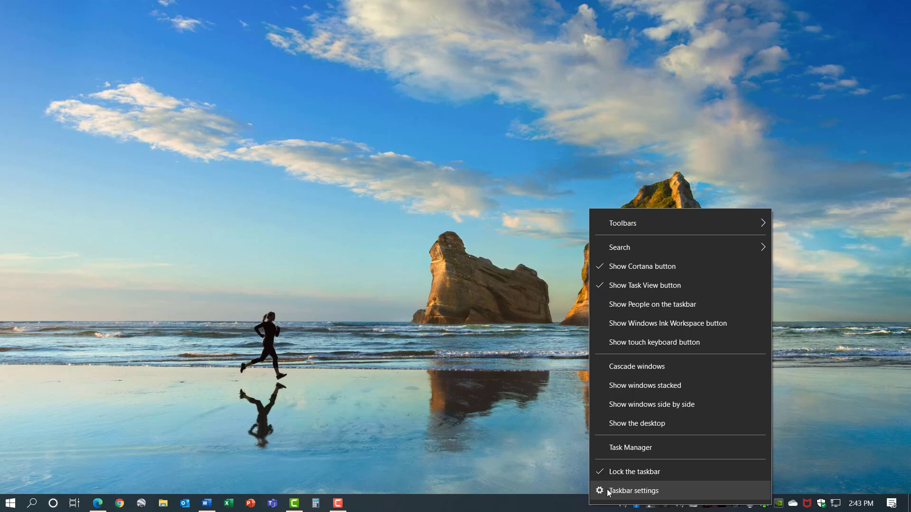
Turn off the built-in Volume system icon in taskbar settings
click(633, 490)
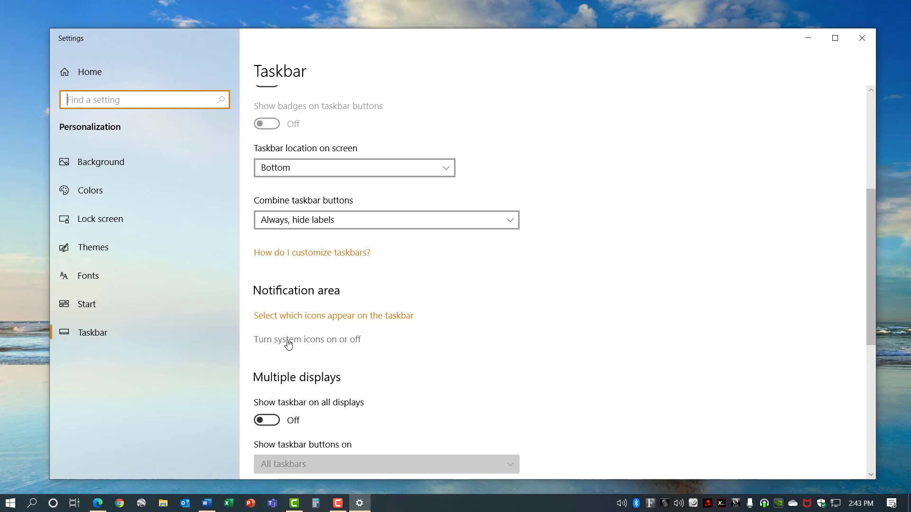
click(307, 339)
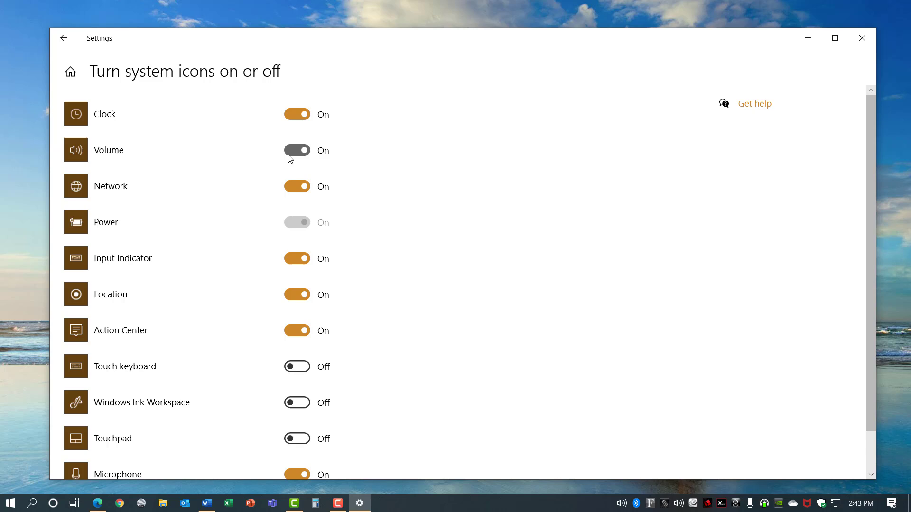
click(297, 150)
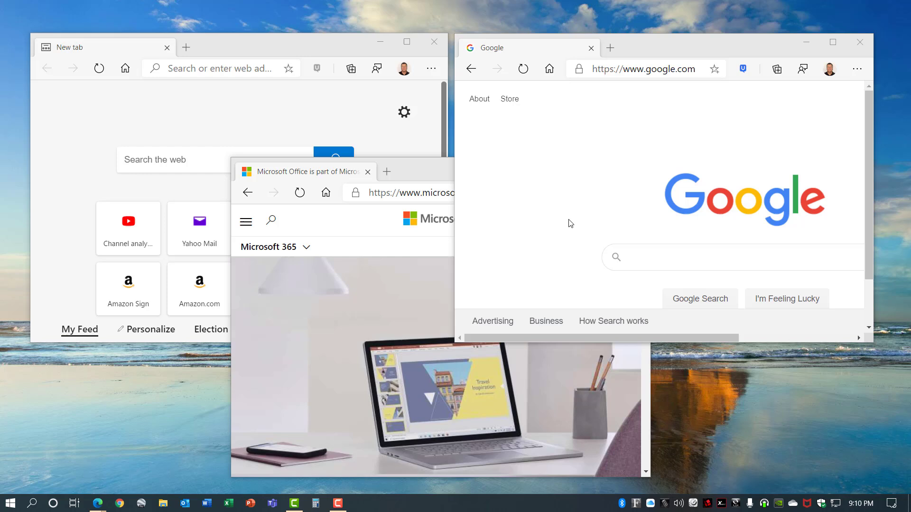
mouse_move(73, 503)
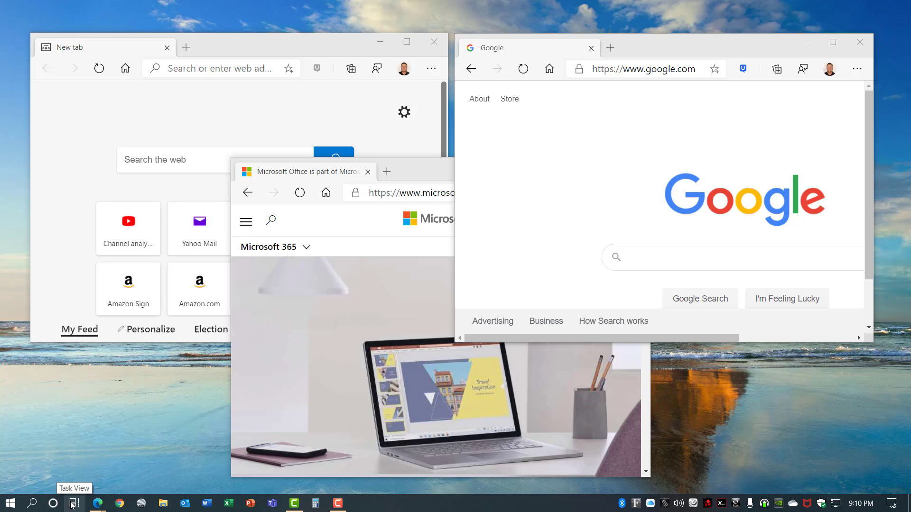
Add a new virtual desktop, move an Edge window to Desktop 2, and switch desktops
click(74, 503)
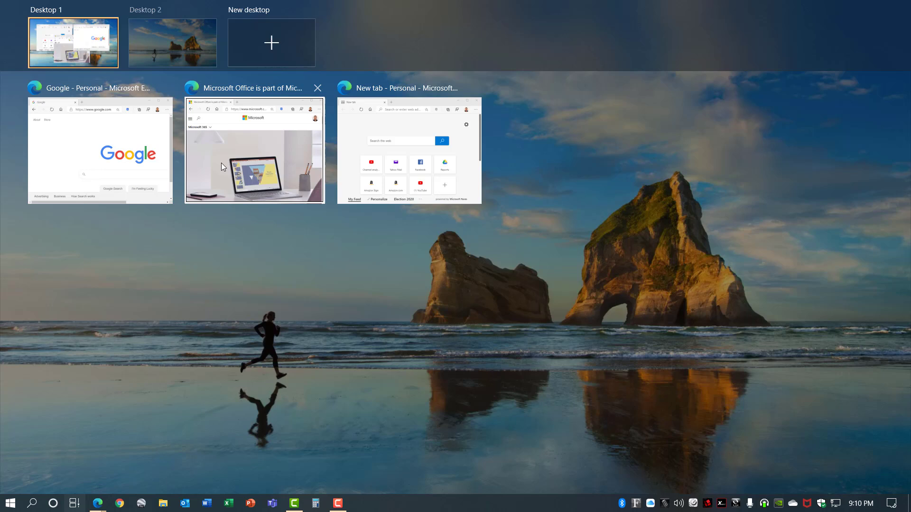
click(271, 42)
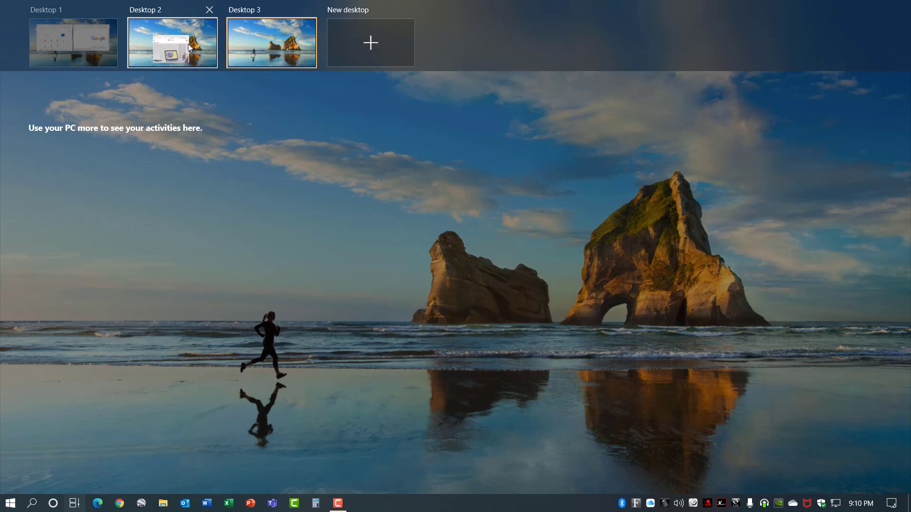
click(73, 42)
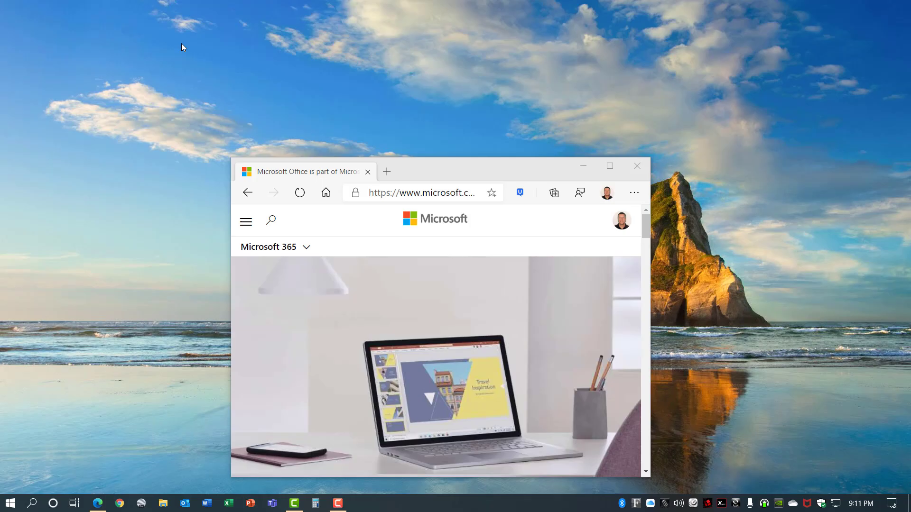
mouse_move(247, 222)
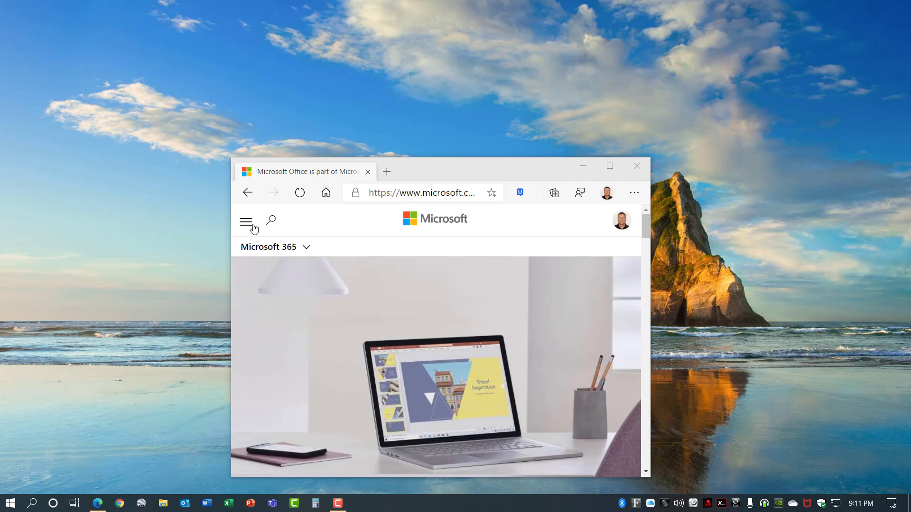
click(387, 171)
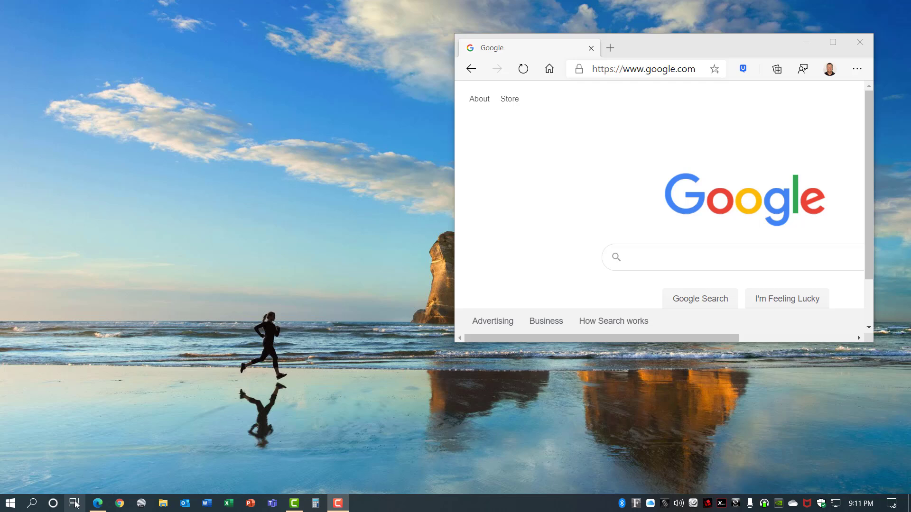
click(73, 502)
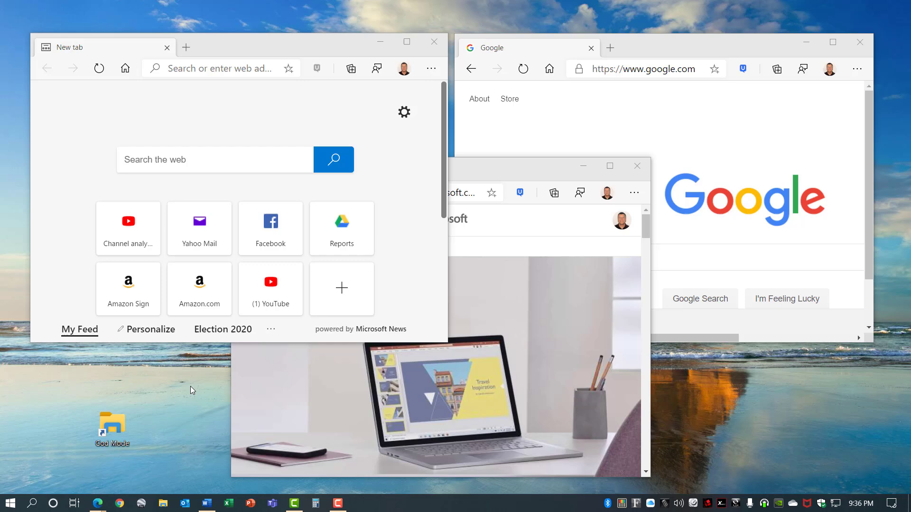
Open File Explorer with Win+E and switch between windows with Alt+Tab
key(Win+e)
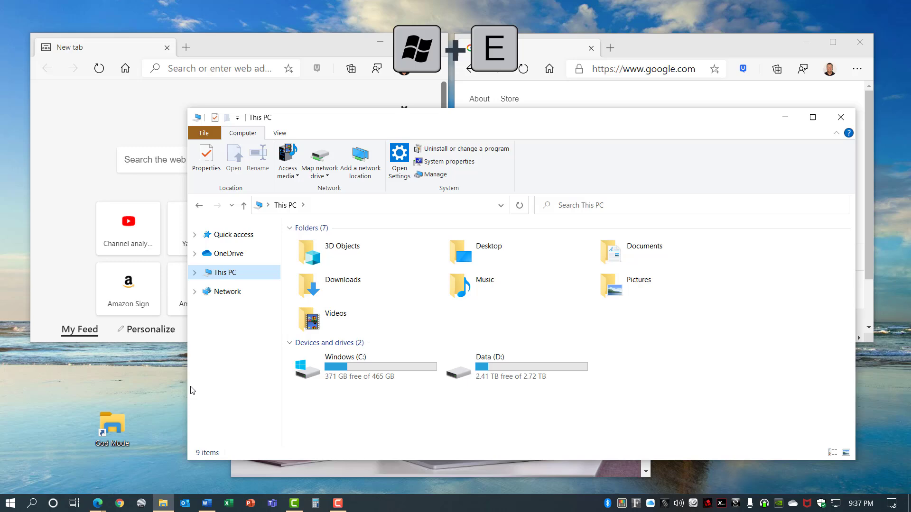
key(alt+tab)
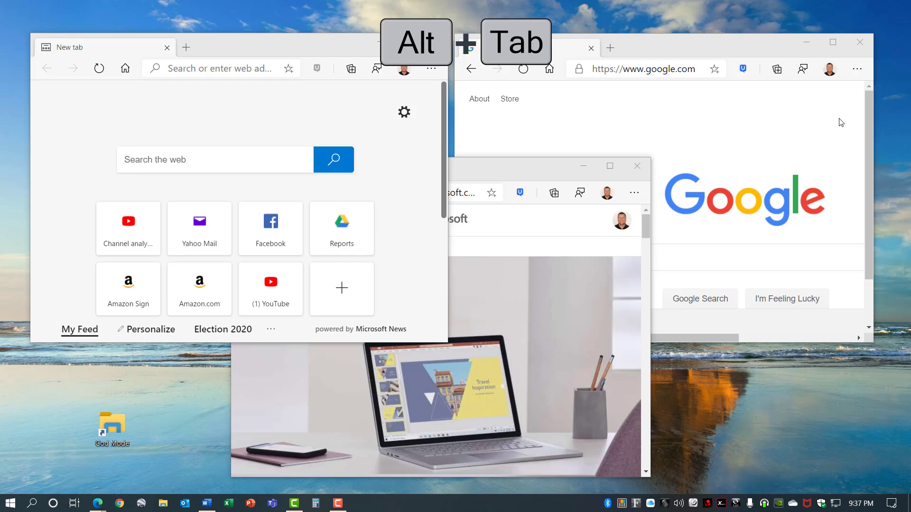
key(alt+tab)
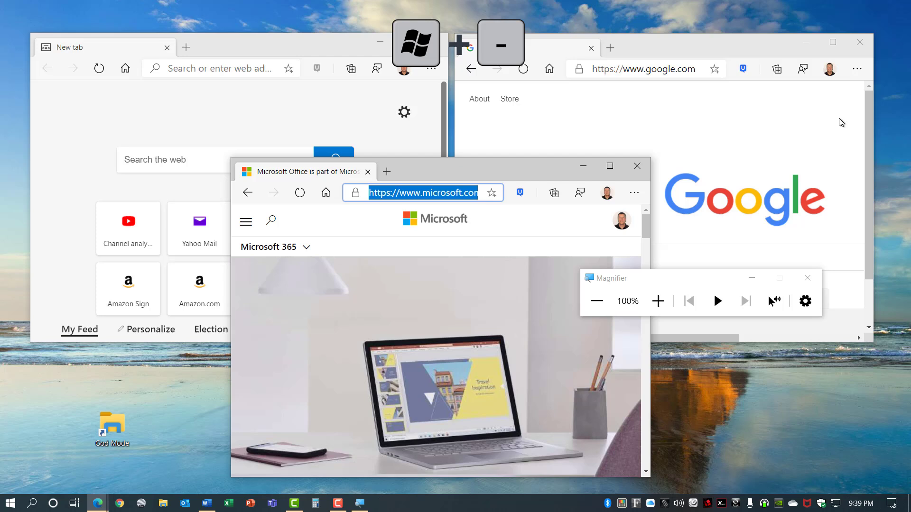
Rename the God Mode folder to 'New Name' and show the desktop with Win+D
key(f2)
text(New Name)
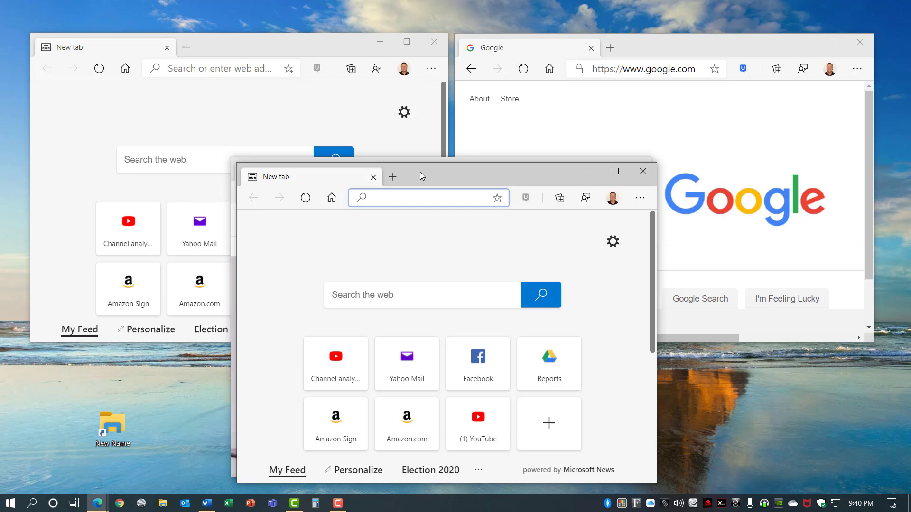
key(win+d)
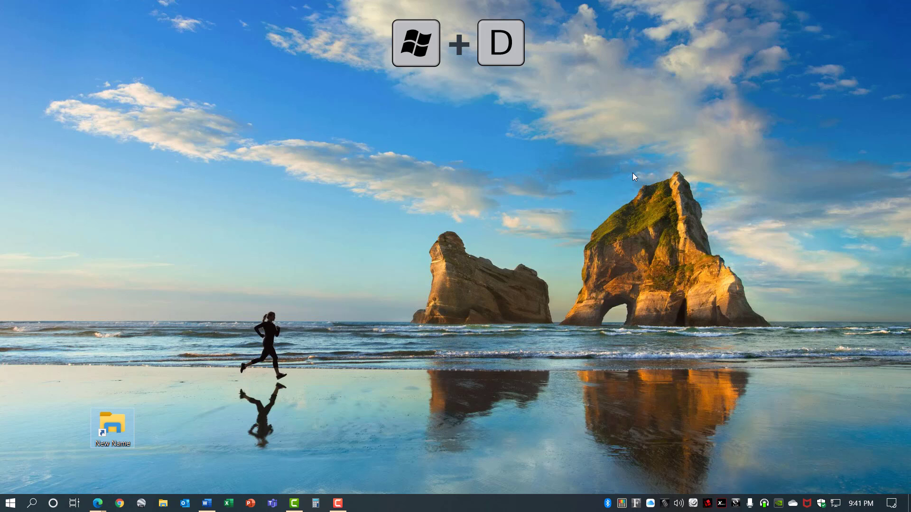
key(Win+D)
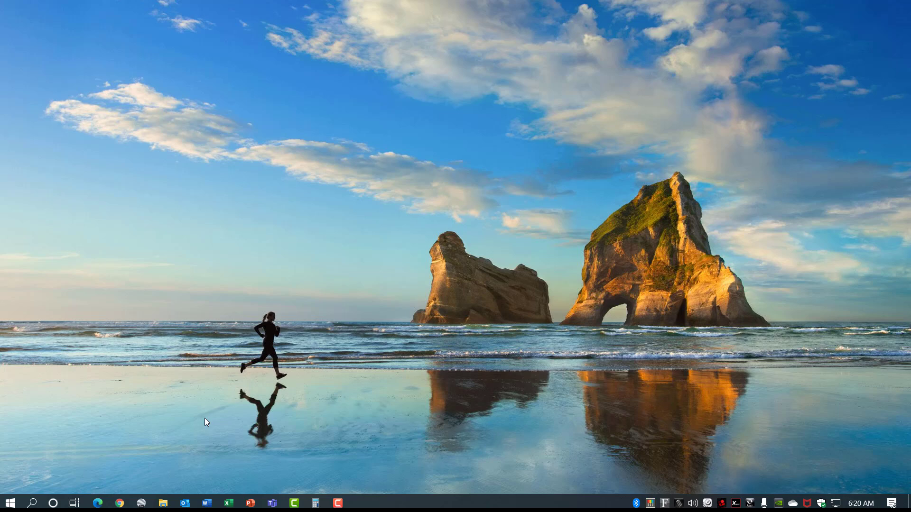
click(359, 503)
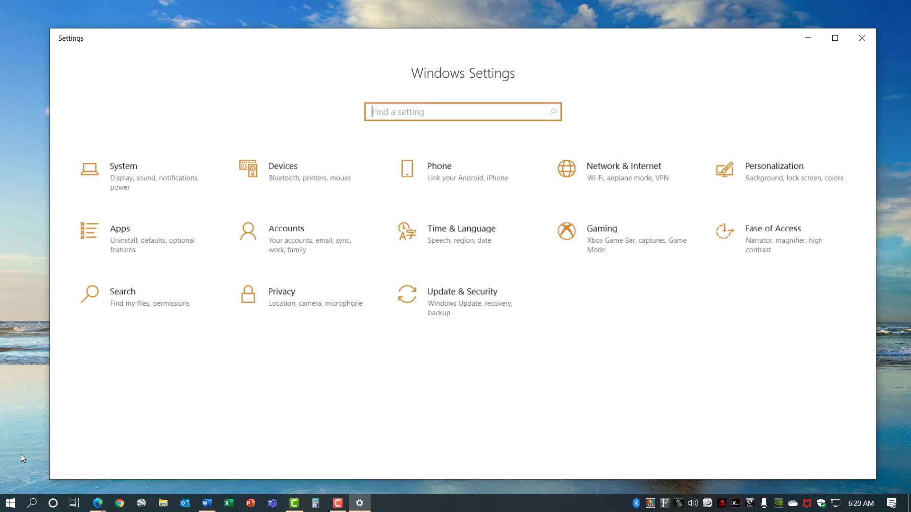
Turn on 'Let apps run in the background' under Privacy > Background apps
click(282, 292)
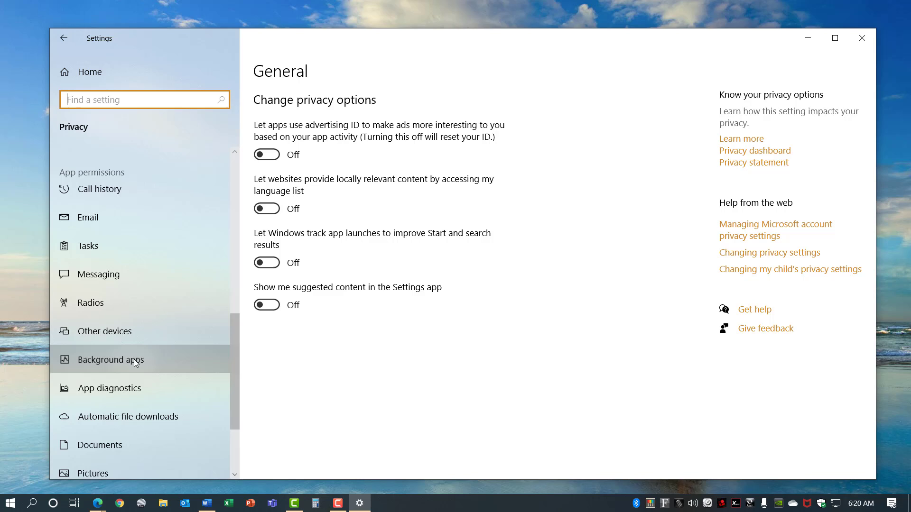
click(111, 360)
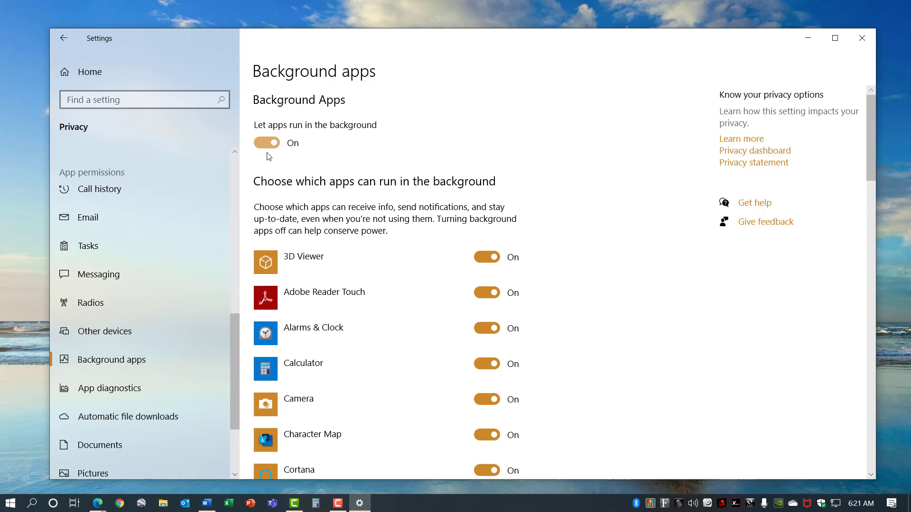
click(486, 257)
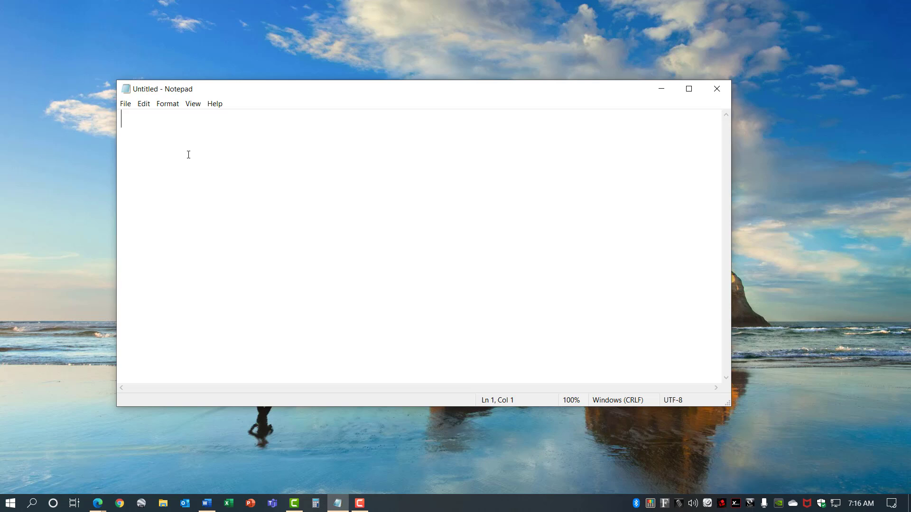
Show the emoji panel in a blank Notepad note with Win+period, then close Notepad
key(Win+.)
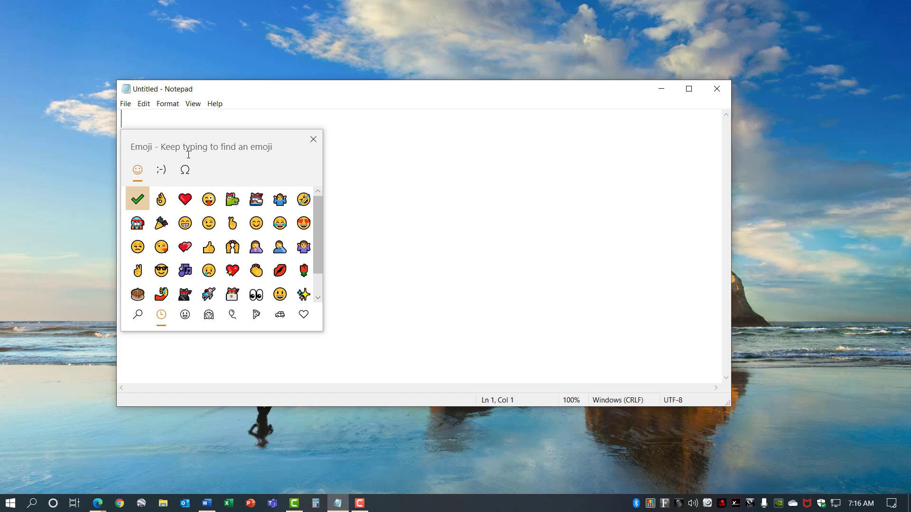
click(137, 199)
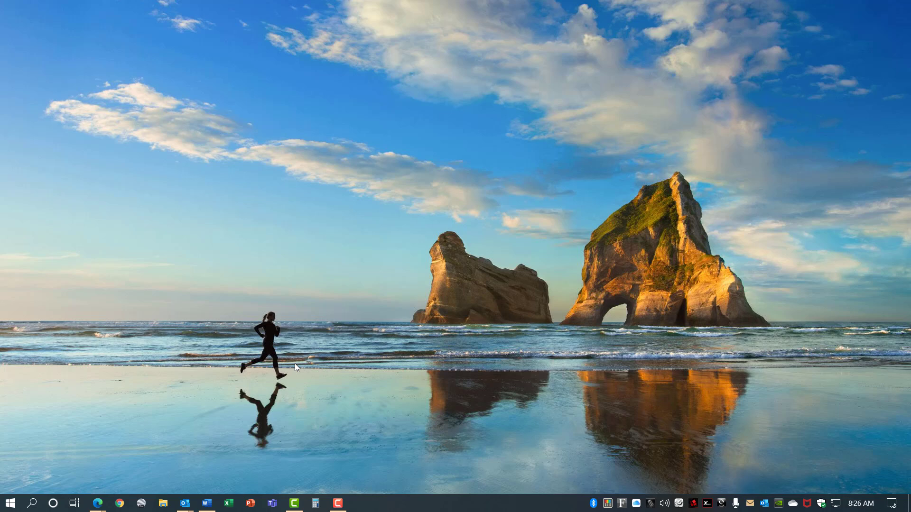
Go to Apps > Default apps, view browser choices, then open defaults by file type
click(359, 503)
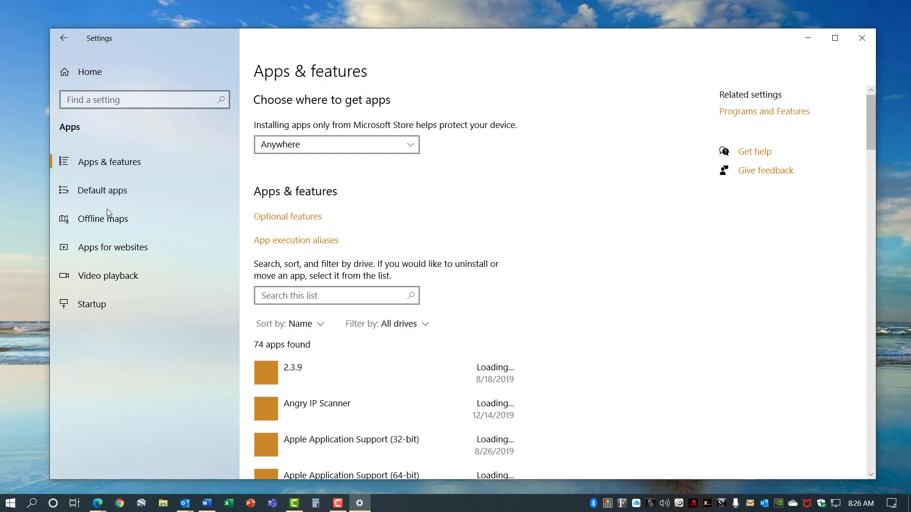
click(102, 190)
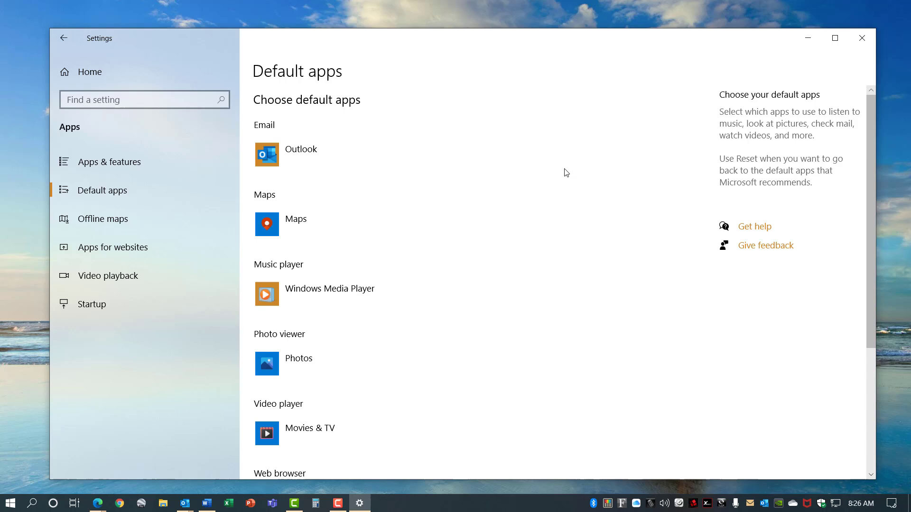
click(314, 300)
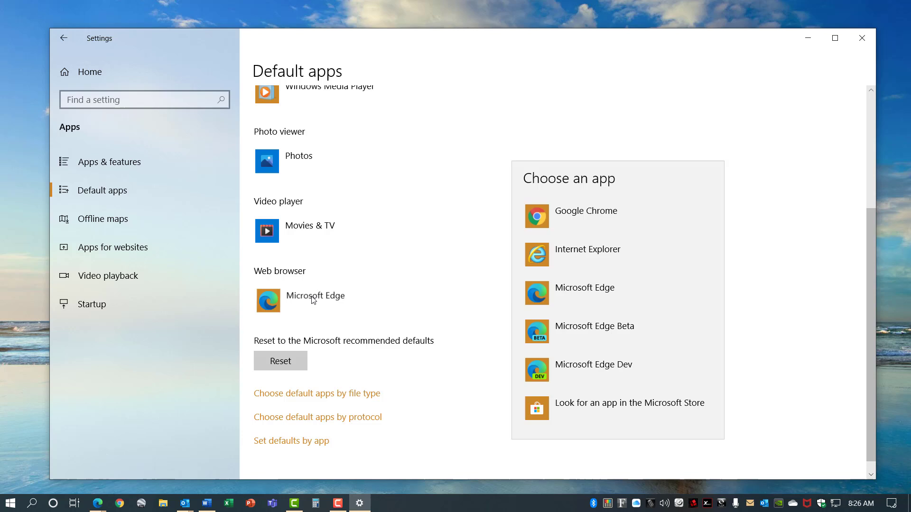
mouse_move(615, 401)
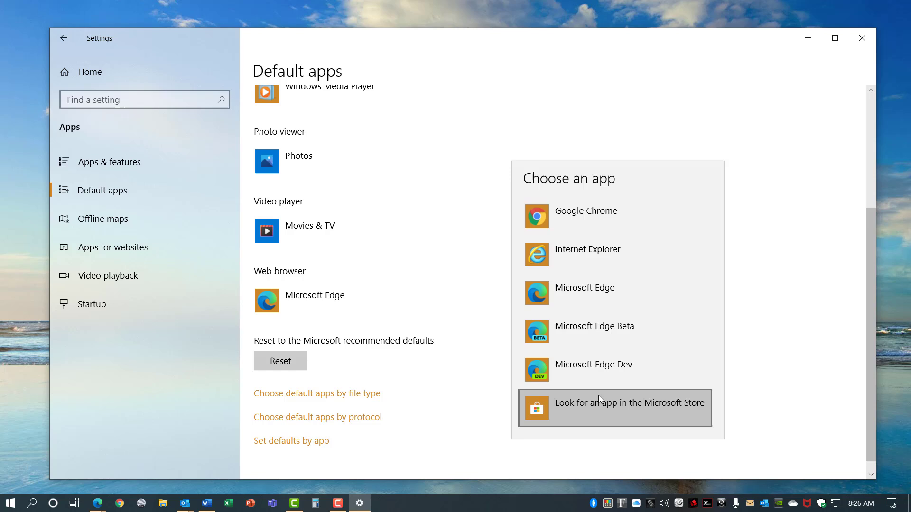
mouse_move(293, 364)
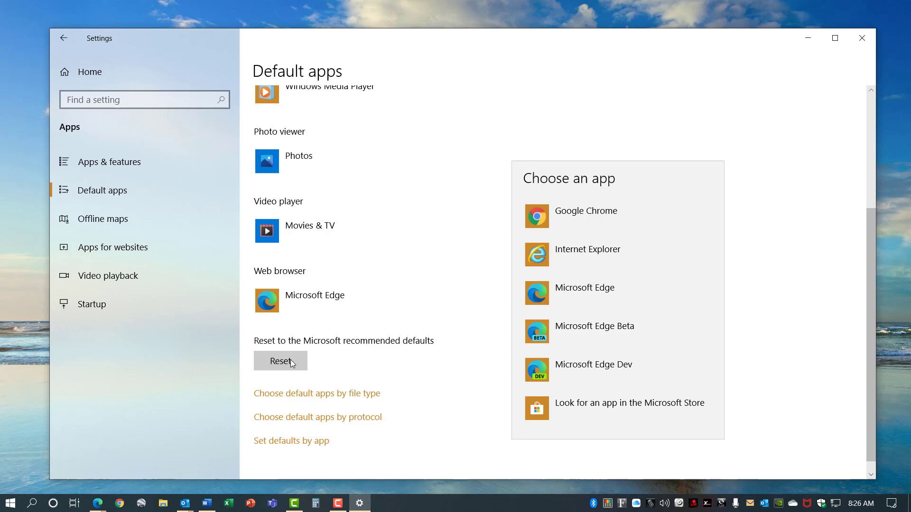
click(317, 393)
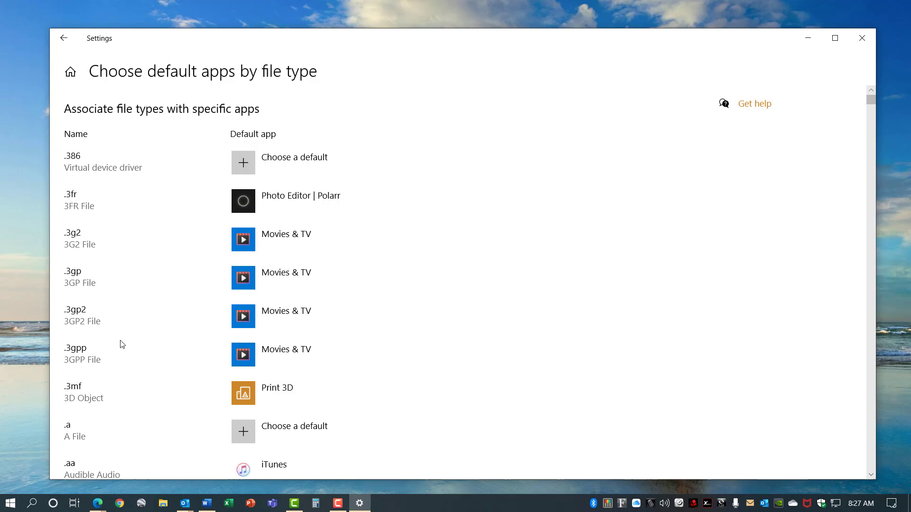
Keep Print 3D over 3D Viewer and Paint 3D for .3mf files, then close Settings
click(450, 393)
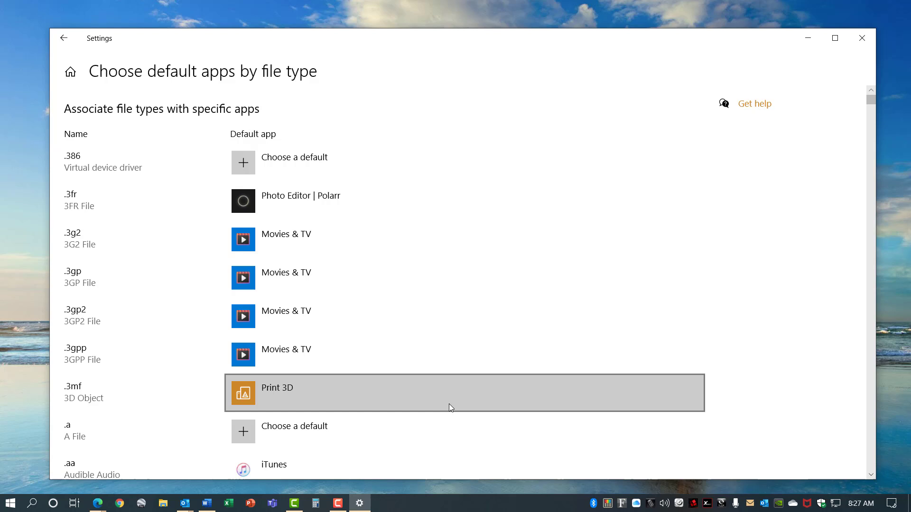
click(450, 393)
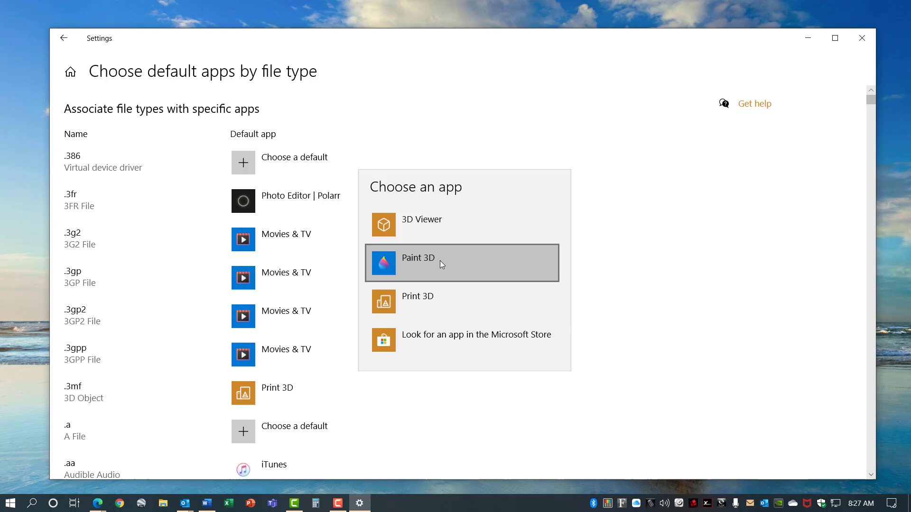
mouse_move(438, 313)
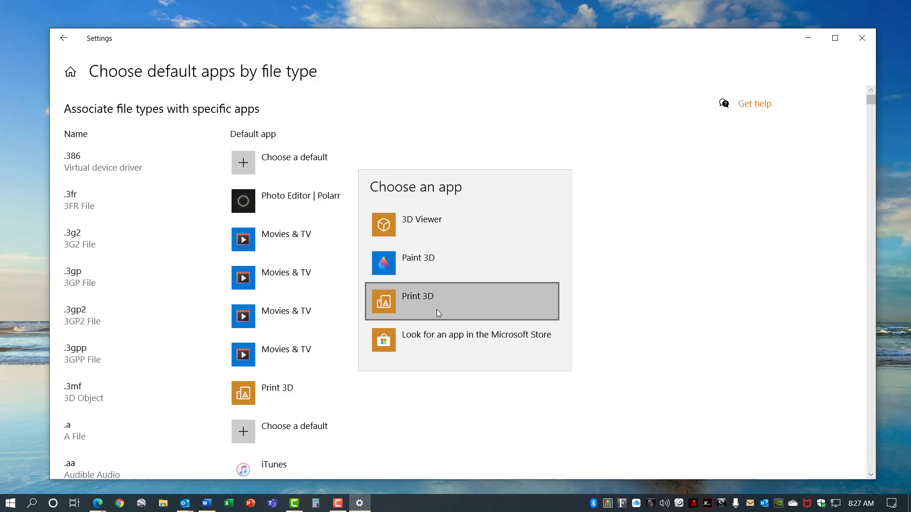
click(861, 38)
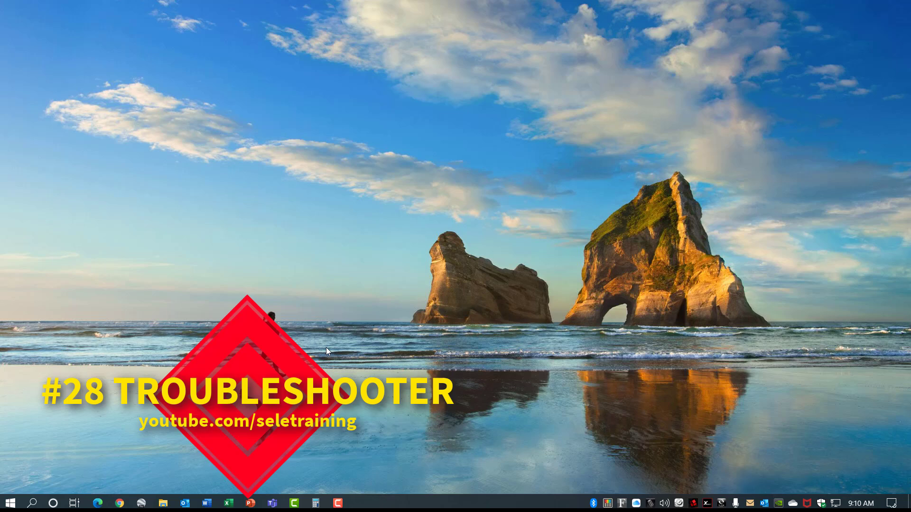
In Troubleshoot settings, keep automatic troubleshooting with notification and open Additional troubleshooters
click(10, 502)
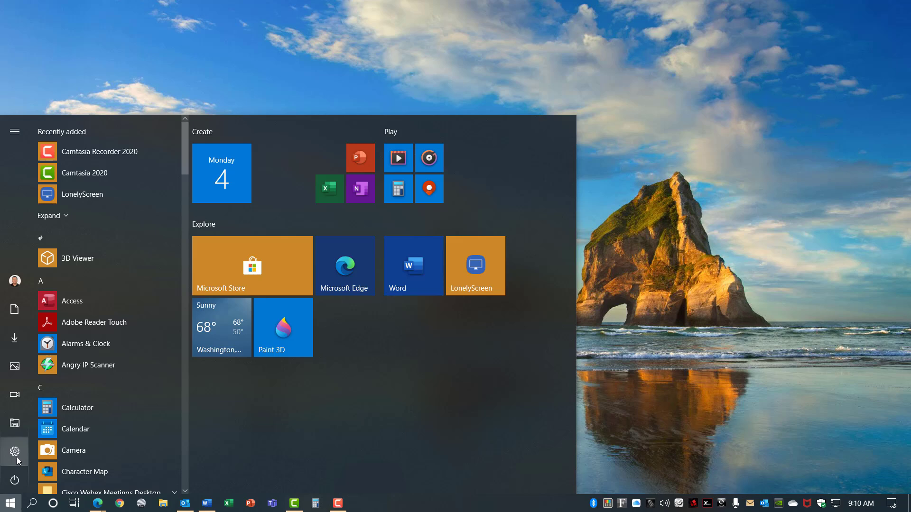
click(14, 452)
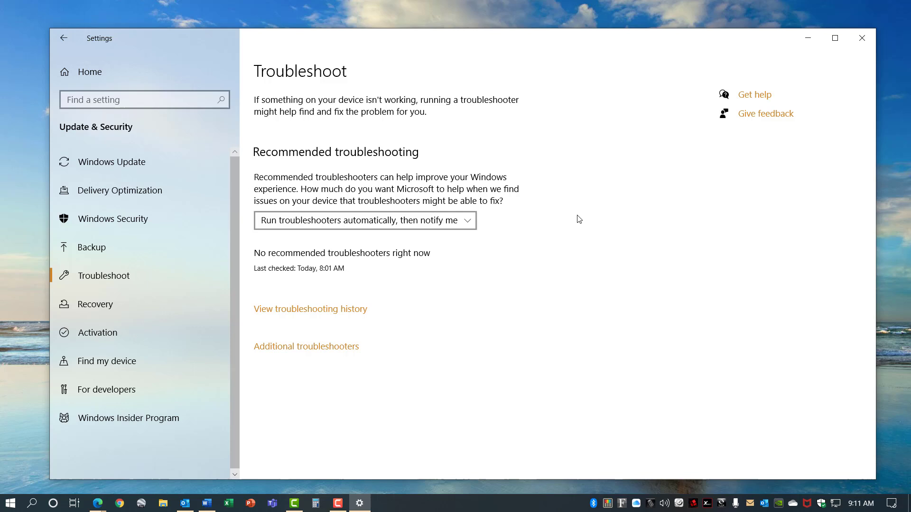
click(364, 220)
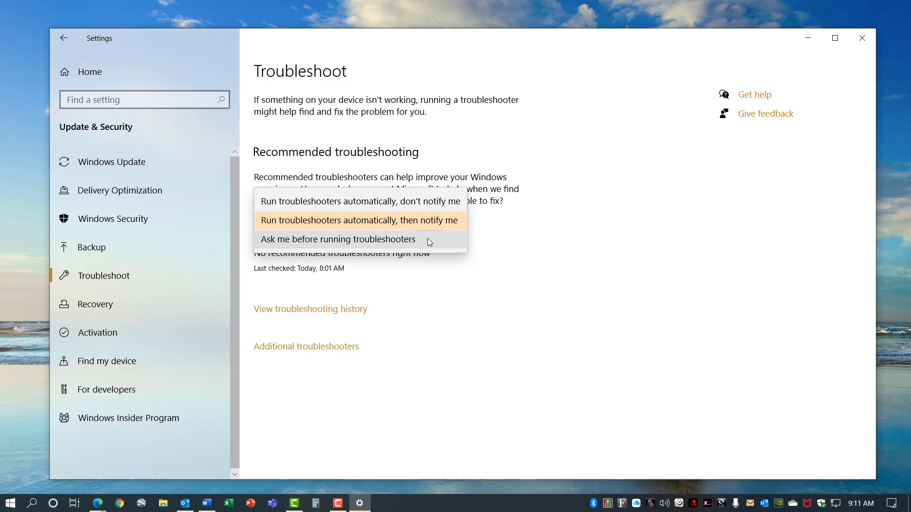
click(359, 220)
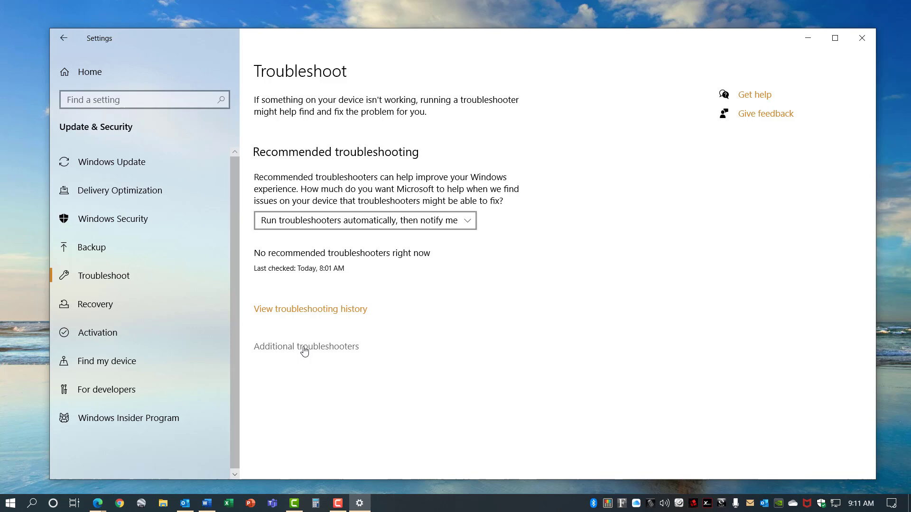
click(306, 346)
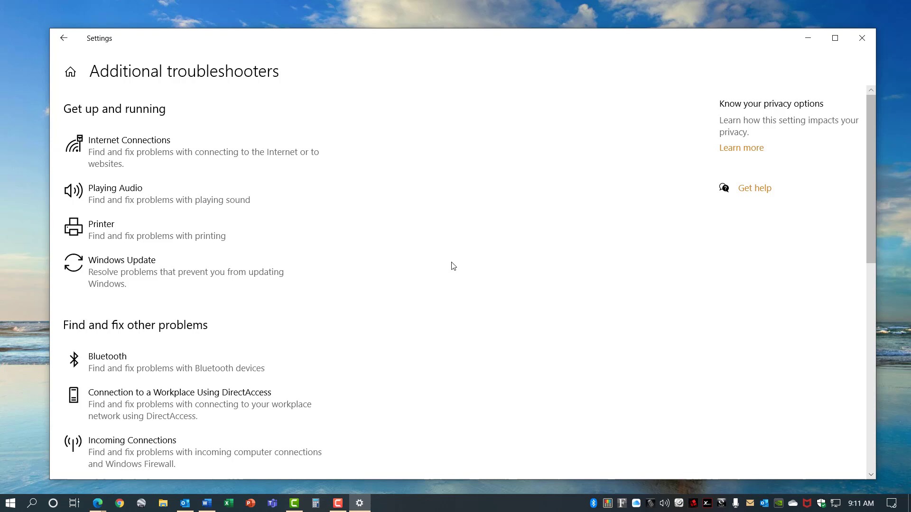
Run the Internet Connections troubleshooter and cancel it before any checks run
click(174, 152)
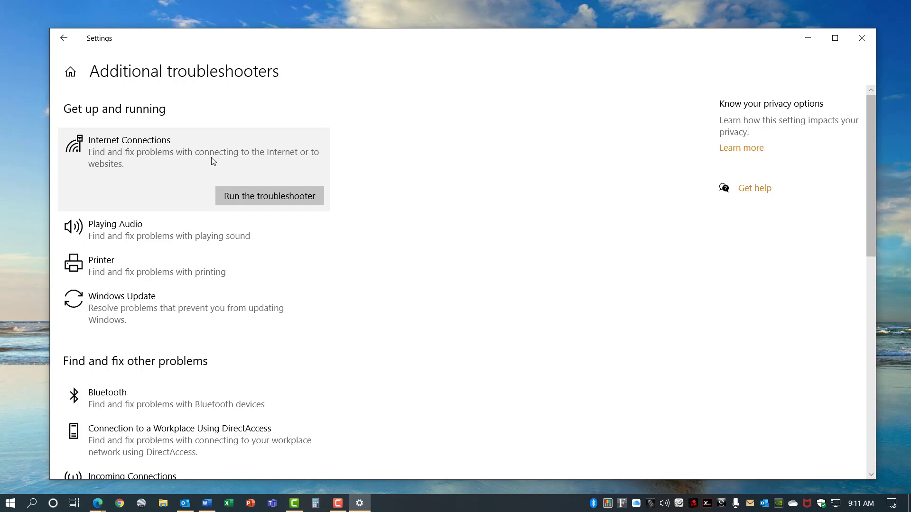
click(269, 196)
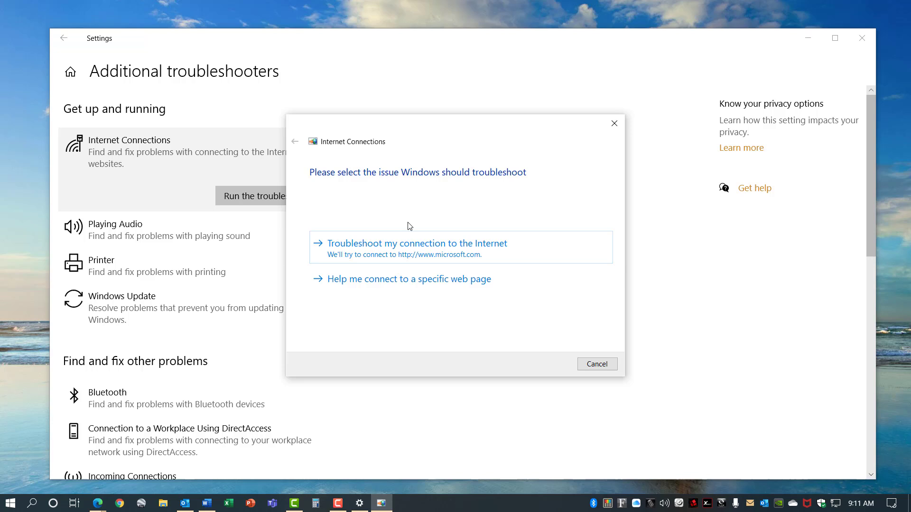
click(597, 364)
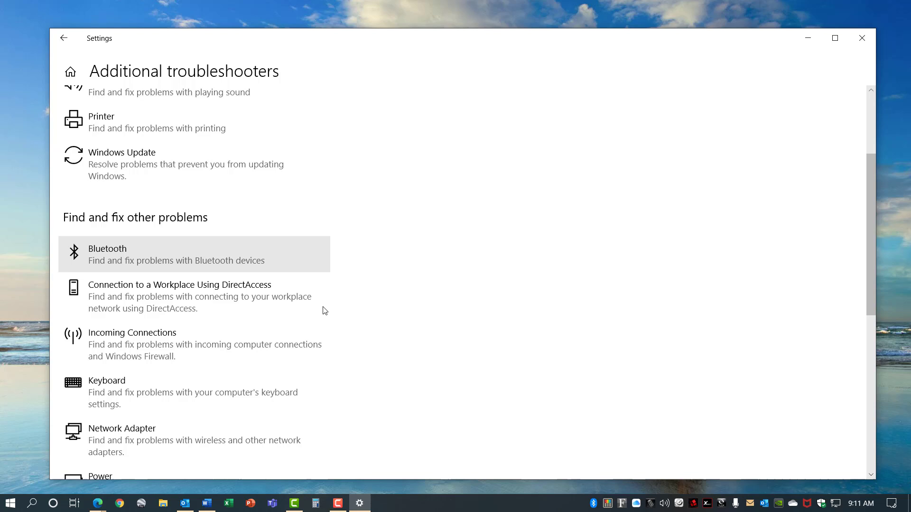
scroll(down, 3)
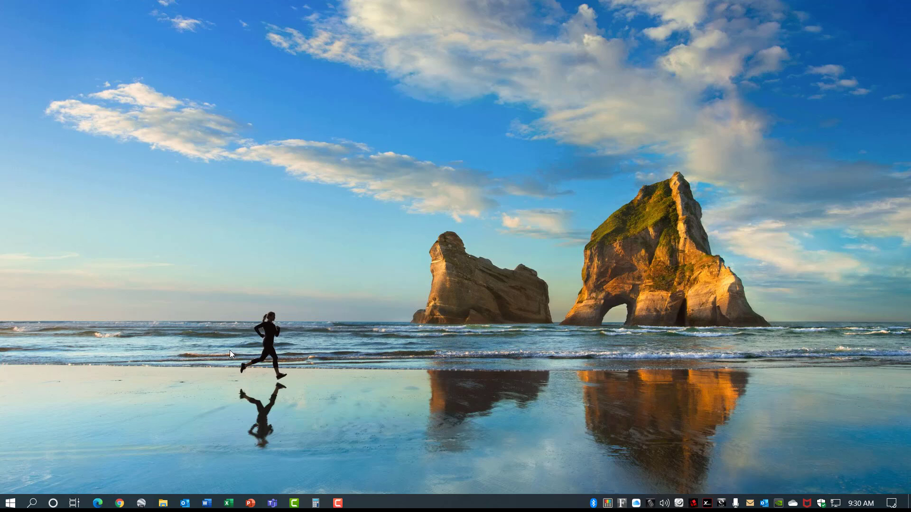
Open Steps Recorder, review its settings unchanged, start recording, and open Windows Update settings
text(s)
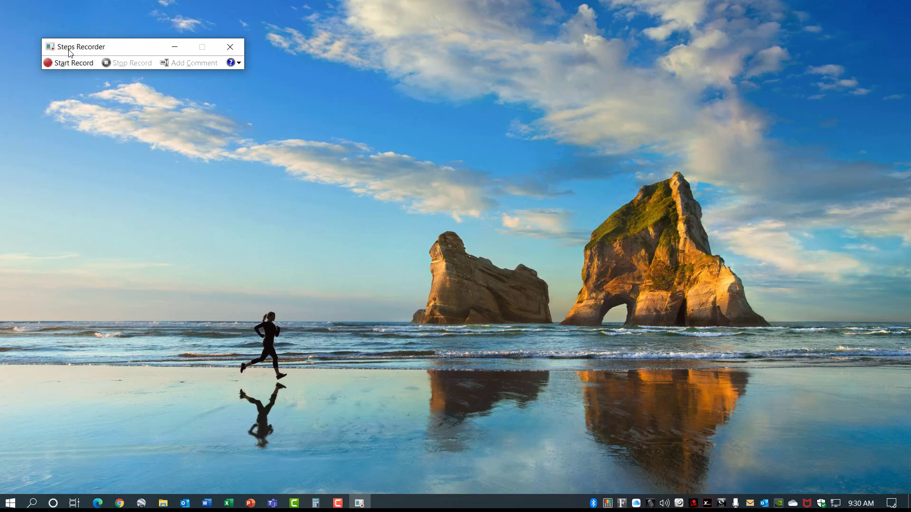
mouse_move(238, 63)
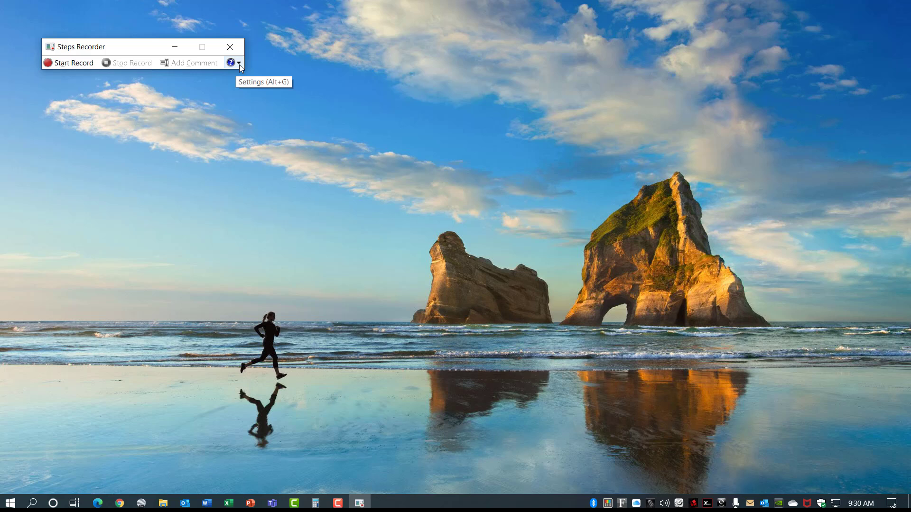
click(239, 63)
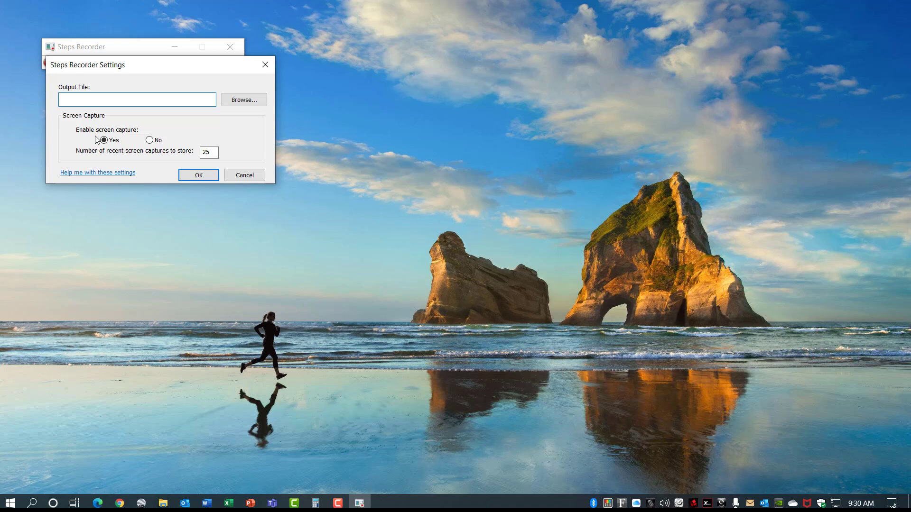
click(198, 175)
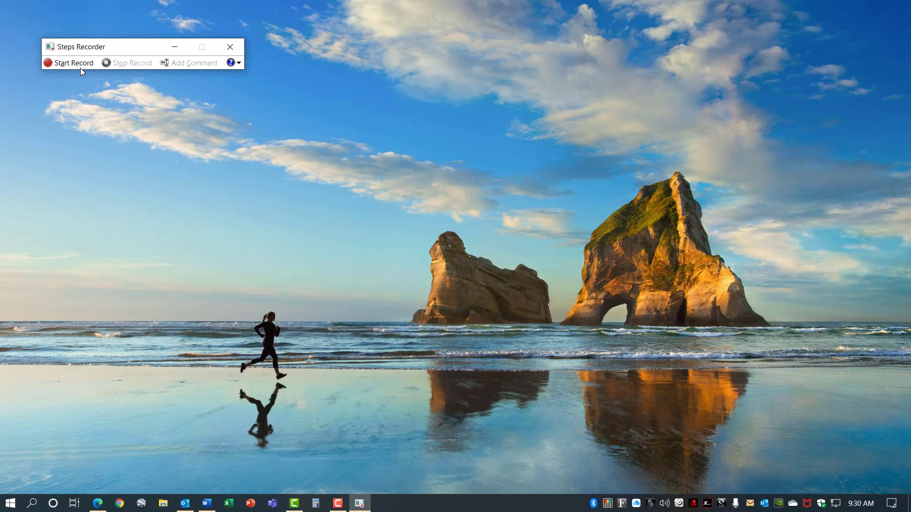
click(69, 62)
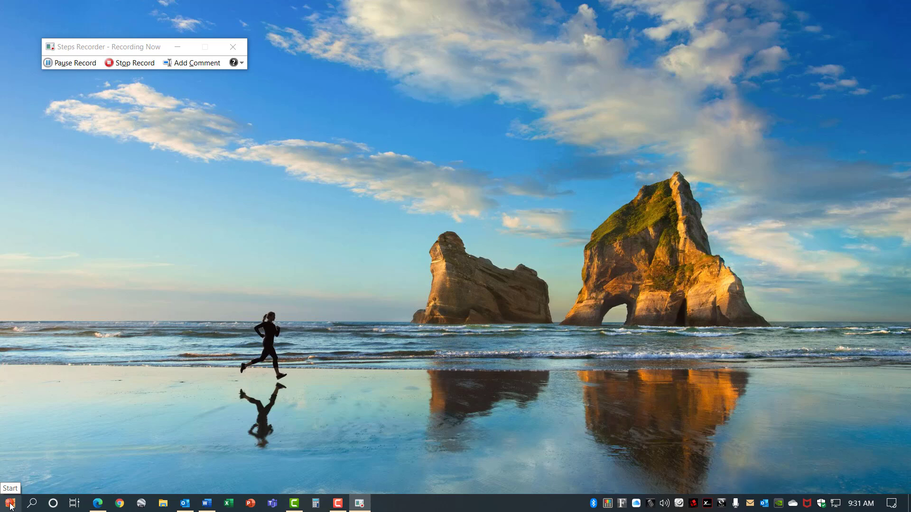
click(380, 503)
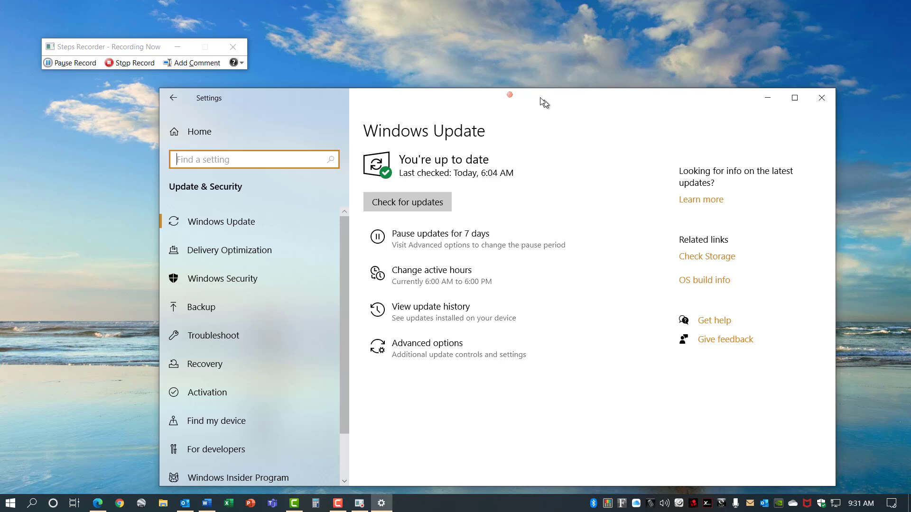
Stop recording, view the captured steps as a slide show, exit, and close the recorder
click(129, 63)
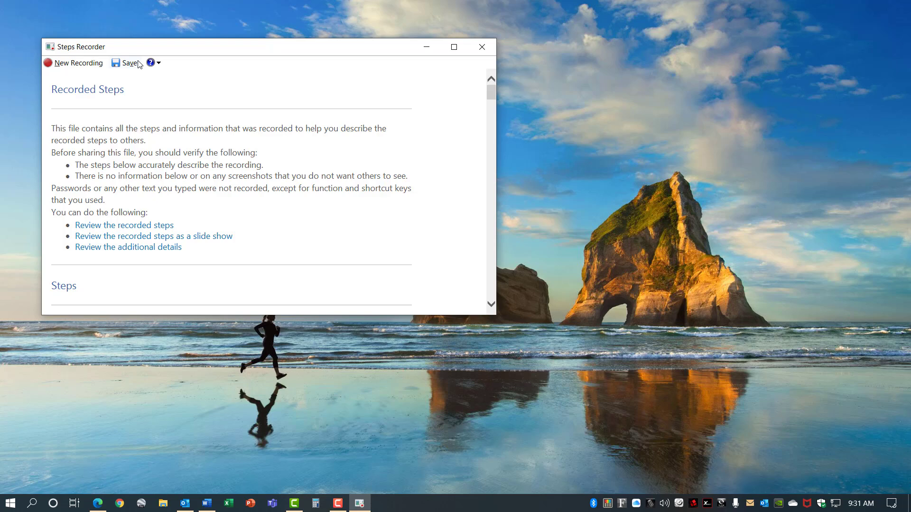
scroll(down, 3)
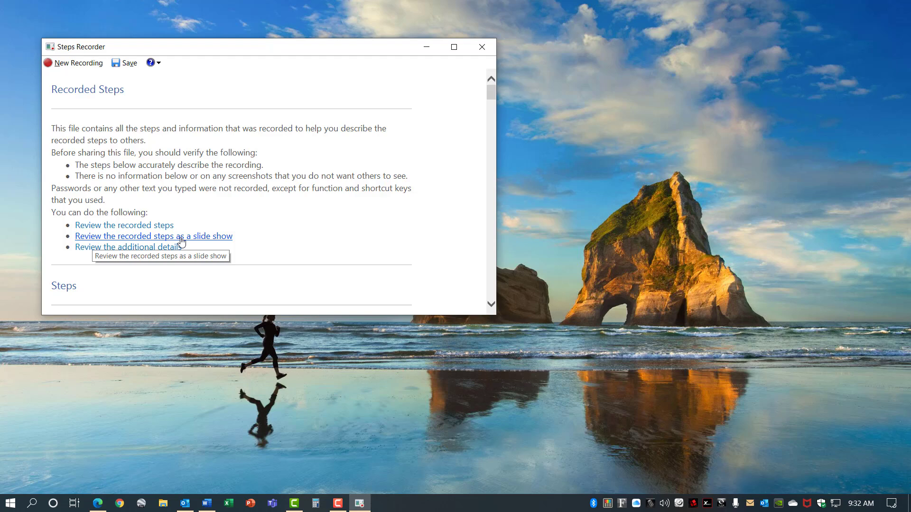
click(153, 235)
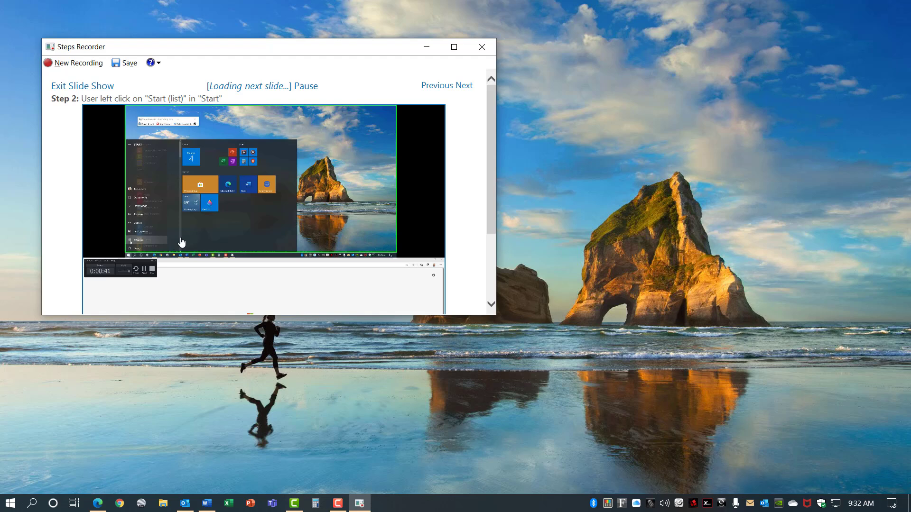
click(83, 85)
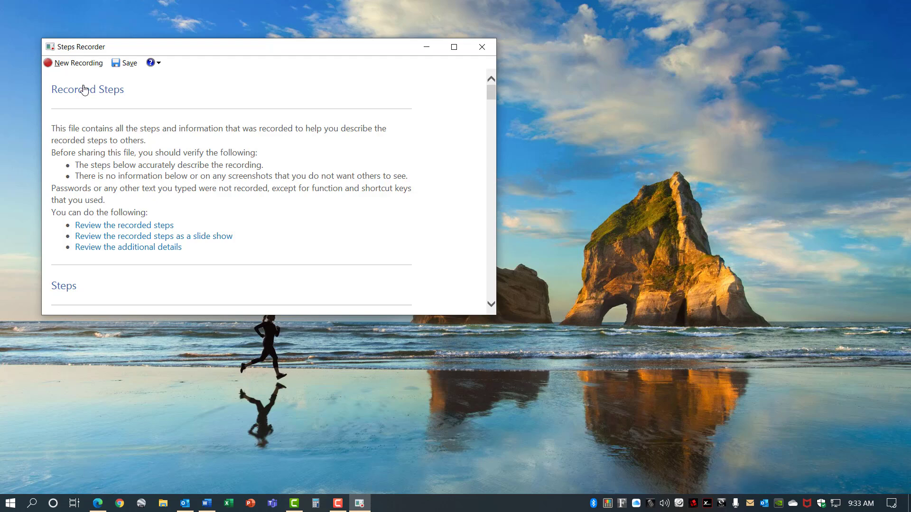
click(481, 47)
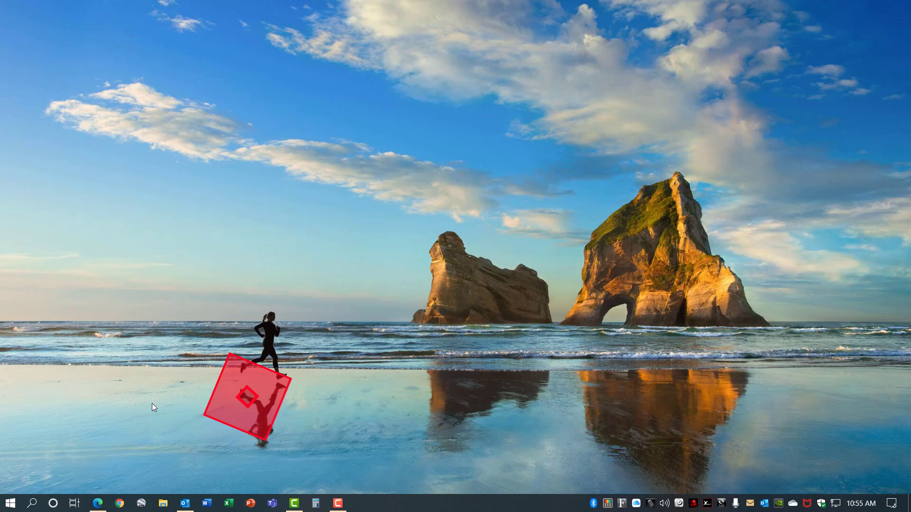
Visually search the on-screen Archway Islands wallpaper from the taskbar search panel's camera button
click(34, 503)
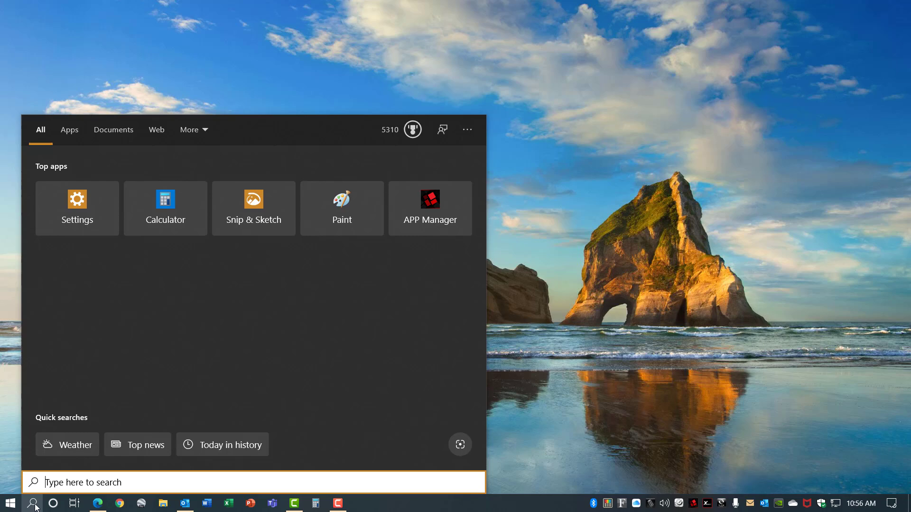
click(253, 208)
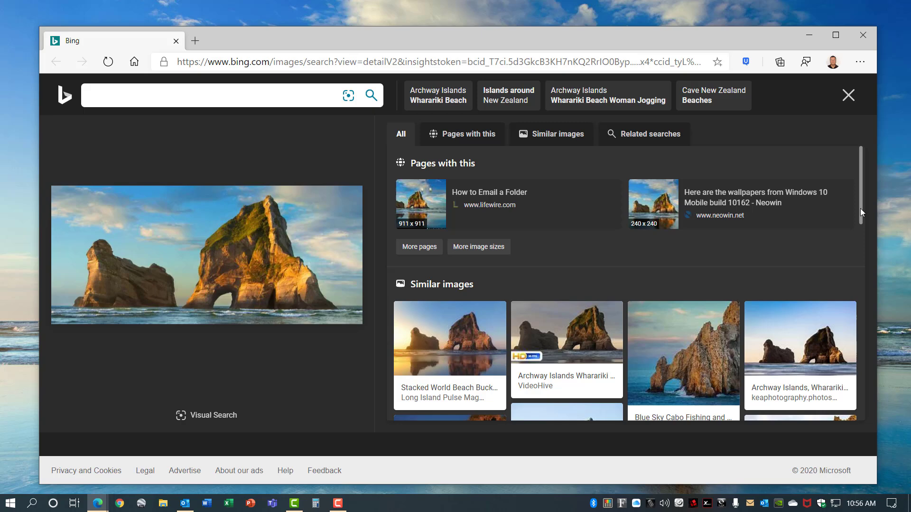
Scroll down Bing's similar images to see more rocky coastline pictures
scroll(down, 3)
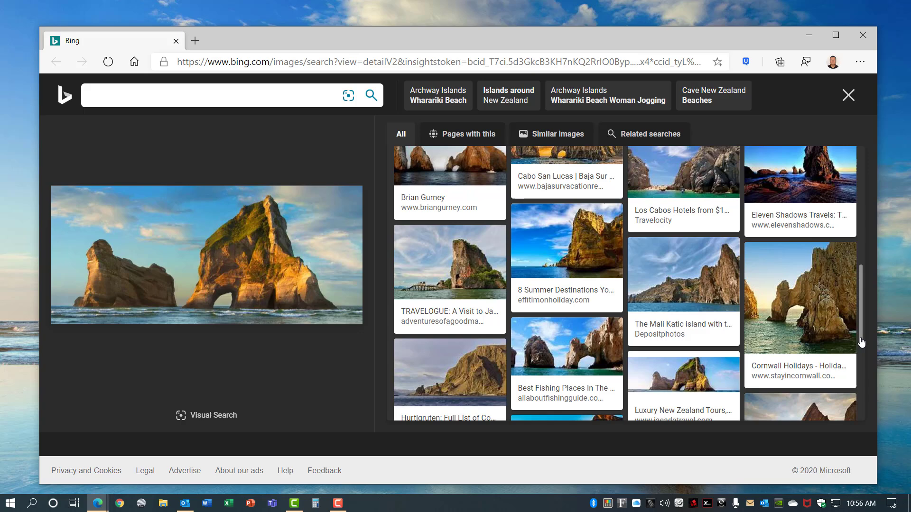